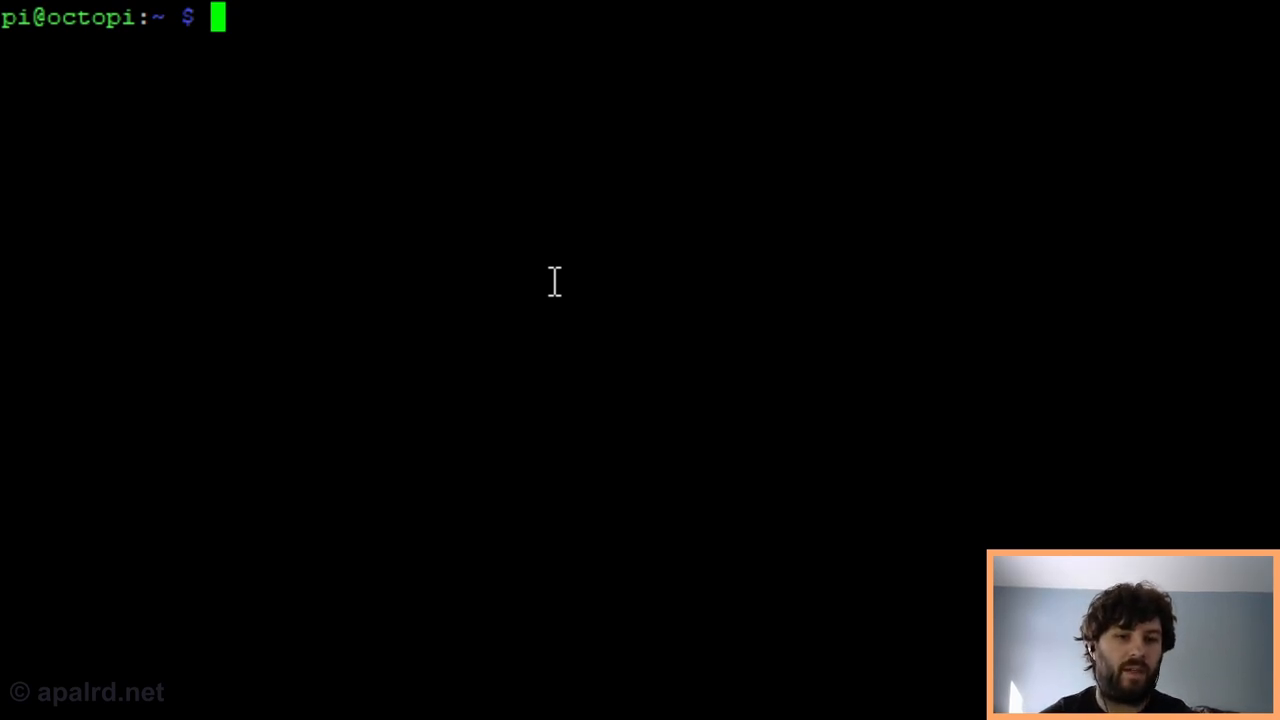
Run sudo apt update and accept both repositories' Suite change to oldstable with Y.
{"action": "type", "text": "sudo apt update"}
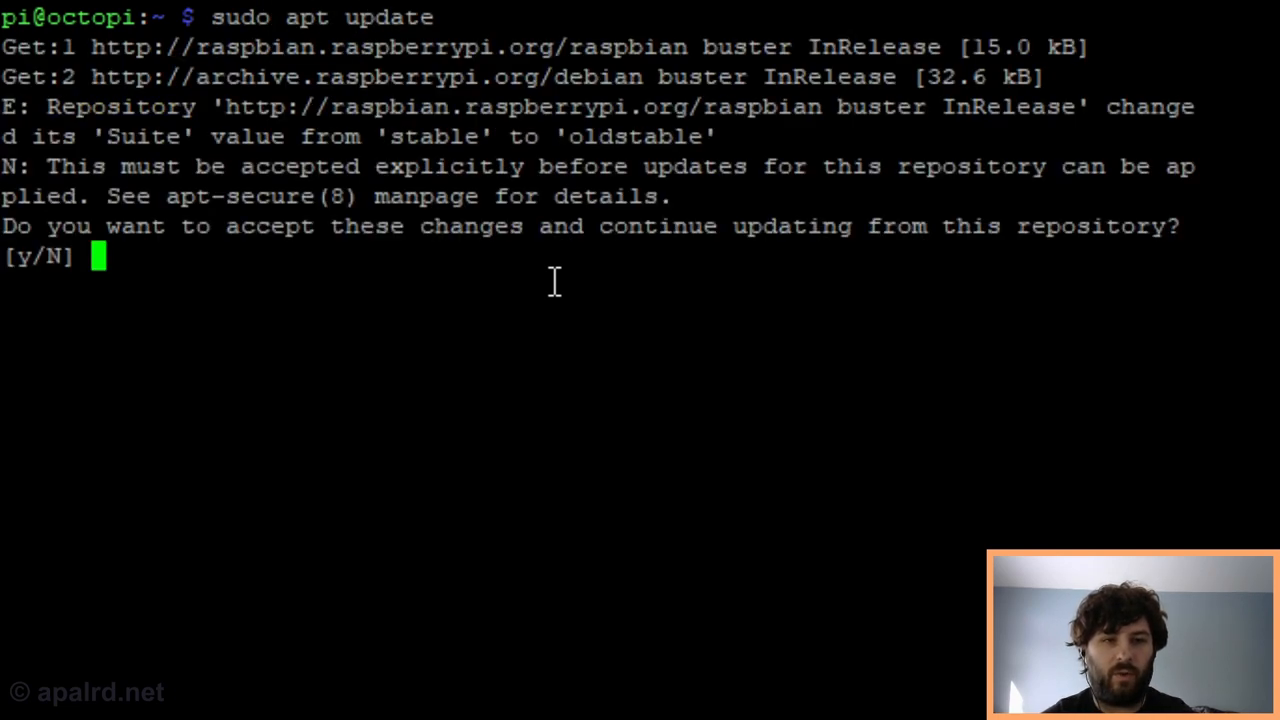
{"action": "type", "text": "Y"}
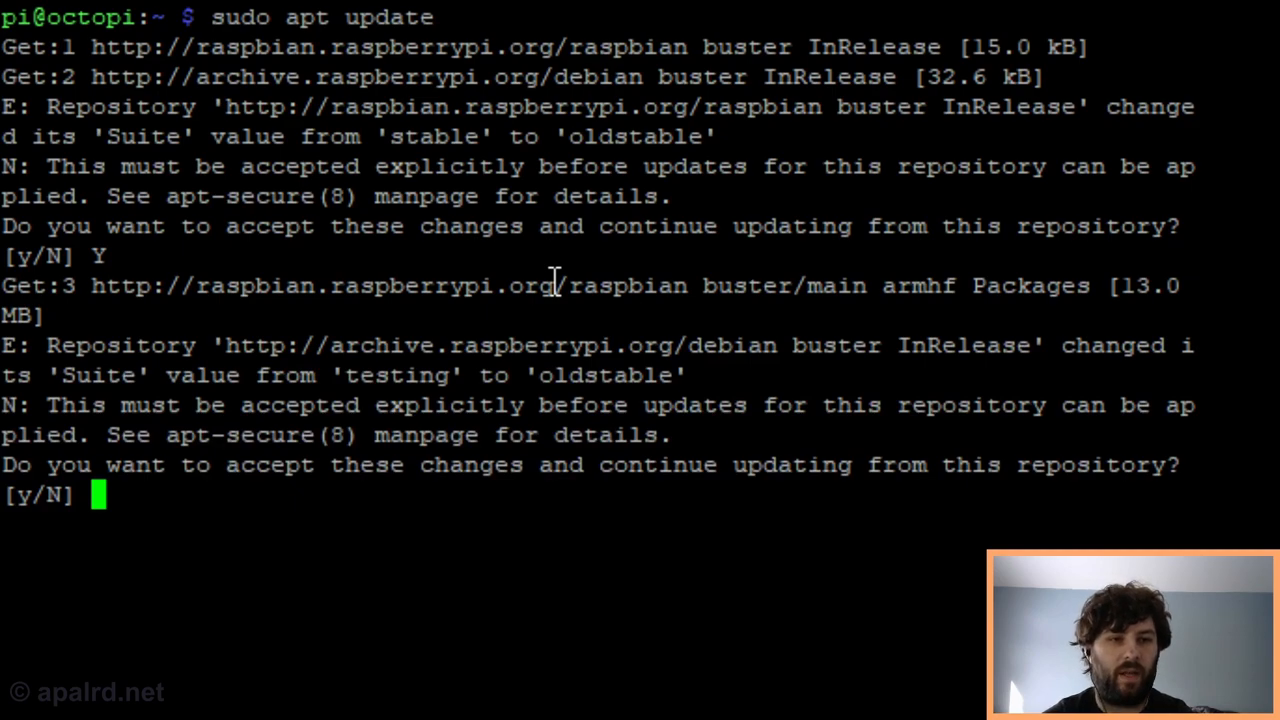
{"action": "type", "text": "Y"}
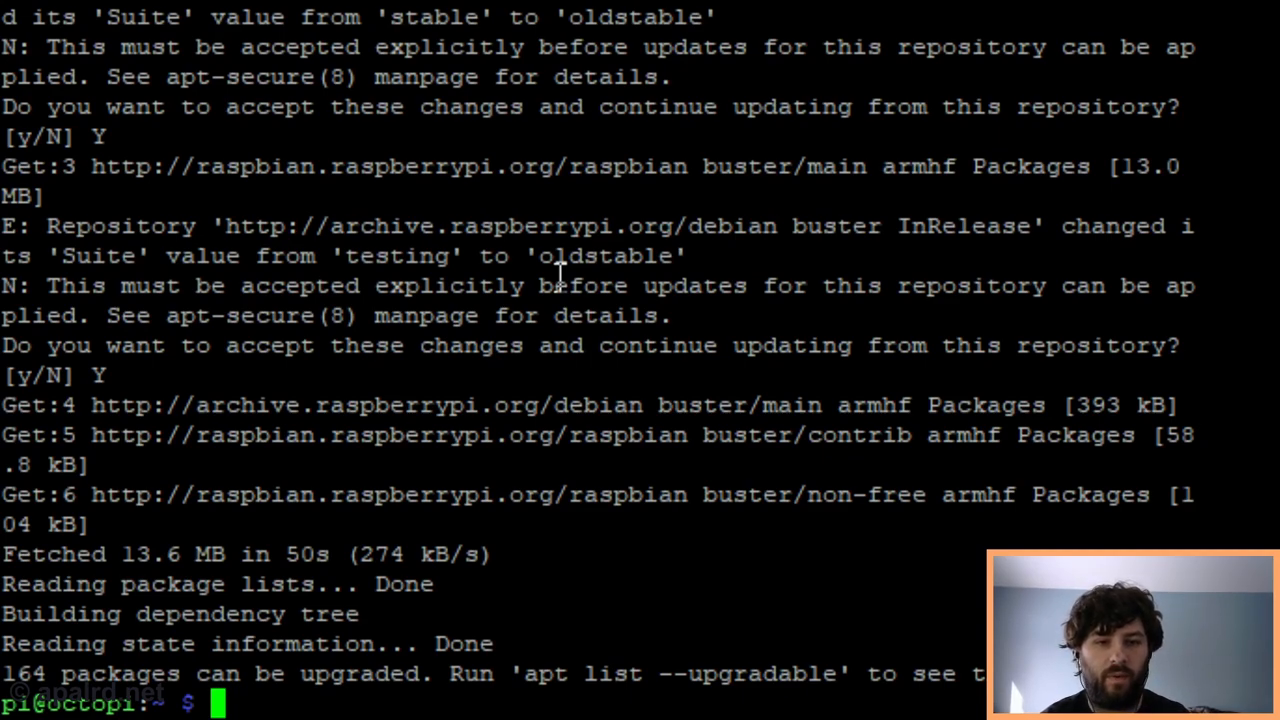
Install autofs via apt and check systemctl status autofs shows it active and running.
{"action": "type", "text": "sudo apt install a"}
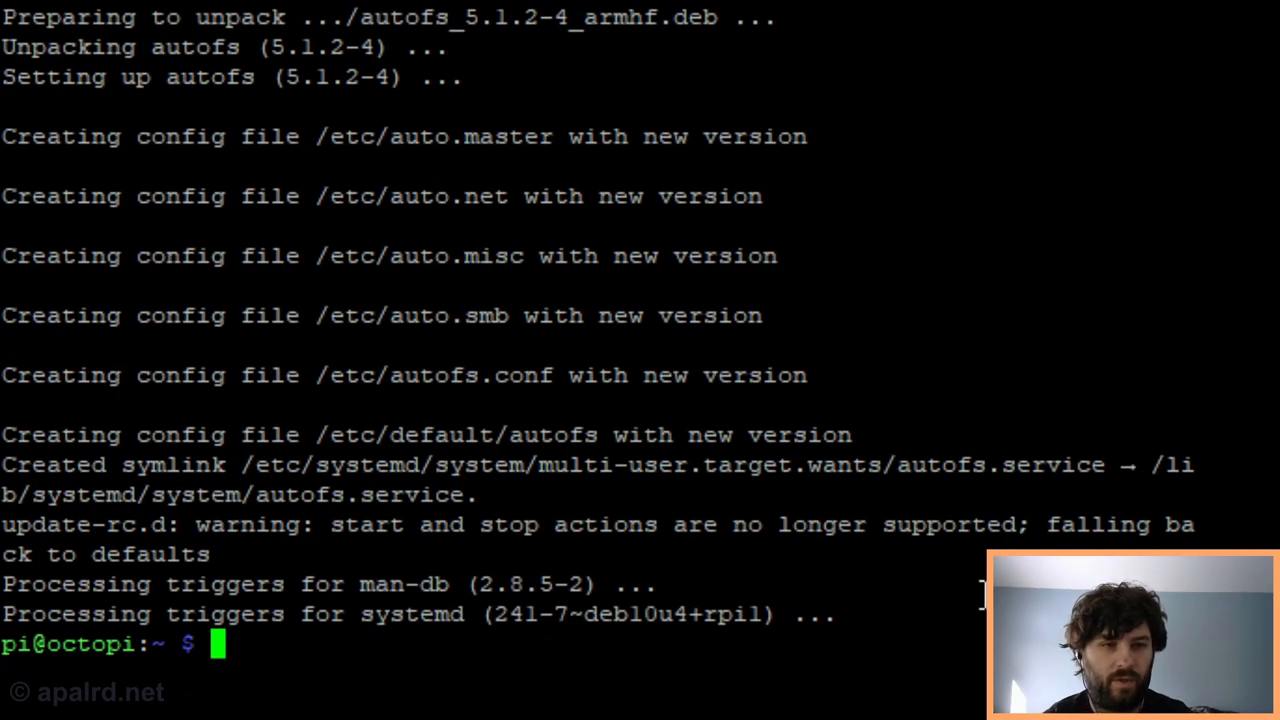
{"action": "type", "text": "sudo system"}
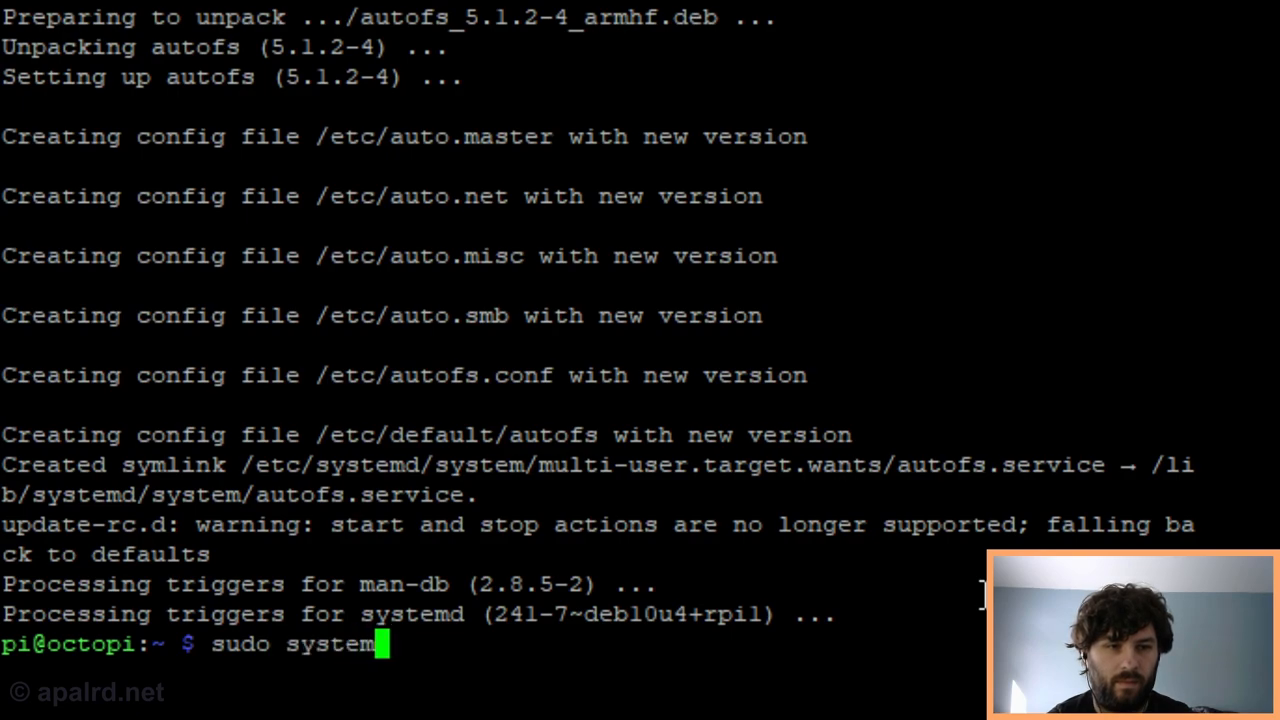
{"action": "type", "text": "ctl status autof"}
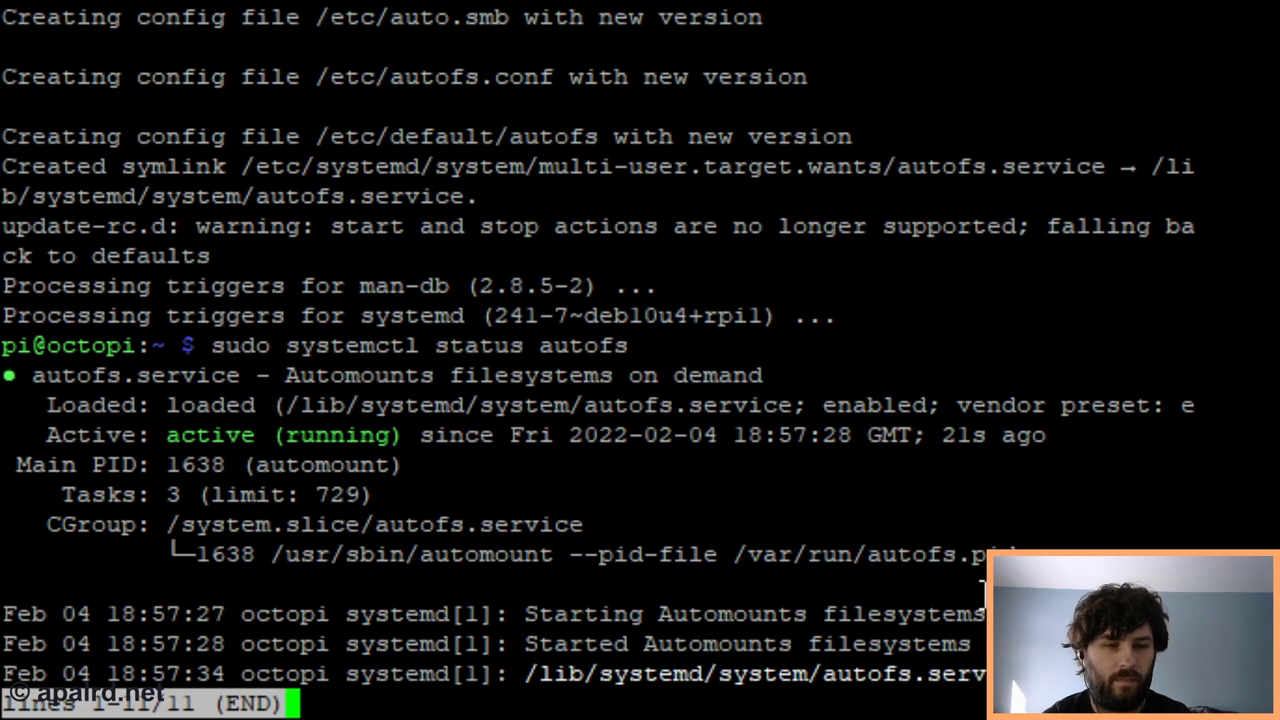
{"action": "type", "text": "sudo system"}
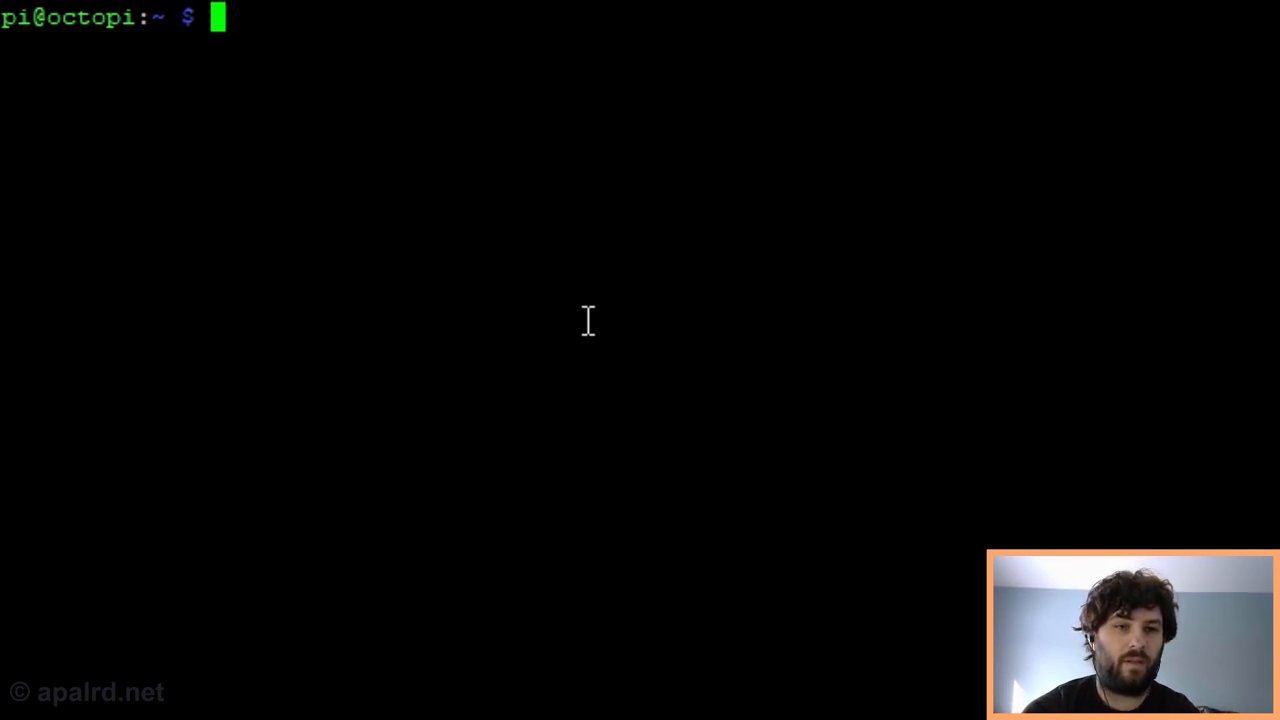
Edit /etc/auto.master in sudo nano and move to the end of the file.
{"action": "type", "text": "sudo n"}
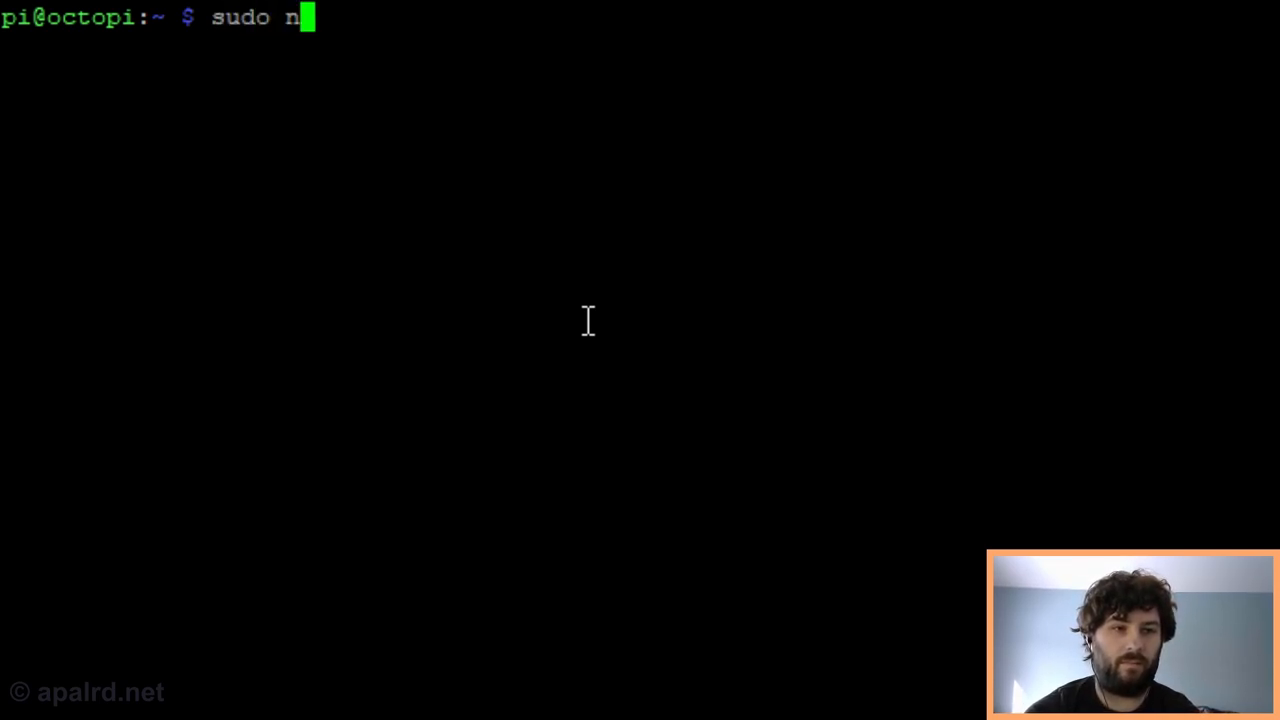
{"action": "type", "text": "ano /etc/auto.mas"}
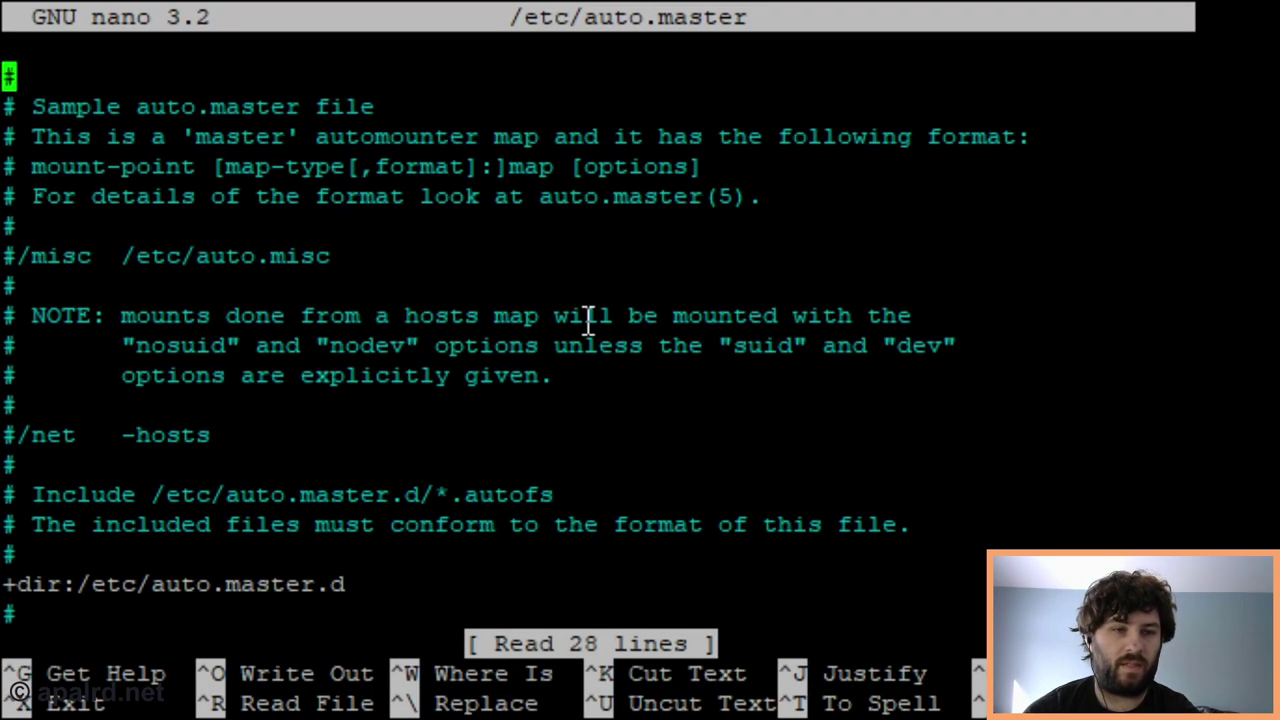
{"action": "key", "text": "Down"}
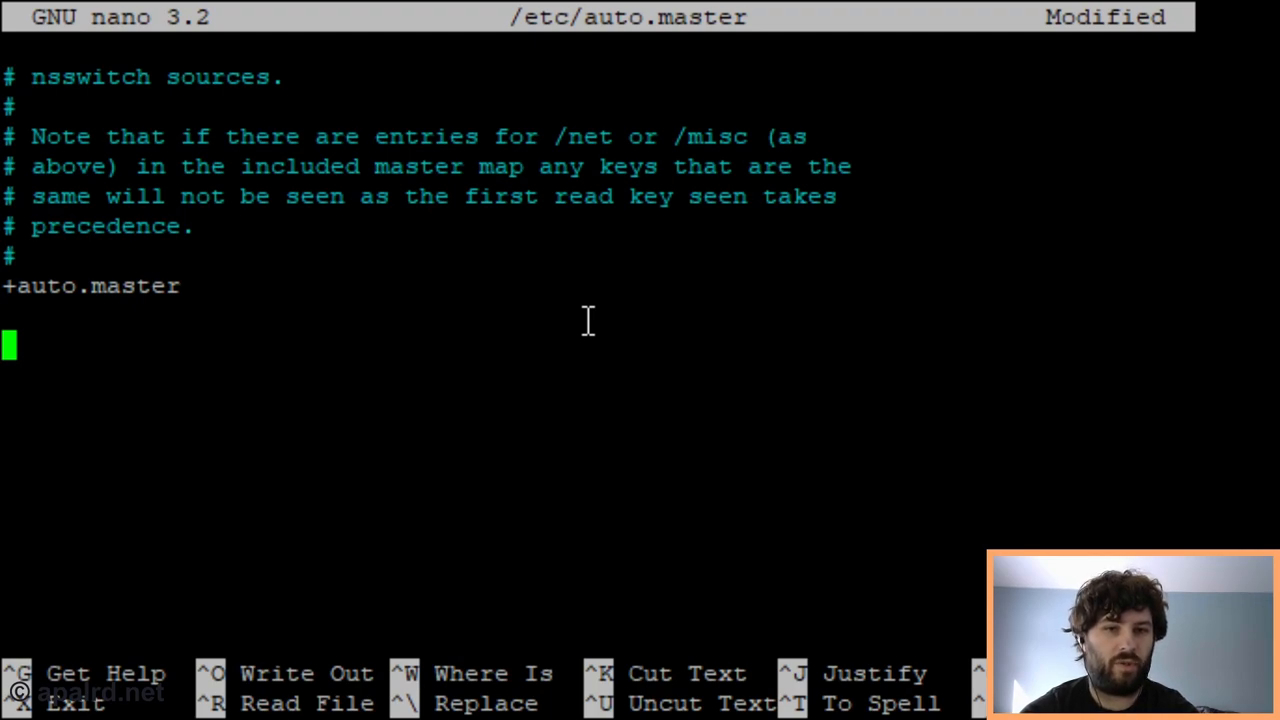
Add the line '/- /etc/auto.smb.shares --timeout 15 browse' and save auto.master.
{"action": "type", "text": "/-"}
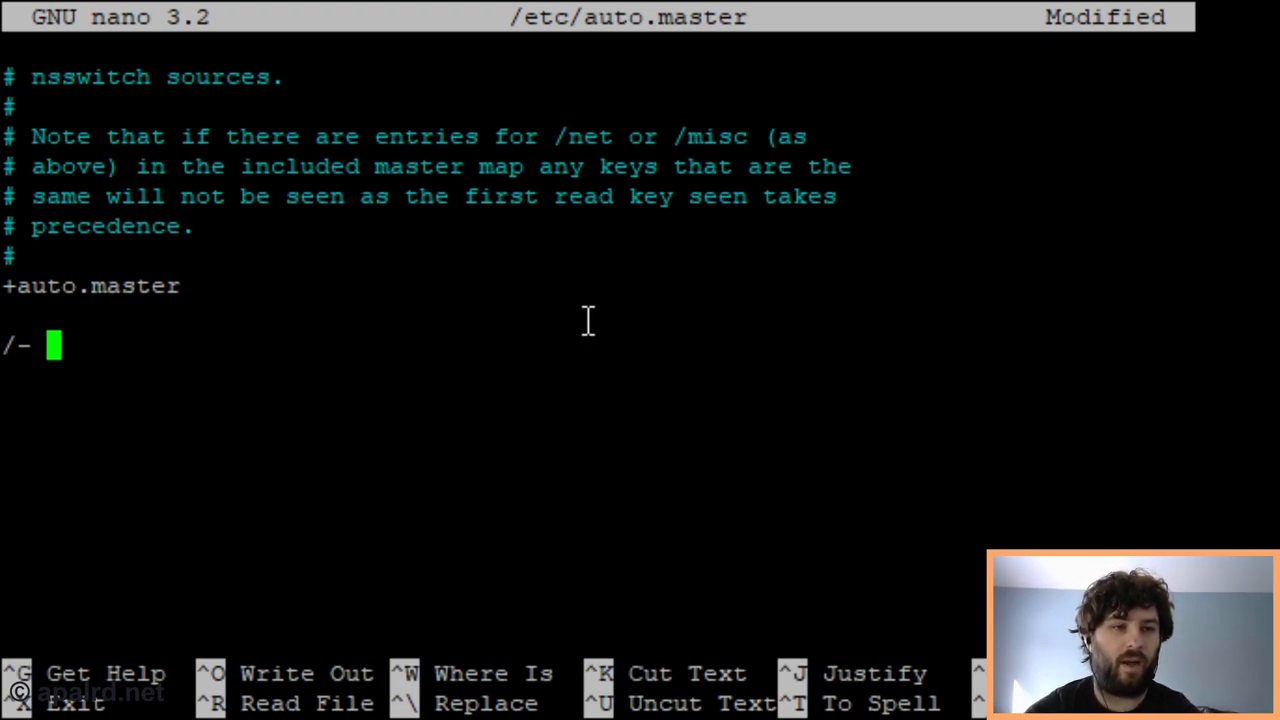
{"action": "type", "text": "/etc/"}
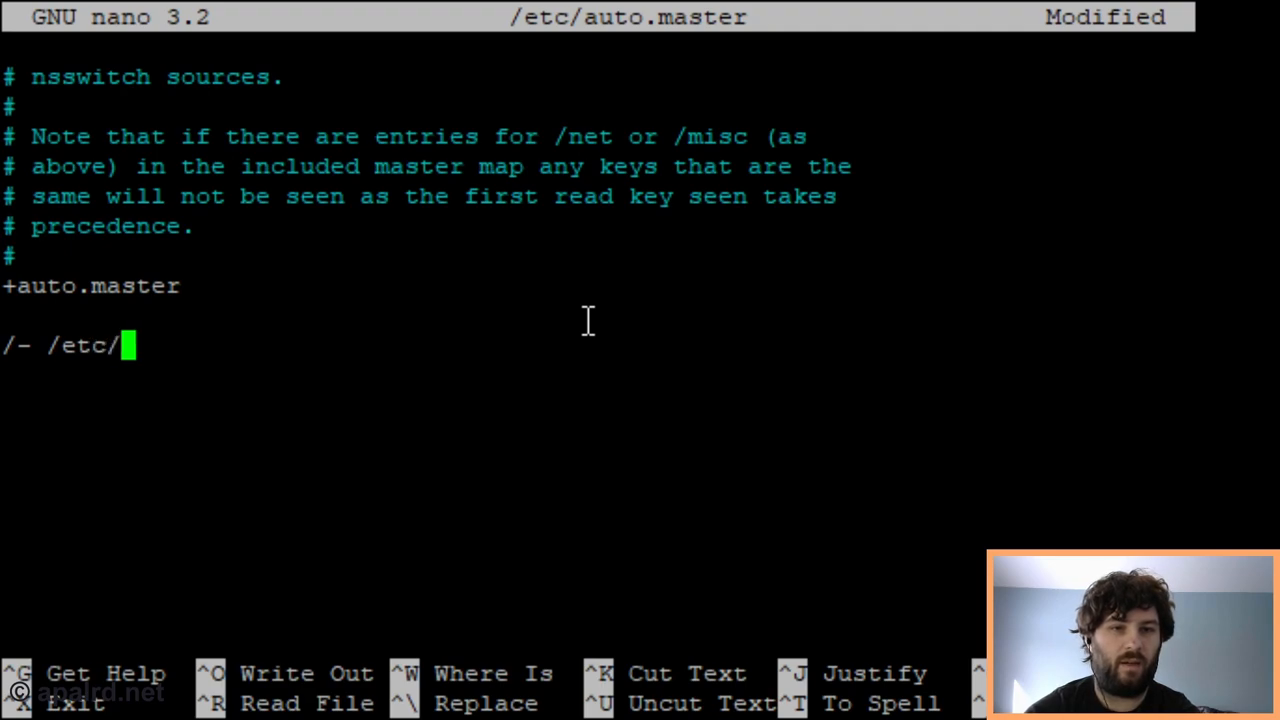
{"action": "type", "text": "auto.smb.shar"}
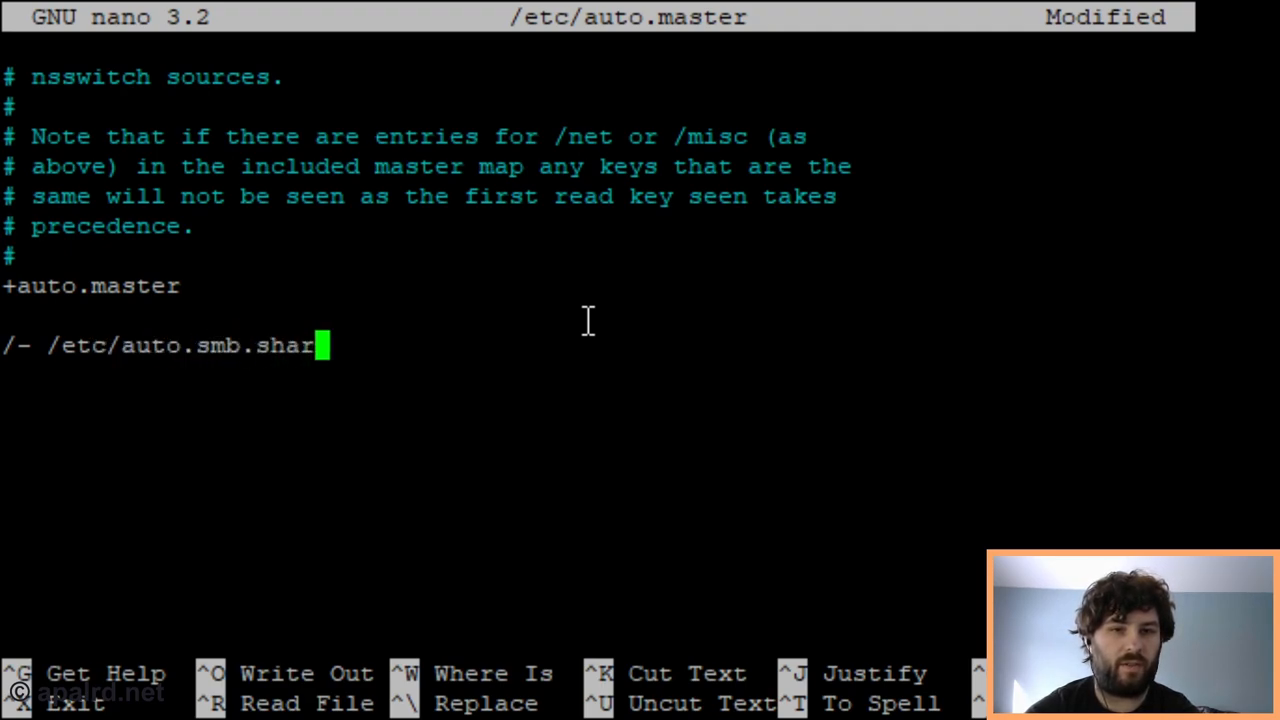
{"action": "type", "text": "es"}
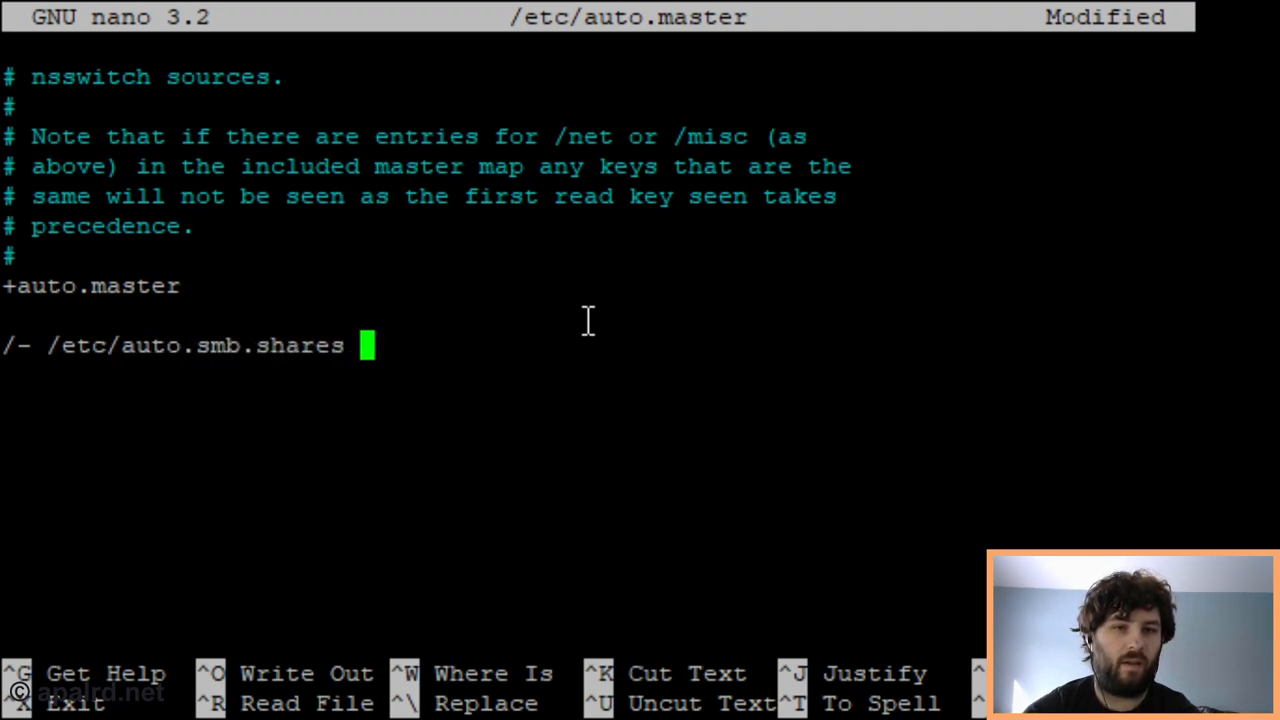
{"action": "type", "text": "--time"}
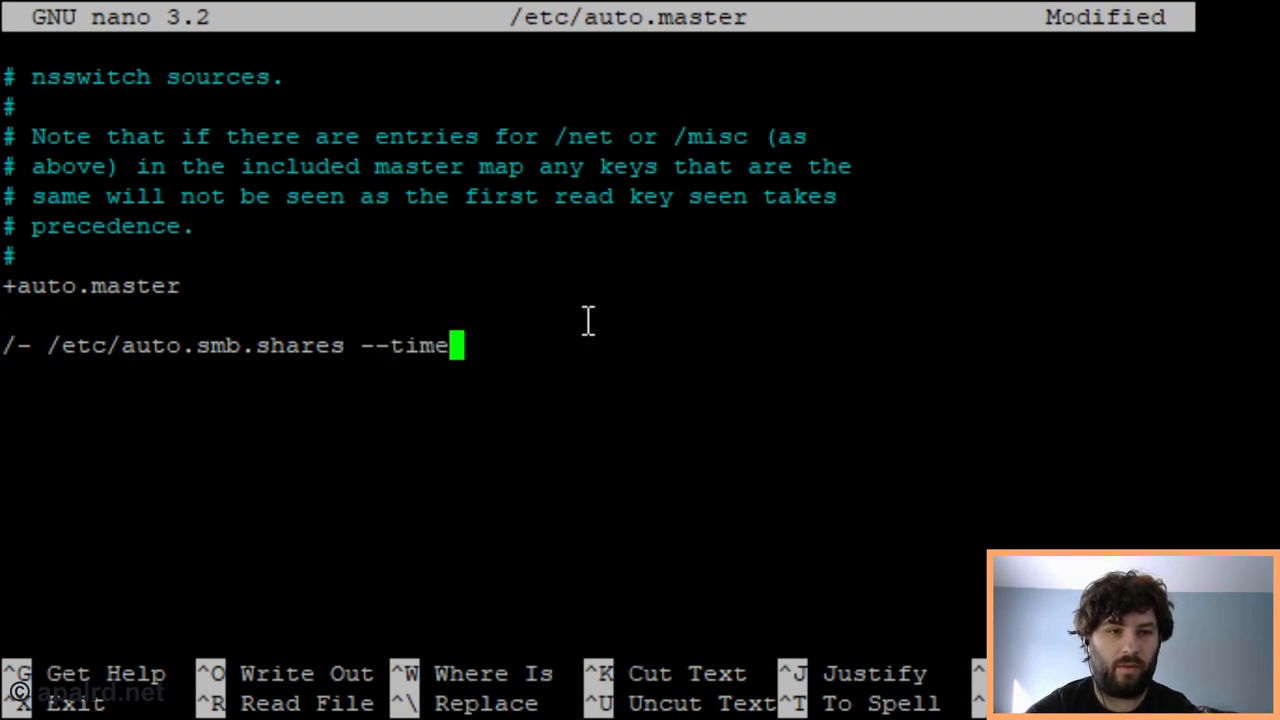
{"action": "type", "text": "out 15"}
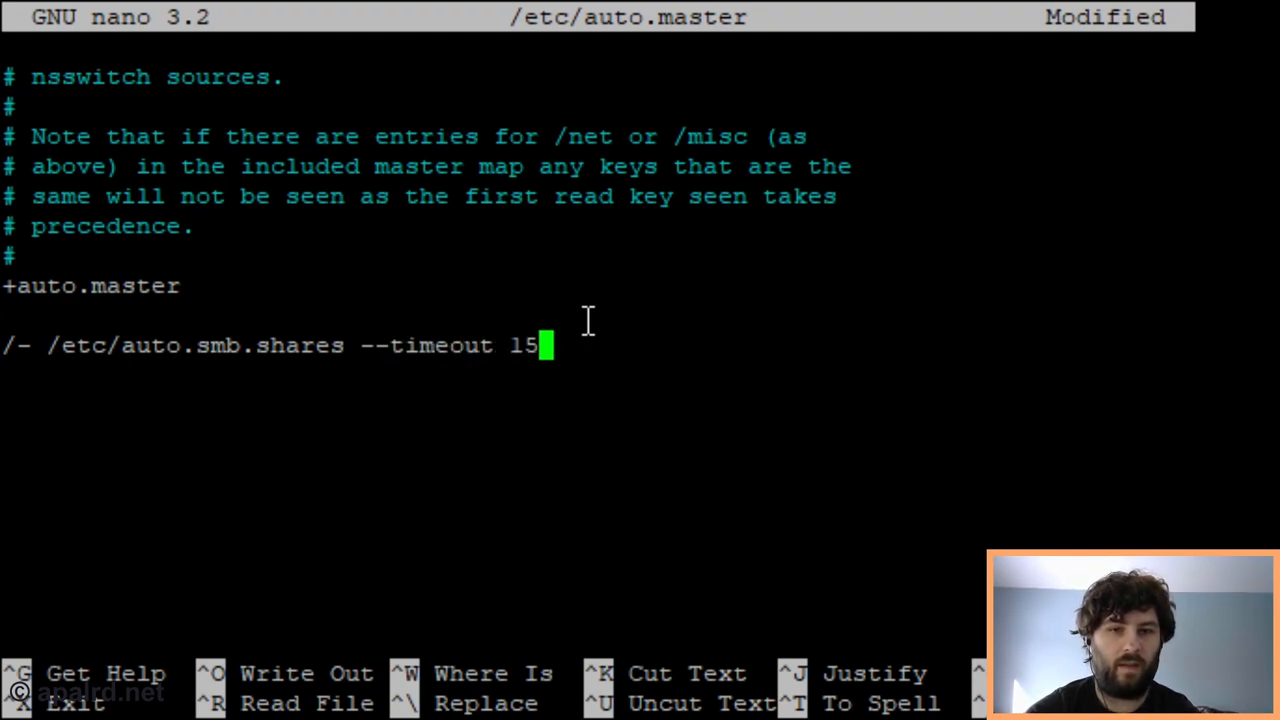
{"action": "type", "text": "brow"}
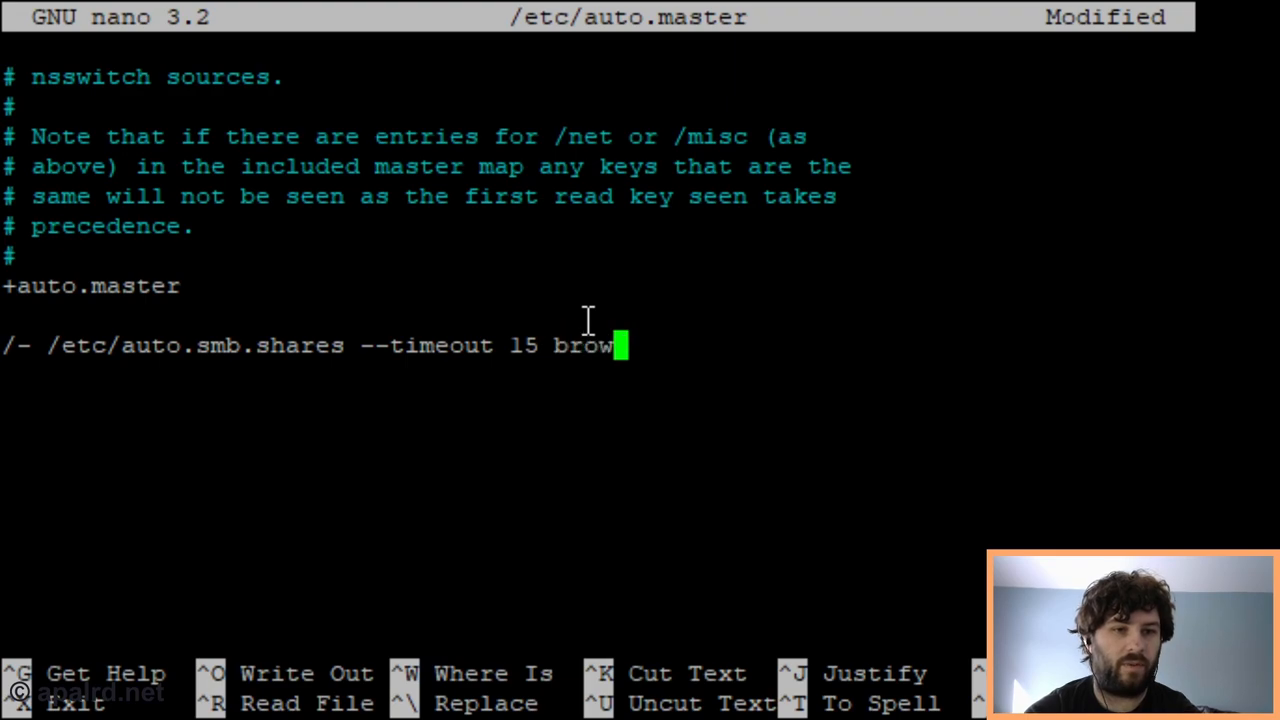
{"action": "type", "text": "se"}
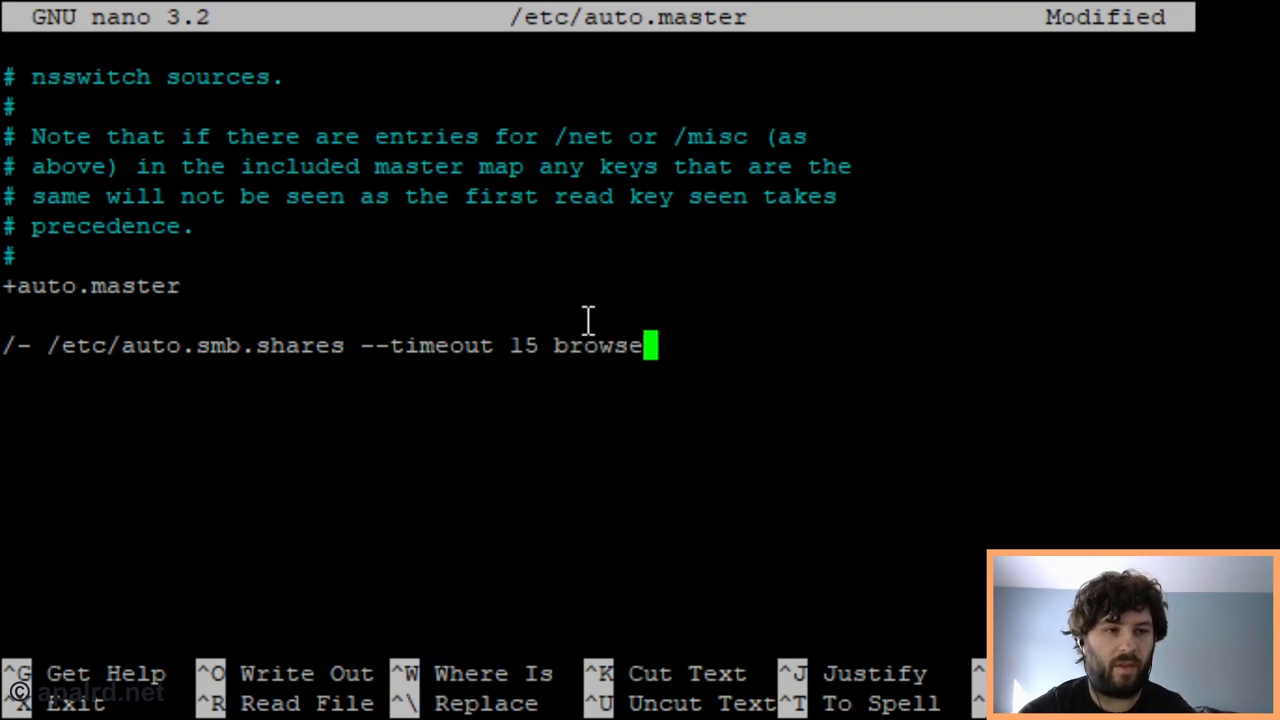
{"action": "key", "text": "ctrl+x"}
{"action": "type", "text": "sudo nano /"}
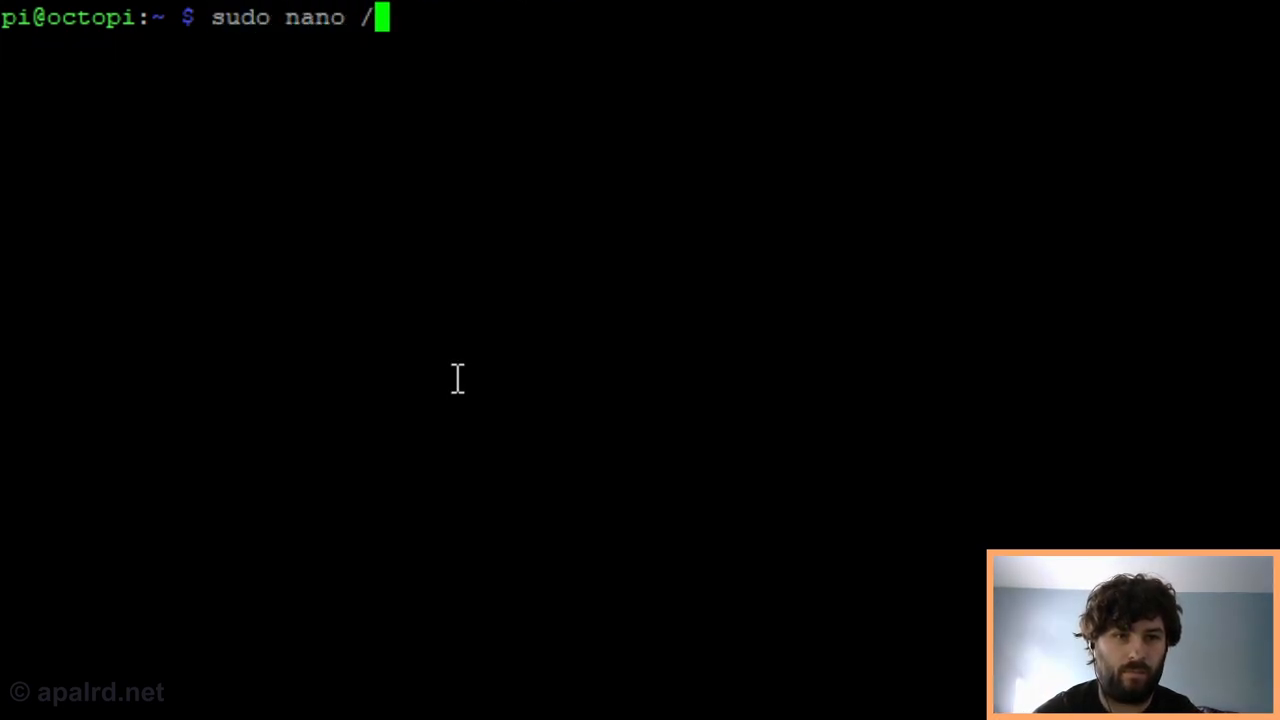
Start /etc/auto.smb.shares in nano with a '/mnt/printer -fstype=cifs,rw' entry.
{"action": "type", "text": "etc/auto.smb.sha"}
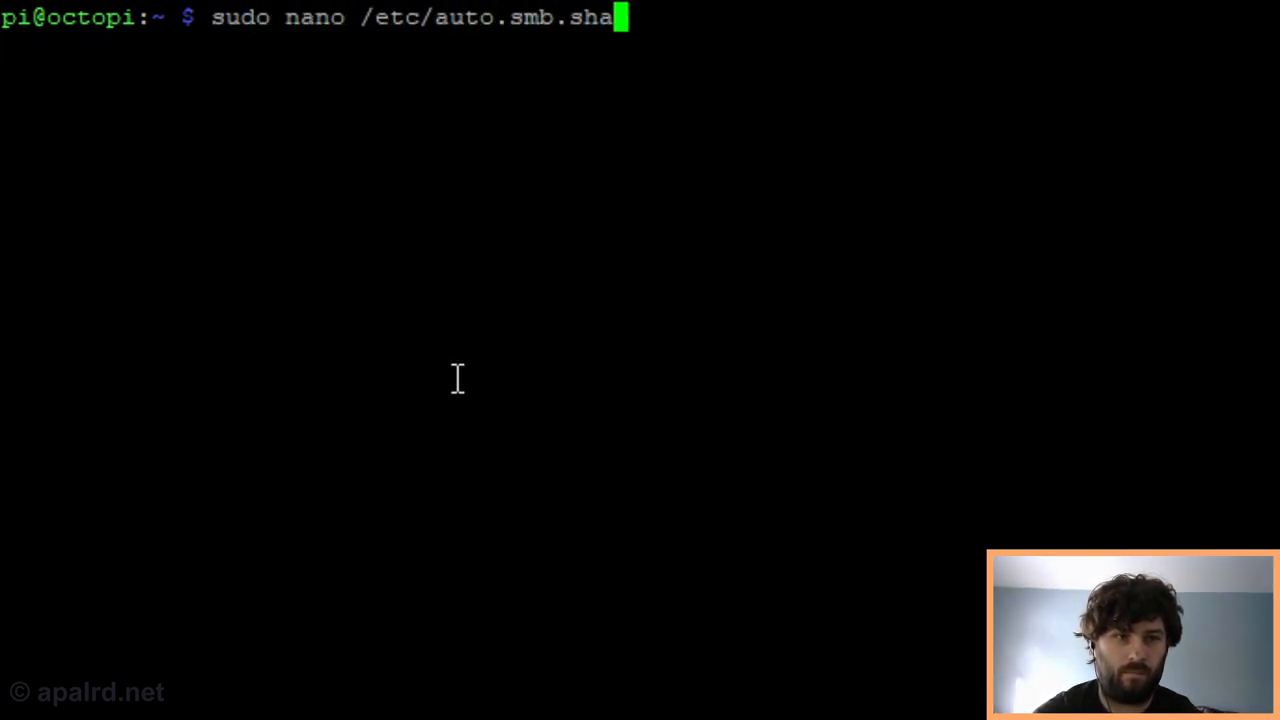
{"action": "key", "text": "Enter"}
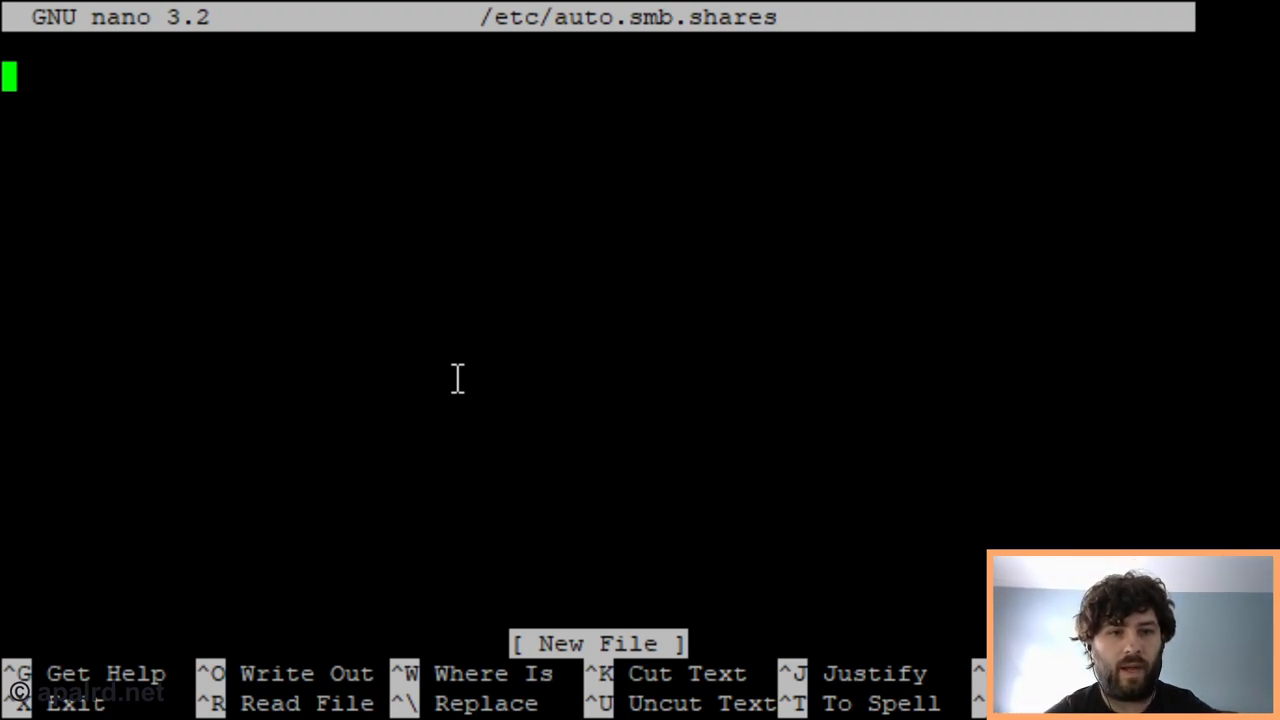
{"action": "type", "text": "/mnt/pr"}
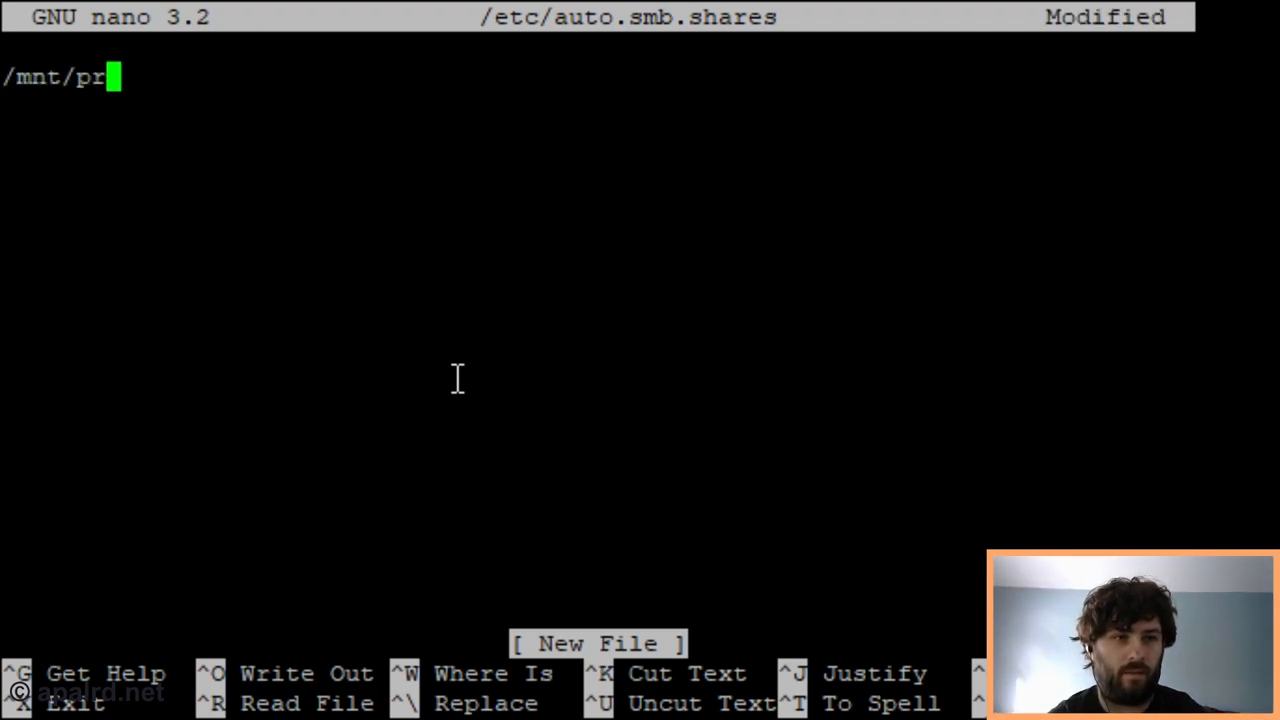
{"action": "type", "text": "inter -"}
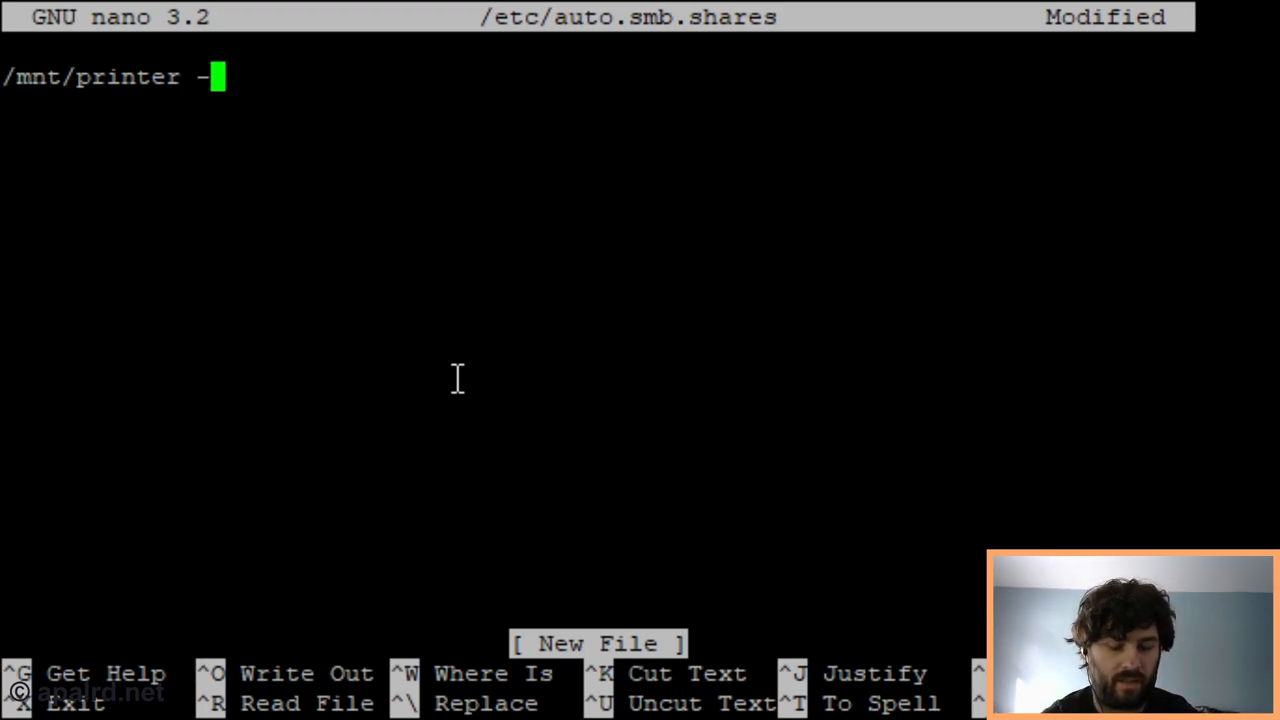
{"action": "type", "text": "fstype=cif"}
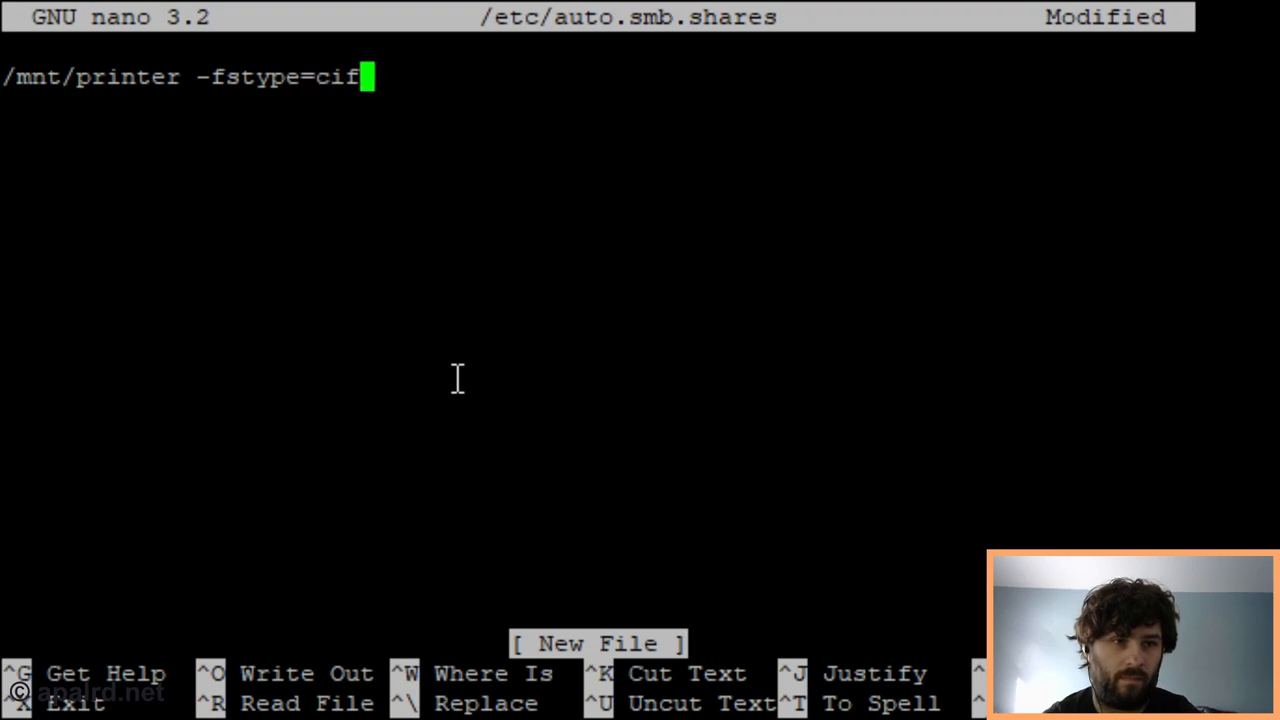
{"action": "type", "text": "s,rw"}
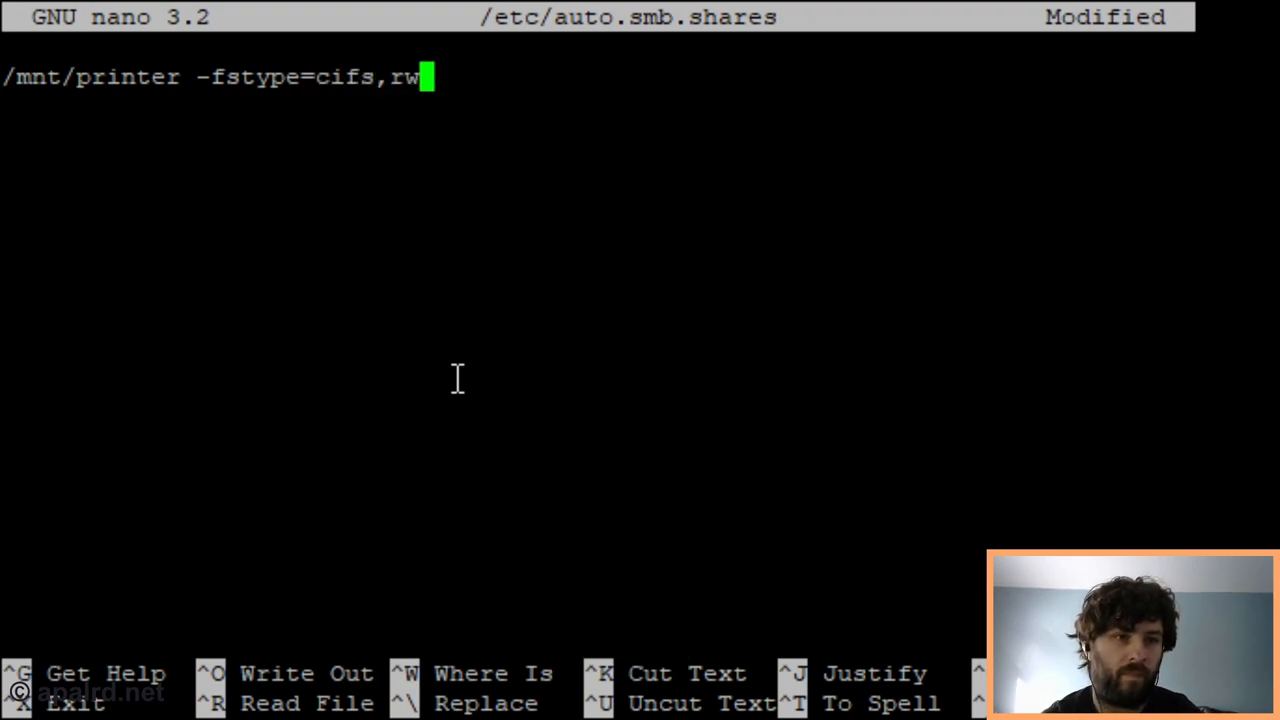
Add username=pathfinder and the pathfinder password options to the mount line.
{"action": "type", "text": ",u"}
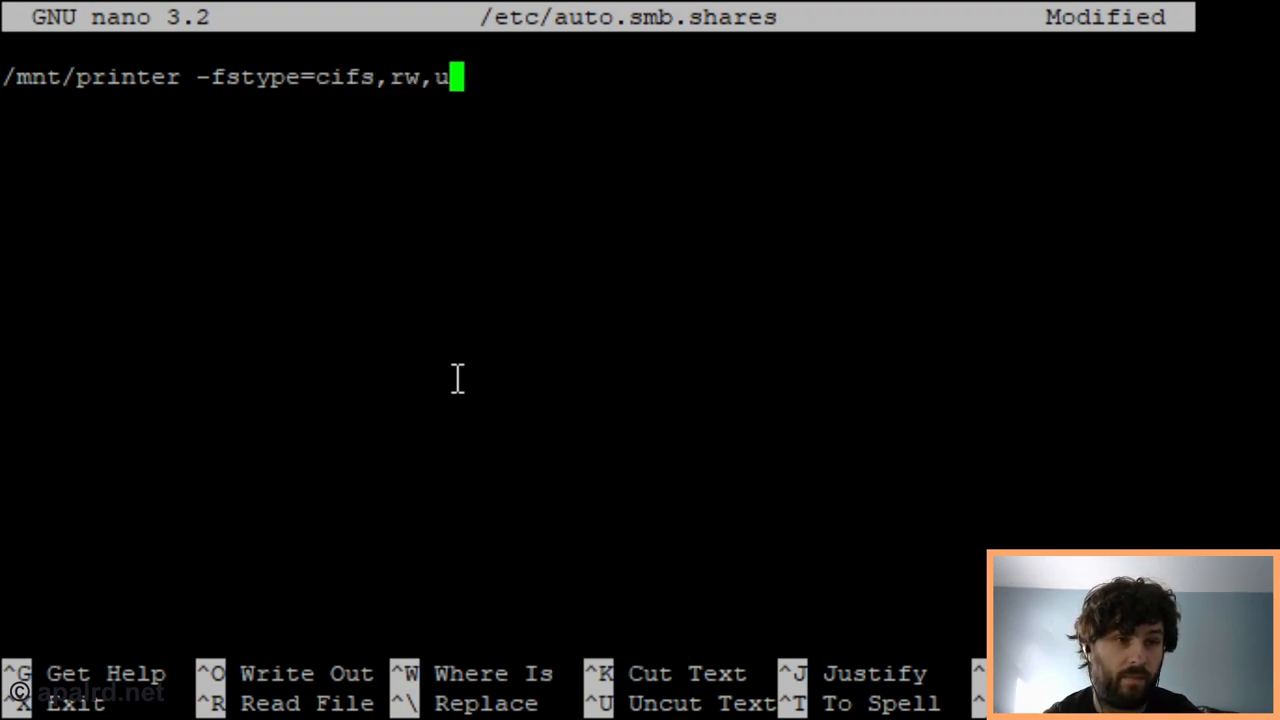
{"action": "type", "text": "sername="}
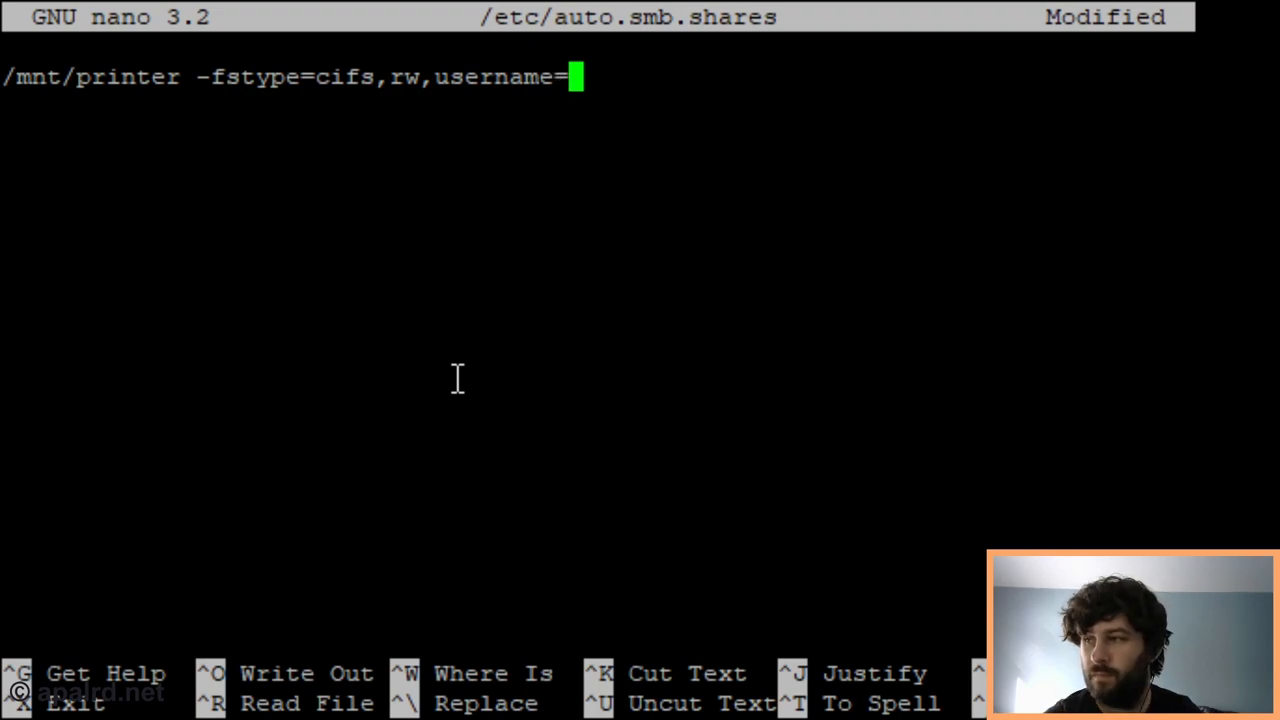
{"action": "type", "text": "pathfinder,pa"}
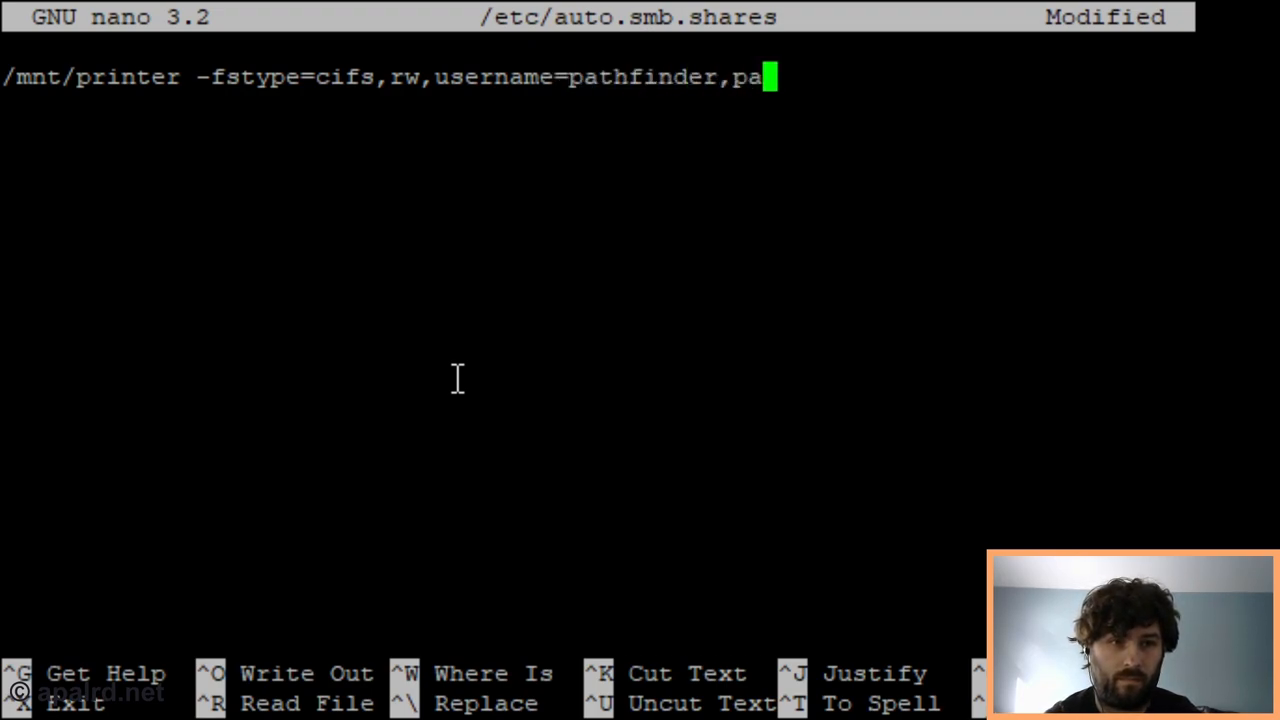
{"action": "type", "text": "ssword-pathf"}
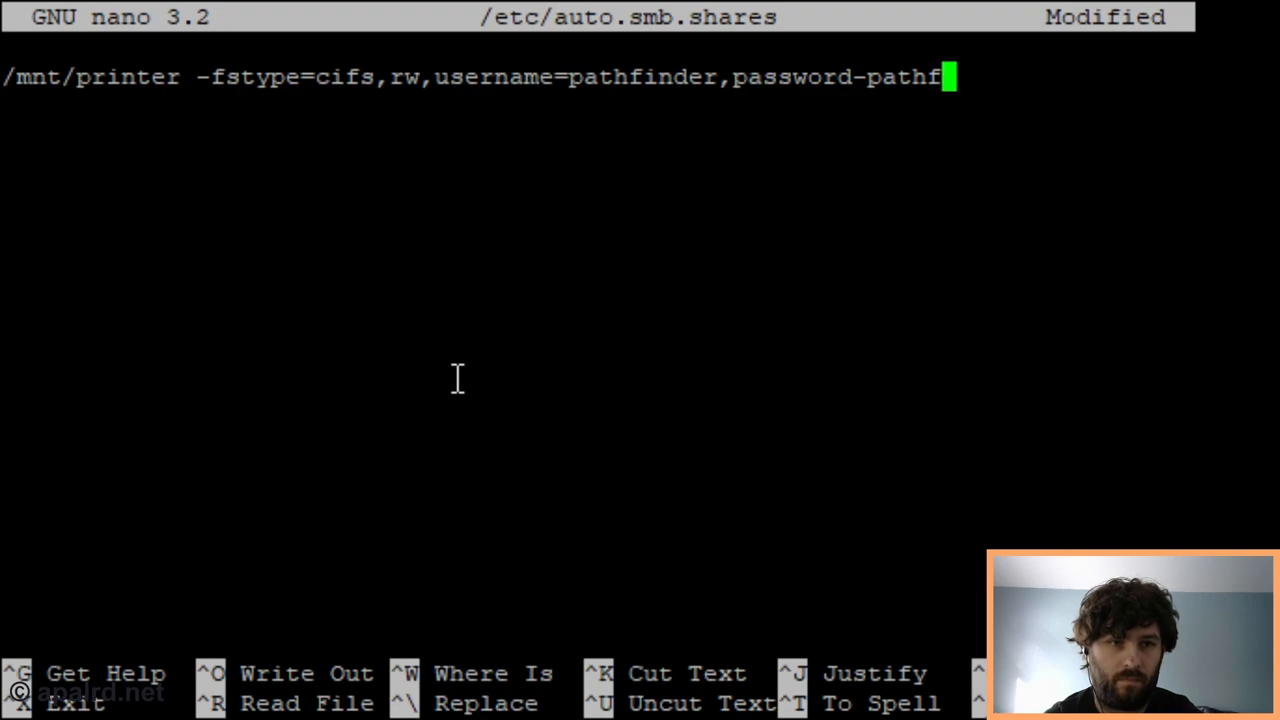
{"action": "type", "text": "inder"}
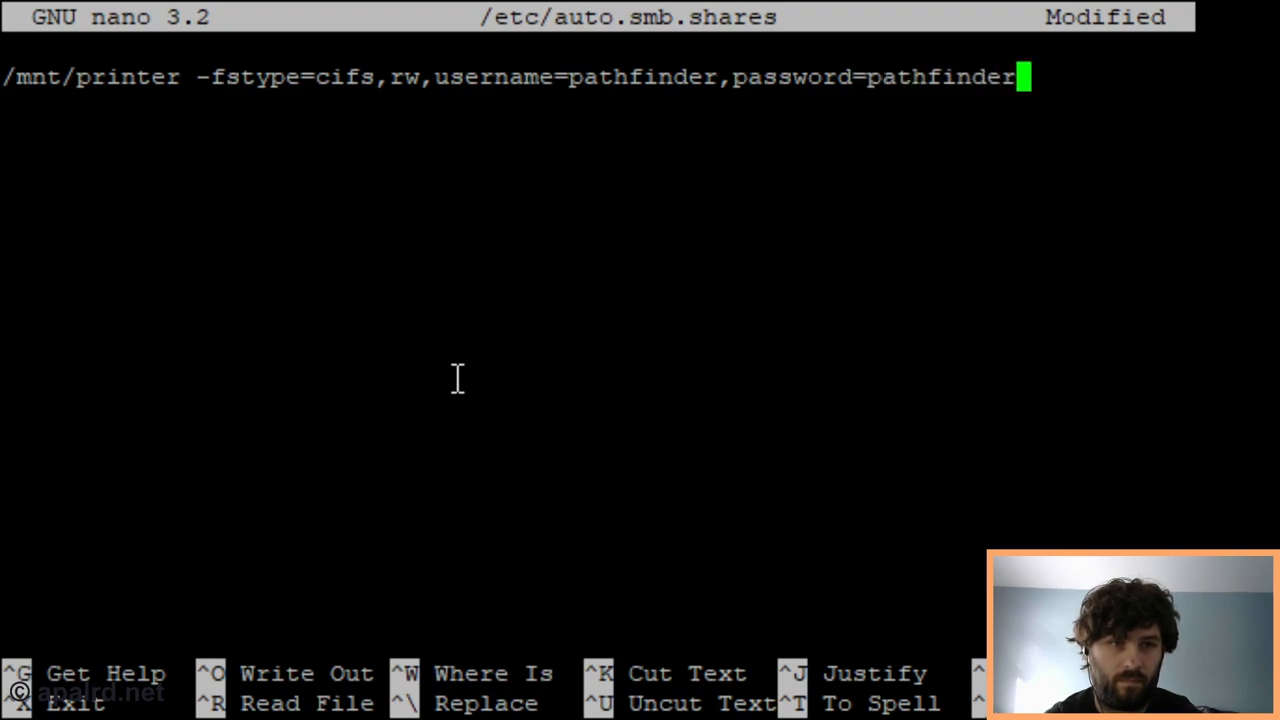
Append noperm,rm,dir_mode=0777,file_mode=0777 to the printer mount options.
{"action": "type", "text": ","}
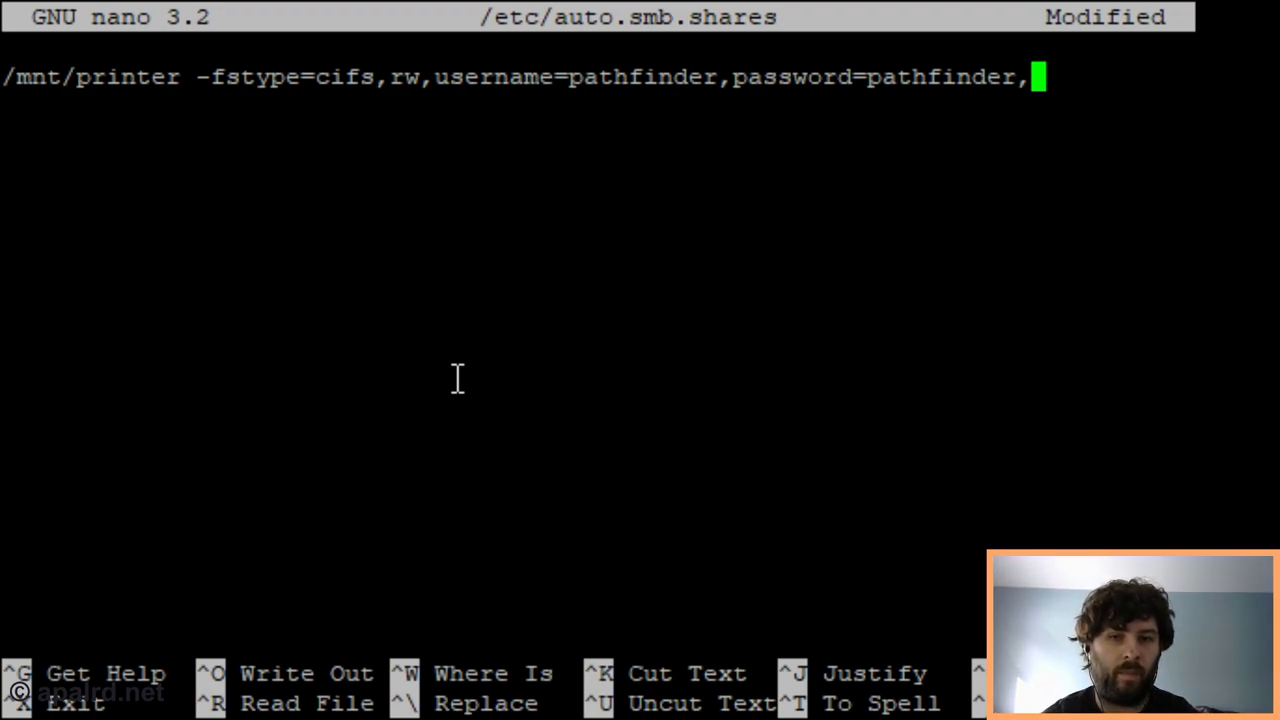
{"action": "type", "text": "noperm,"}
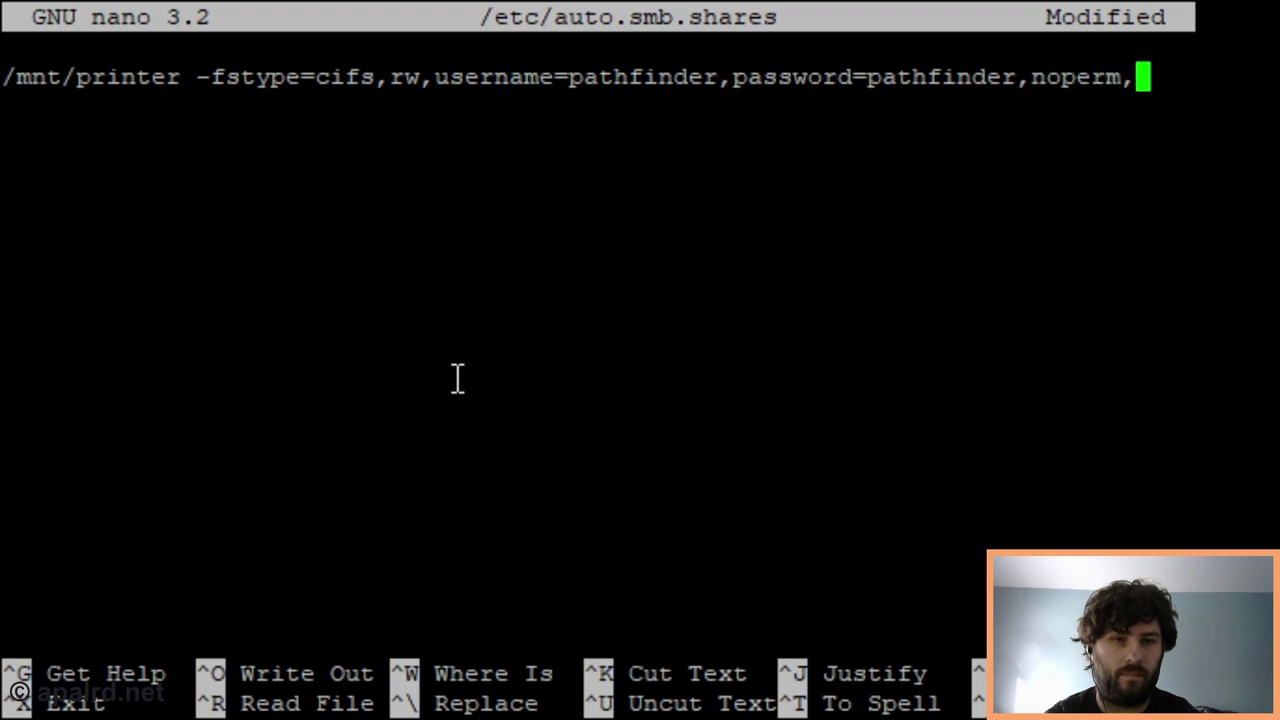
{"action": "type", "text": "rm,dir_mode=0"}
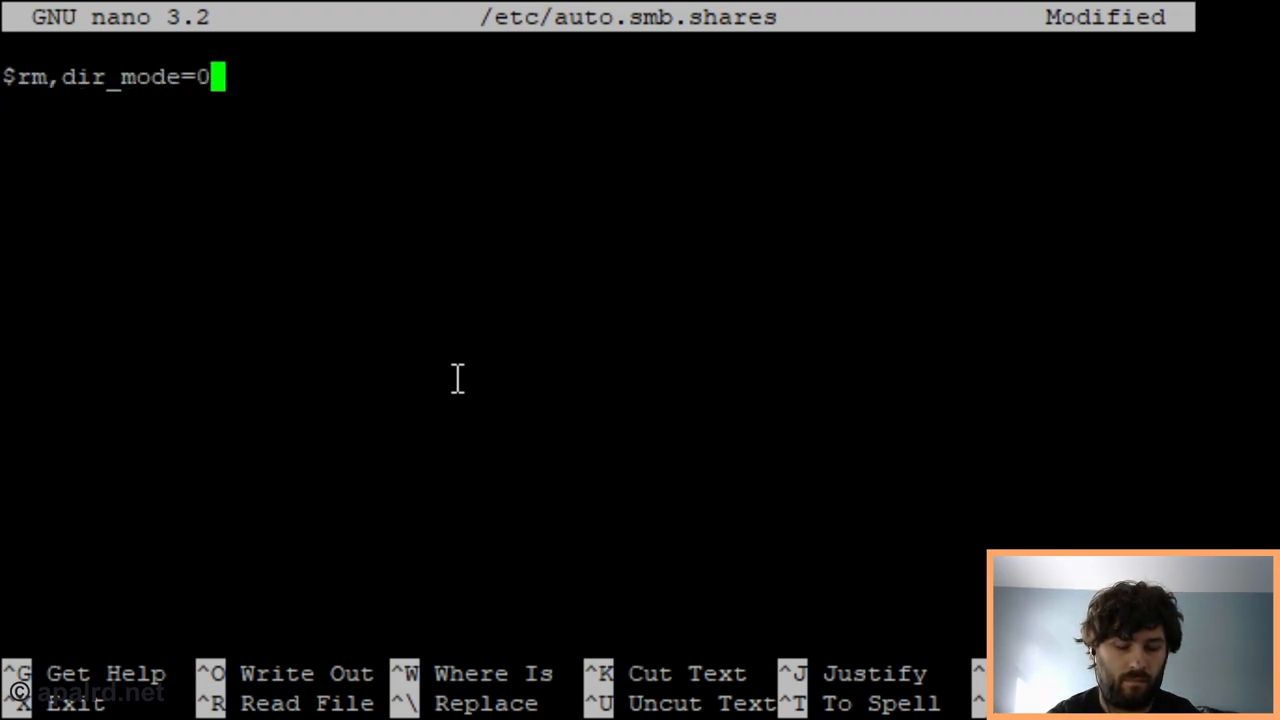
{"action": "type", "text": "777,file_"}
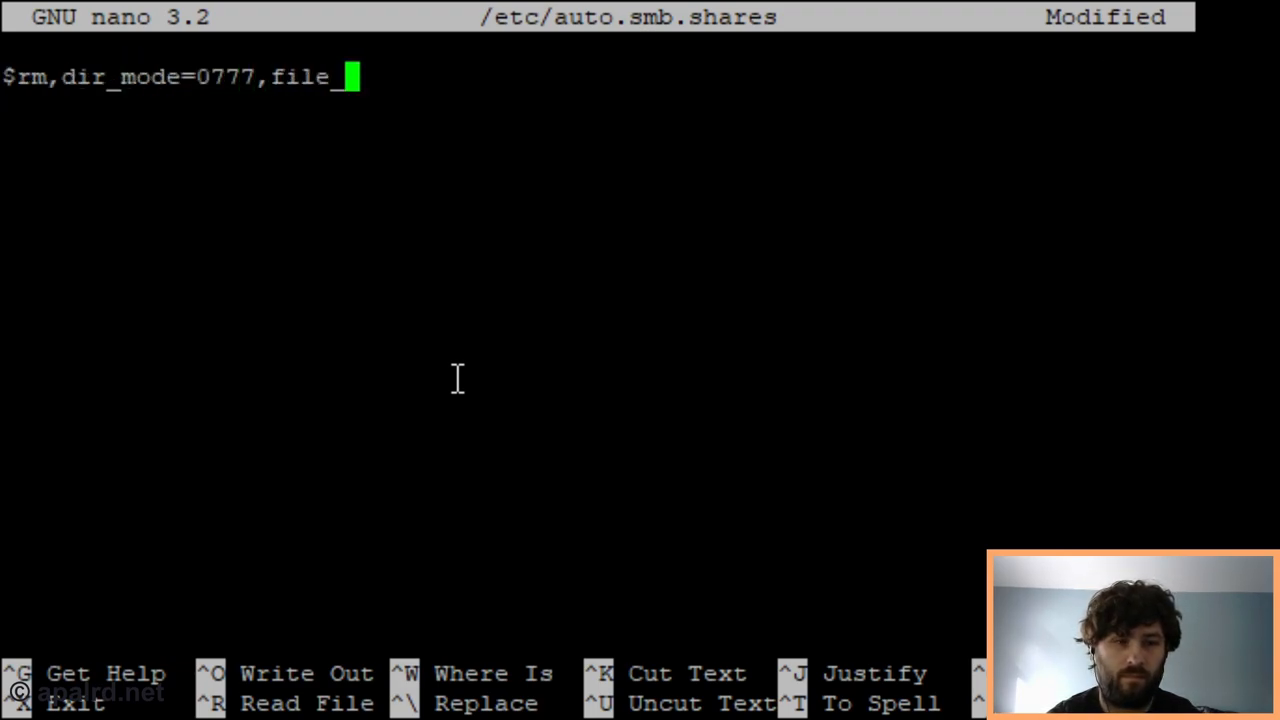
{"action": "type", "text": "mode=0777"}
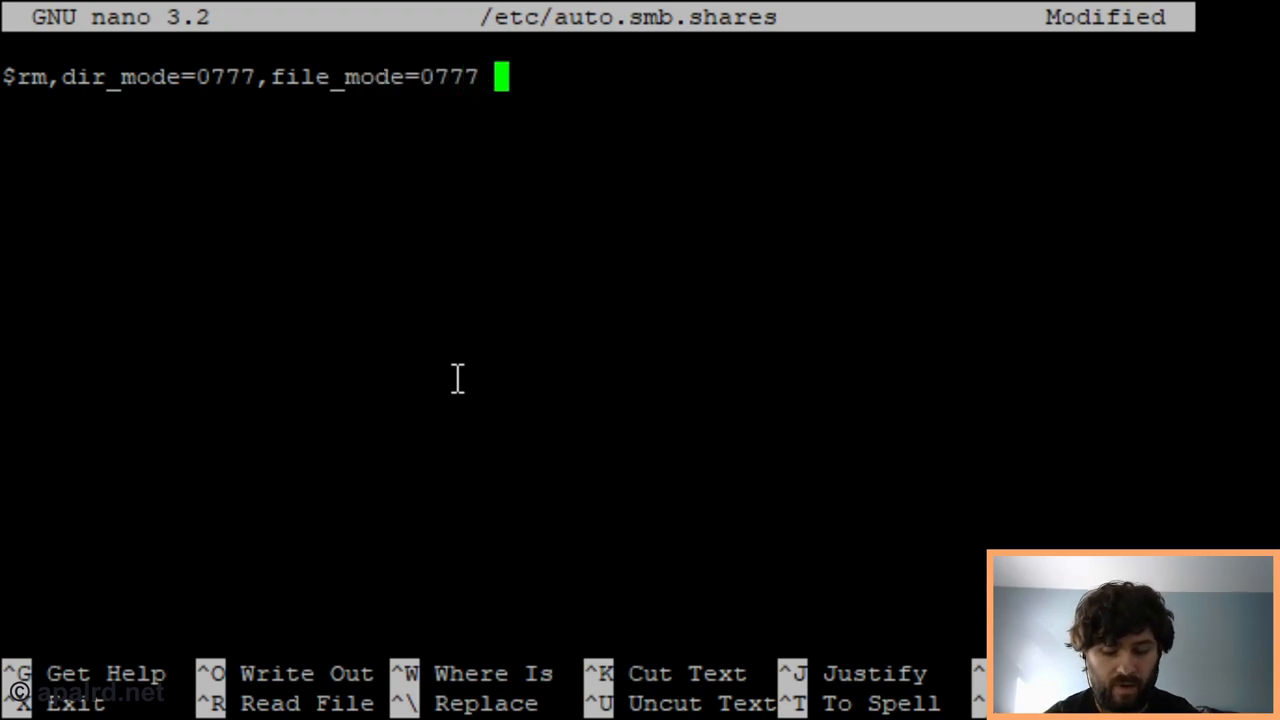
Finish the entry with ://172.27.8.227/projects/printers/pathfinder and save auto.smb.shares.
{"action": "type", "text": "://"}
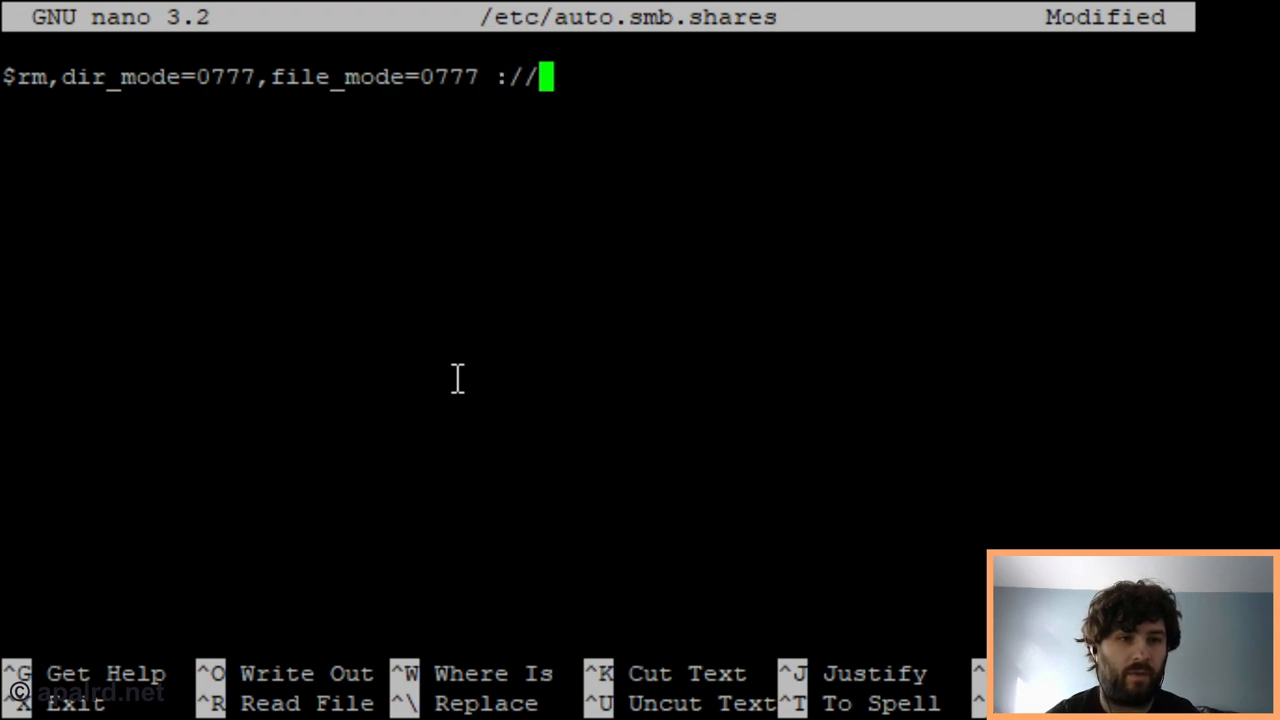
{"action": "type", "text": "17"}
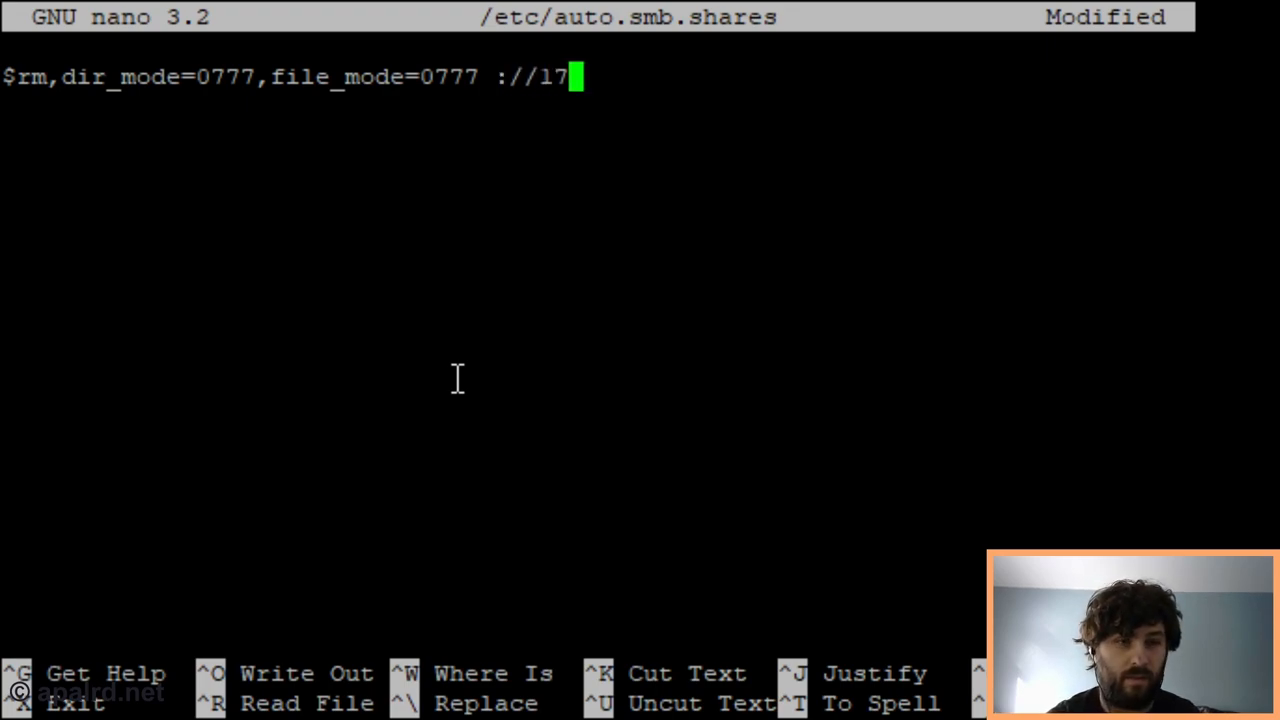
{"action": "type", "text": "2.27.8.227"}
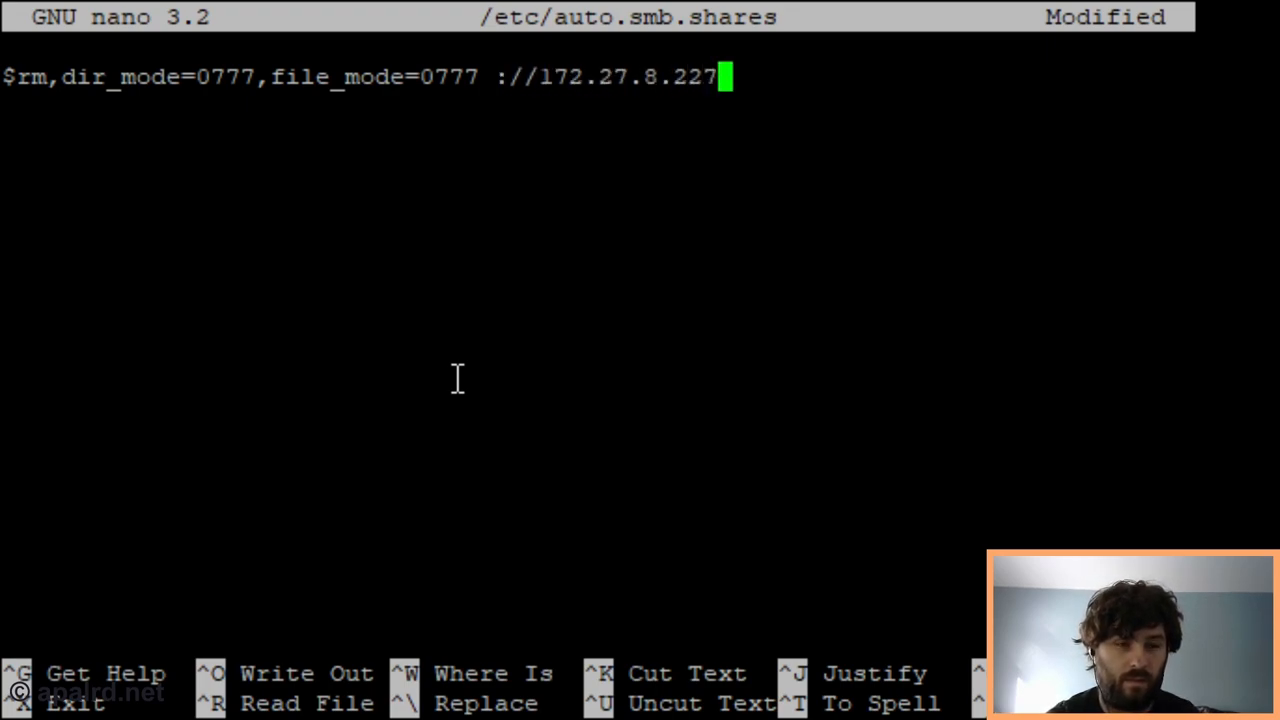
{"action": "type", "text": "/"}
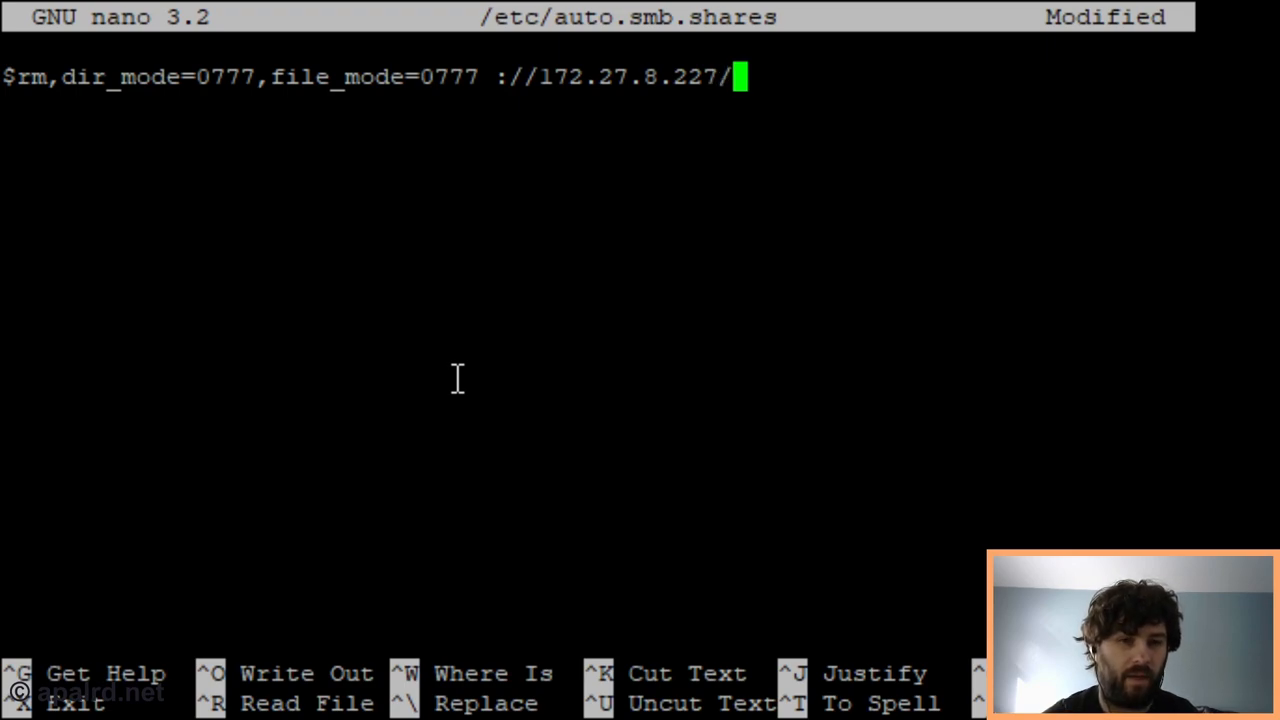
{"action": "type", "text": "projects/"}
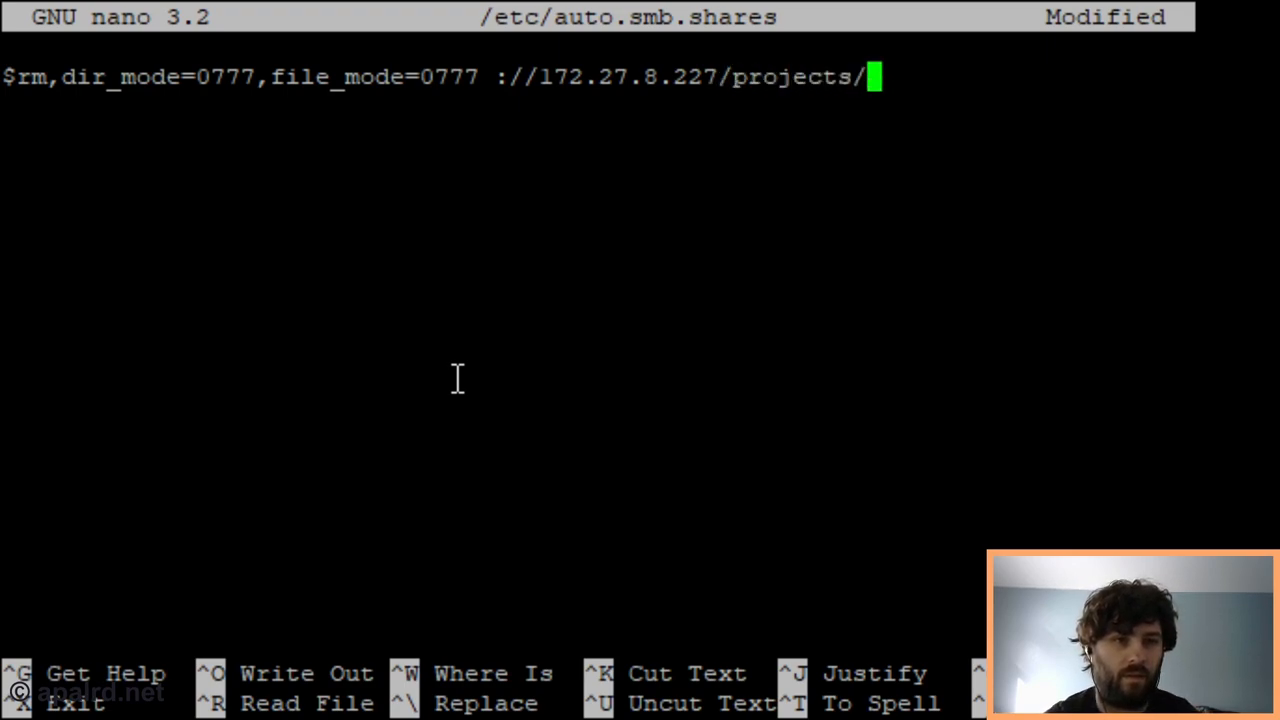
{"action": "type", "text": "printers/pathfinder"}
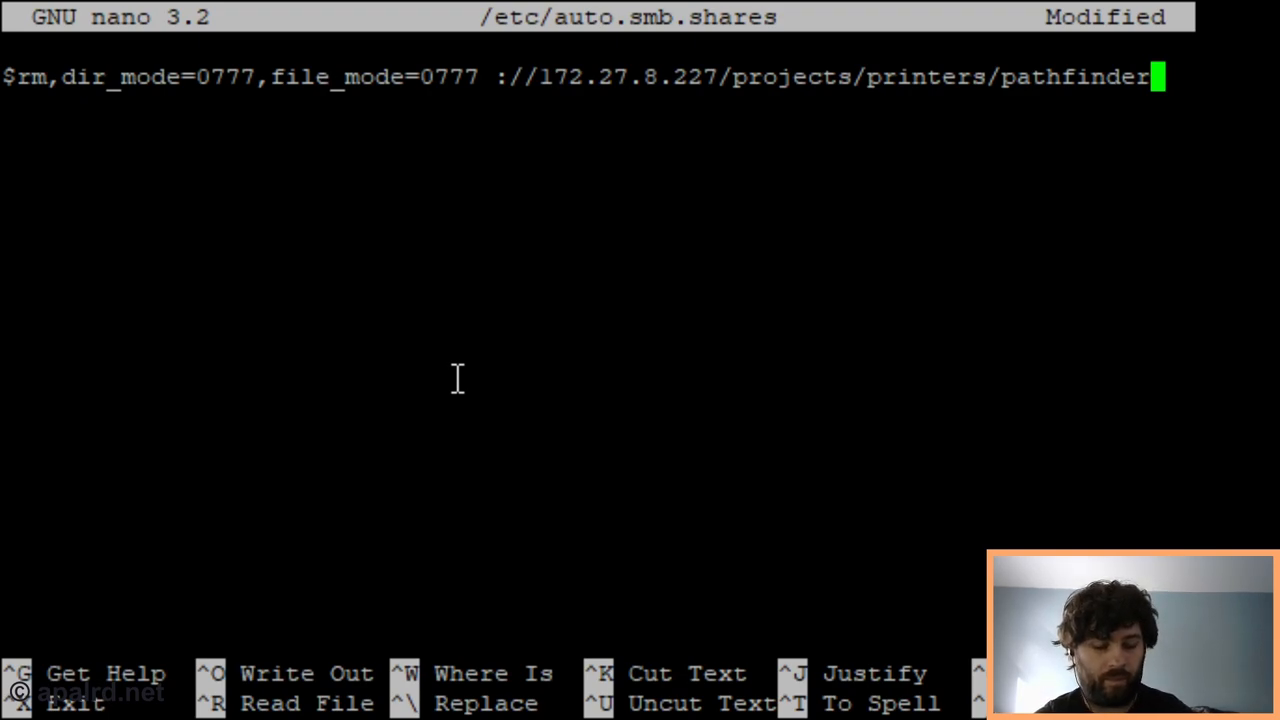
{"action": "key", "text": "ctrl+x"}
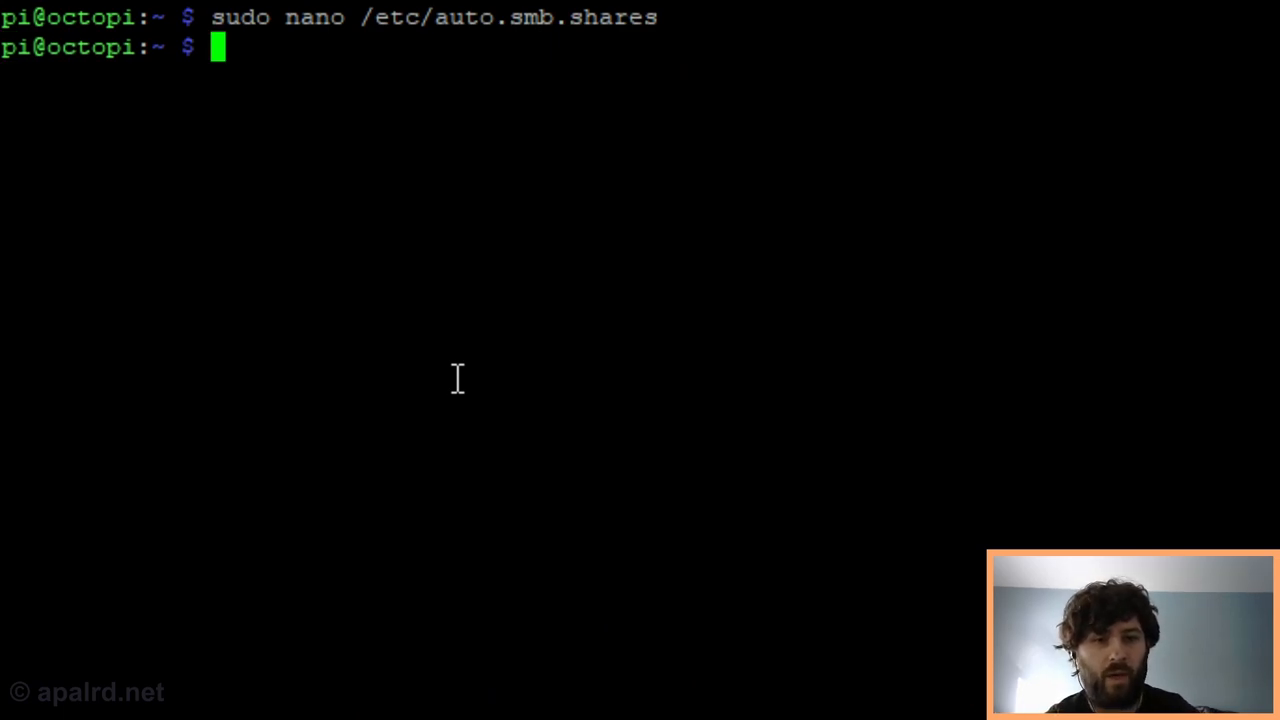
{"action": "type", "text": "sudo mkd"}
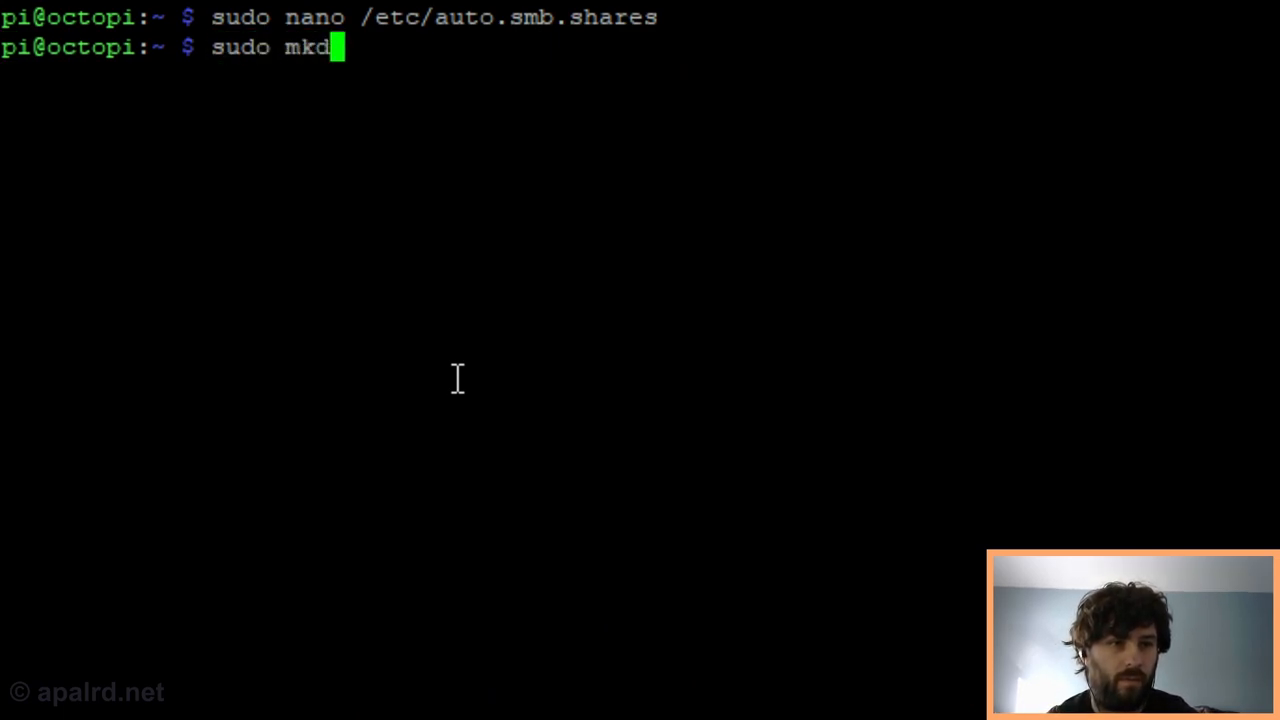
Create /mnt/printer with sudo mkdir, restart autofs and check its status is running.
{"action": "type", "text": "ir /mnt/printer"}
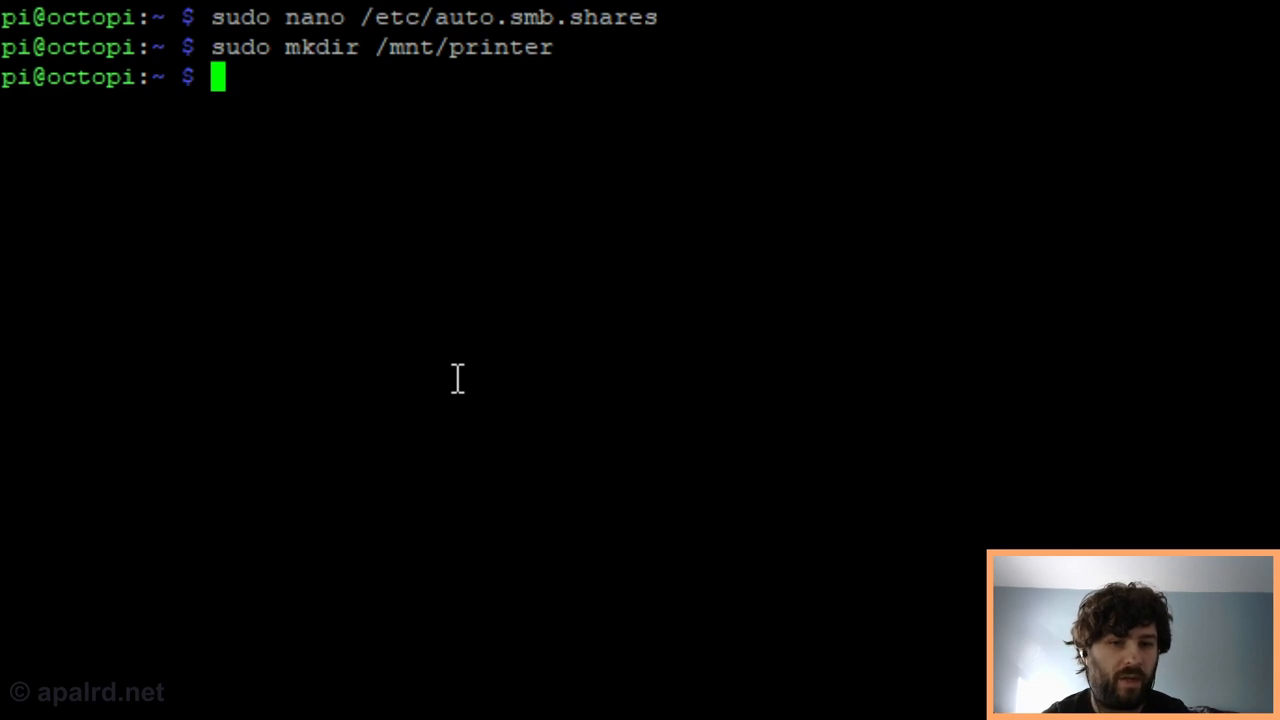
{"action": "type", "text": "sudo"}
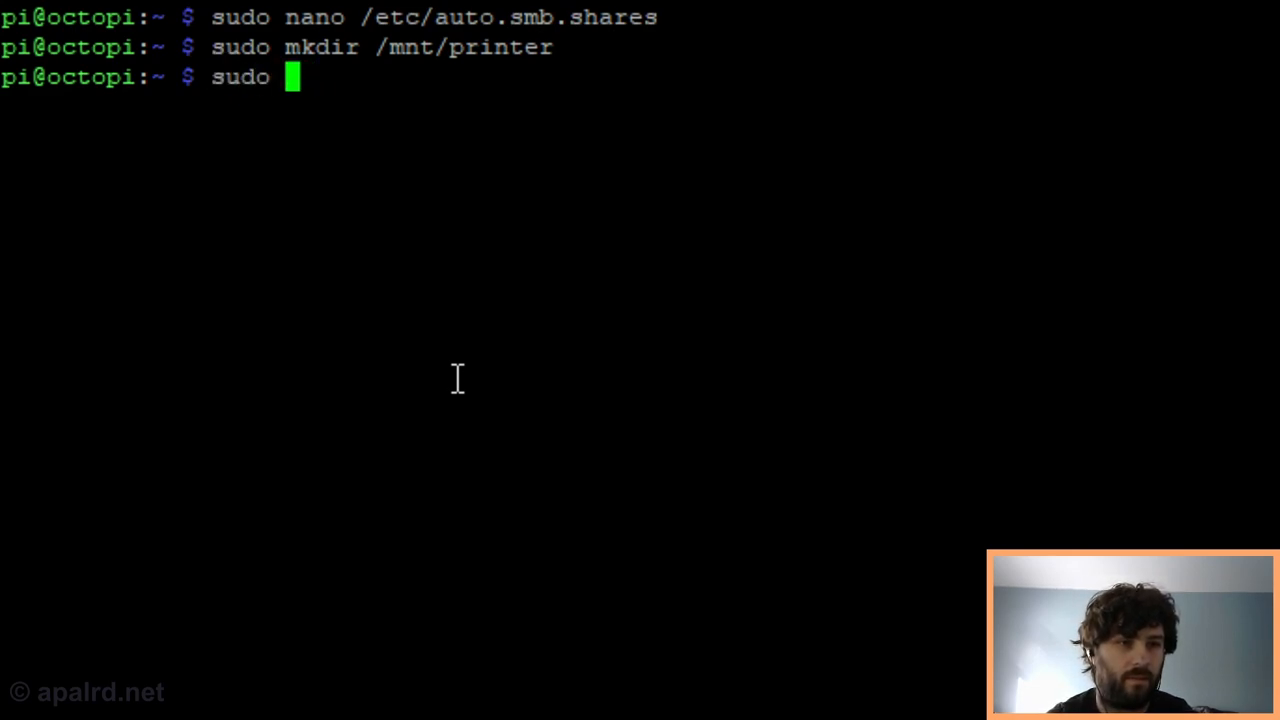
{"action": "type", "text": "systemctl restart autof"}
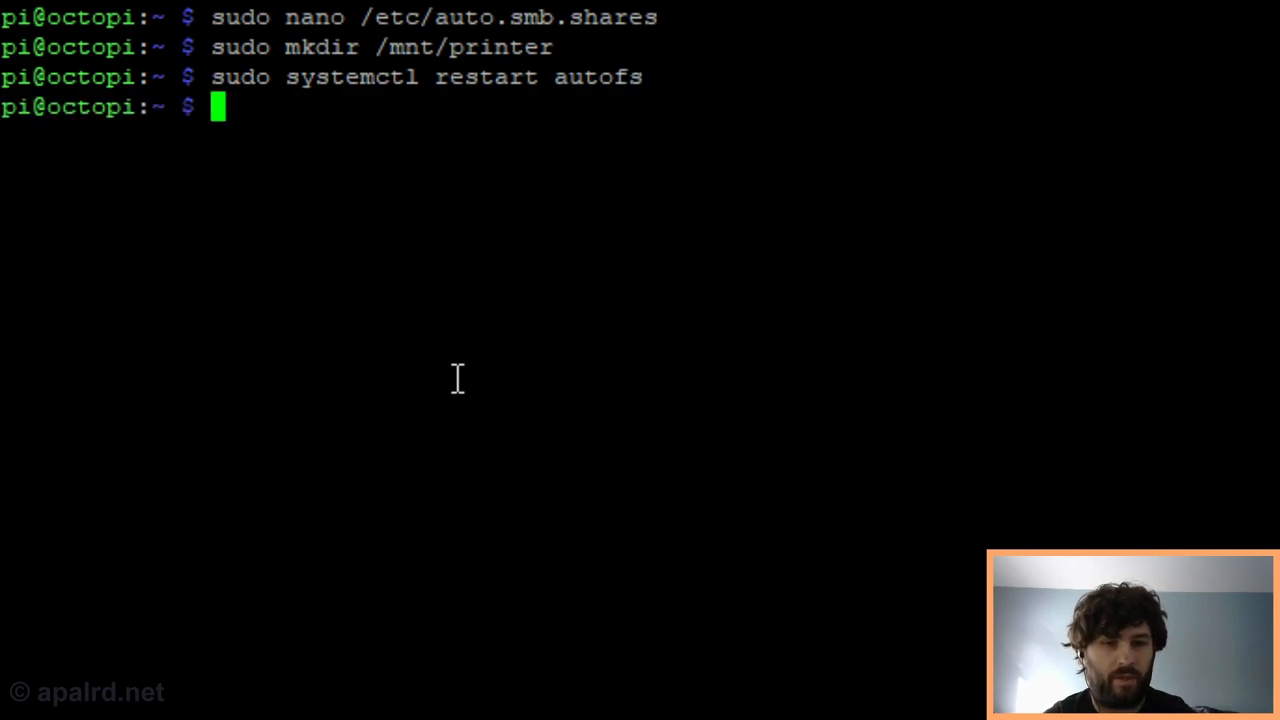
{"action": "type", "text": "sudo system"}
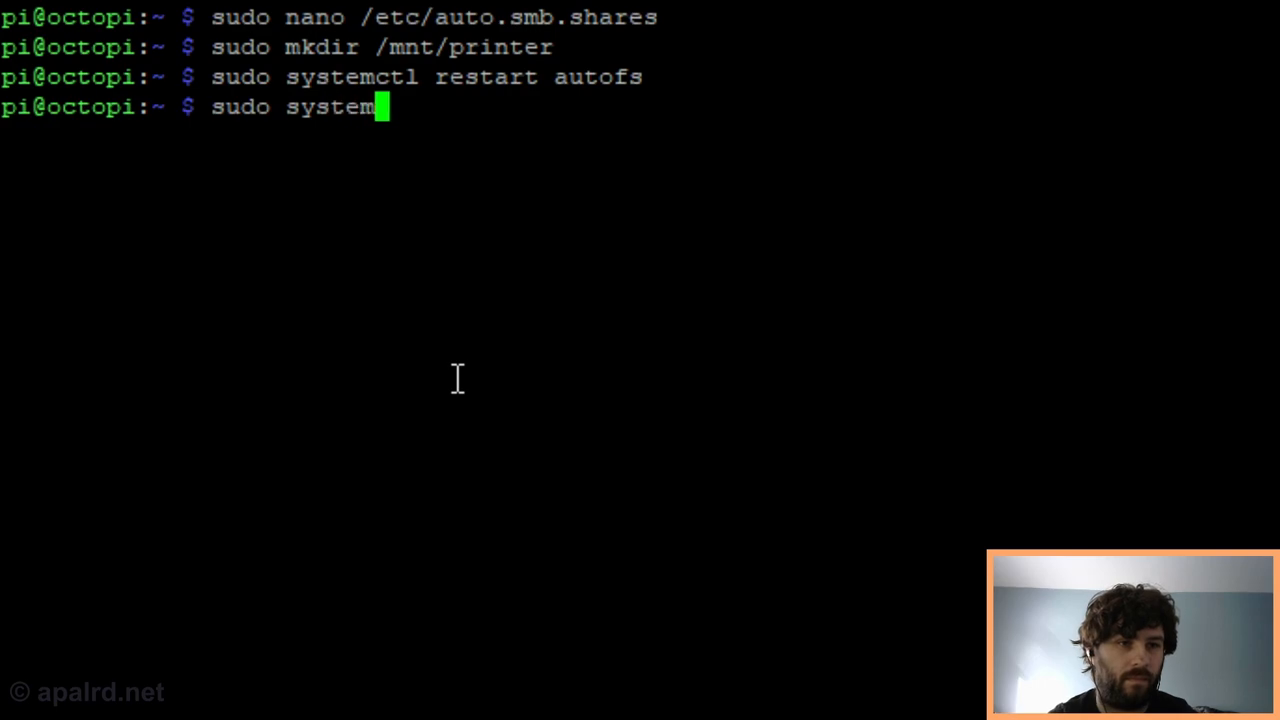
{"action": "type", "text": "ctl status autofs"}
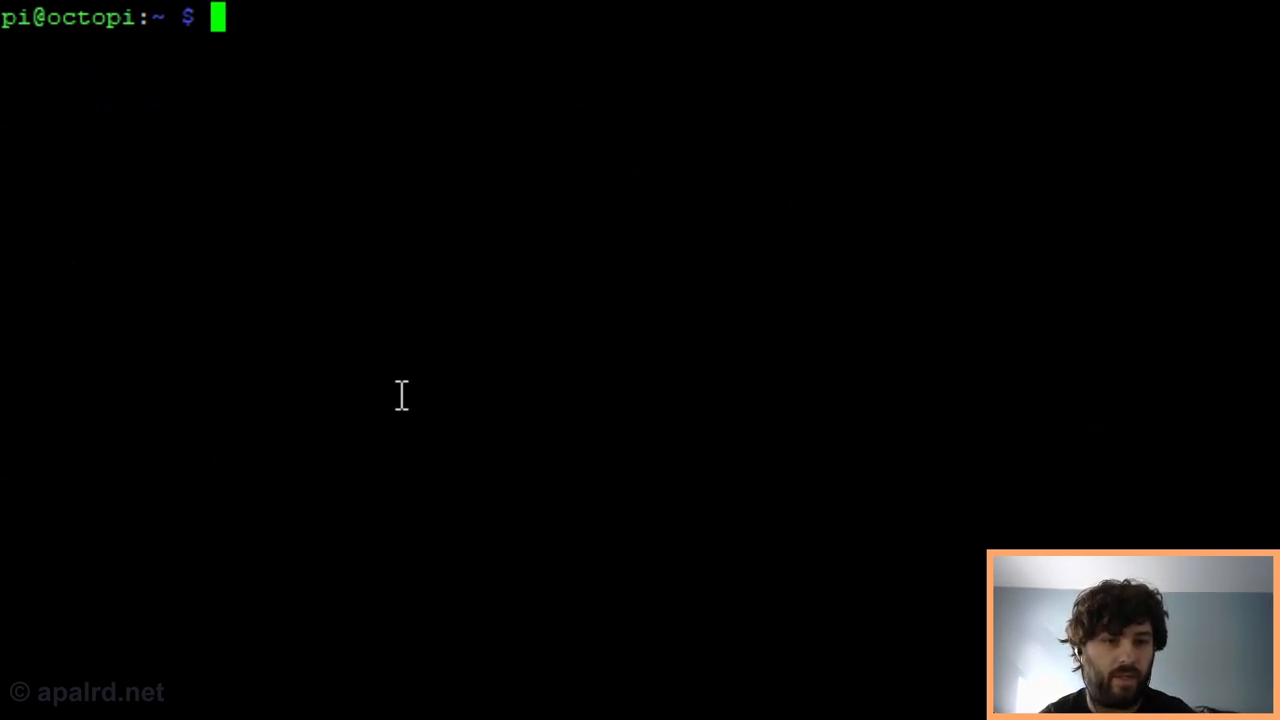
Create /mnt/printer/watched and list /mnt/printer to confirm it exists.
{"action": "type", "text": "mk"}
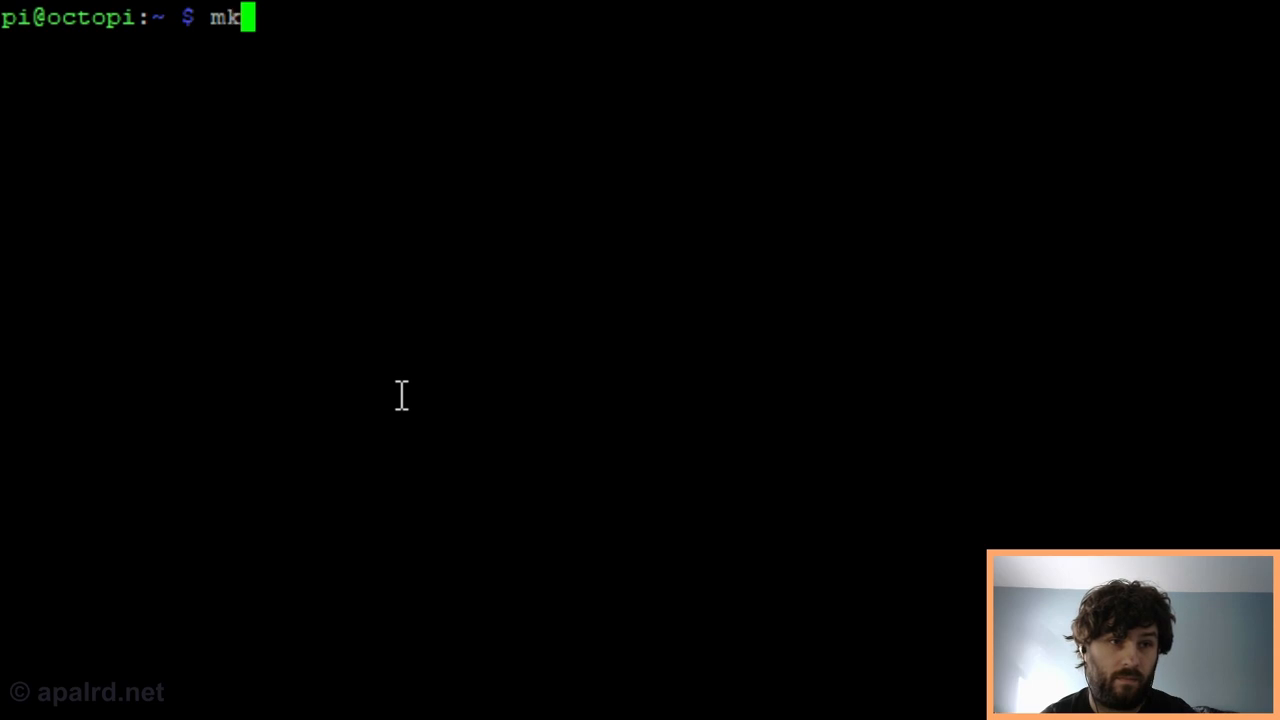
{"action": "type", "text": "dir /mnt/"}
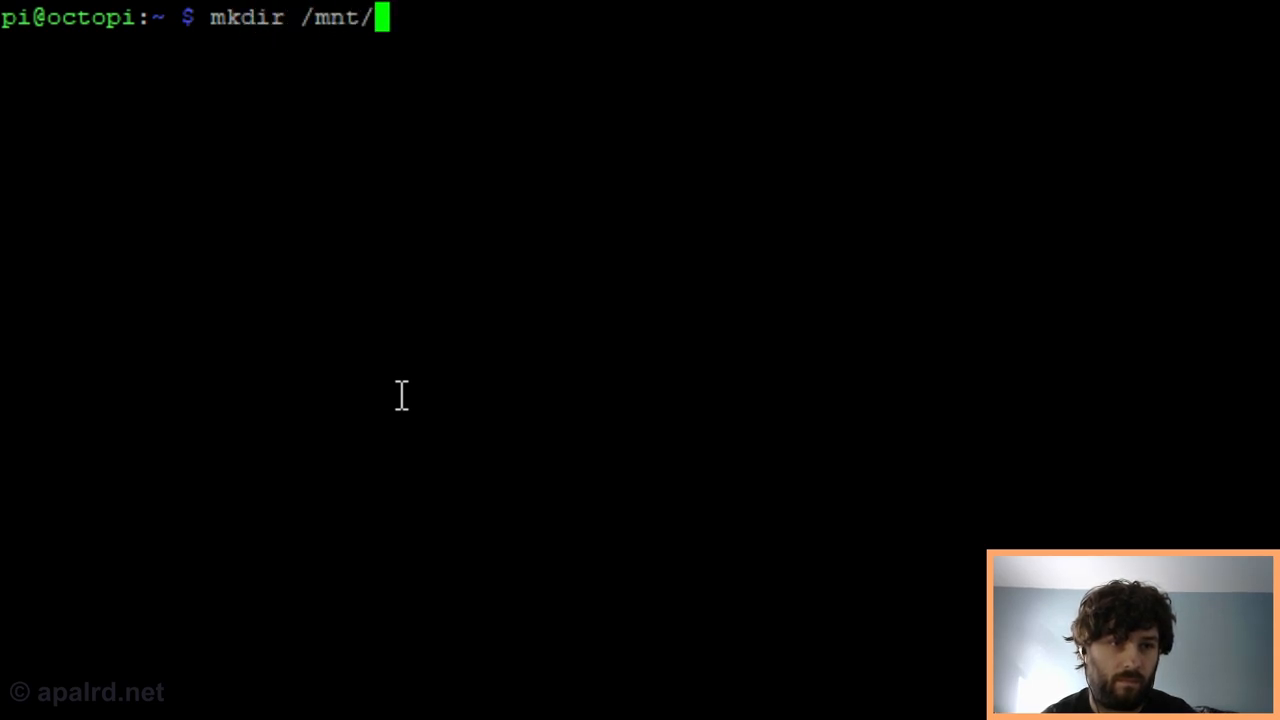
{"action": "type", "text": "printer/watched"}
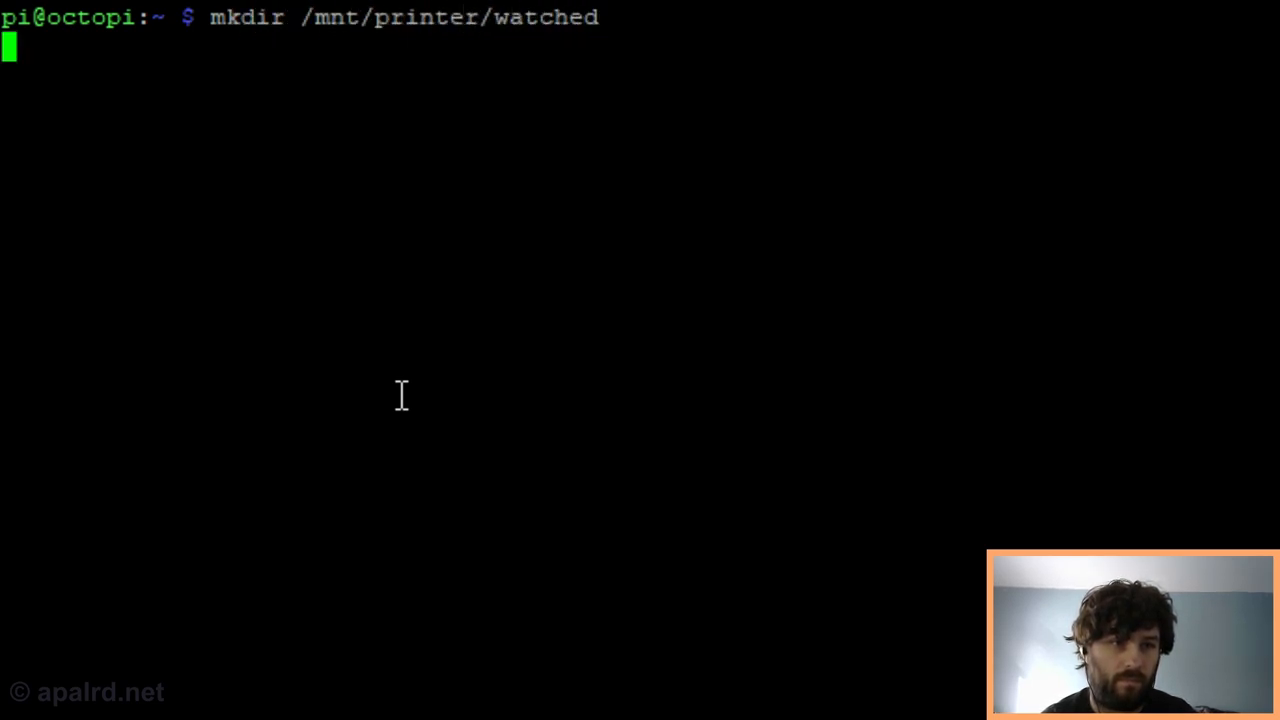
{"action": "type", "text": "ls /mnt/printer"}
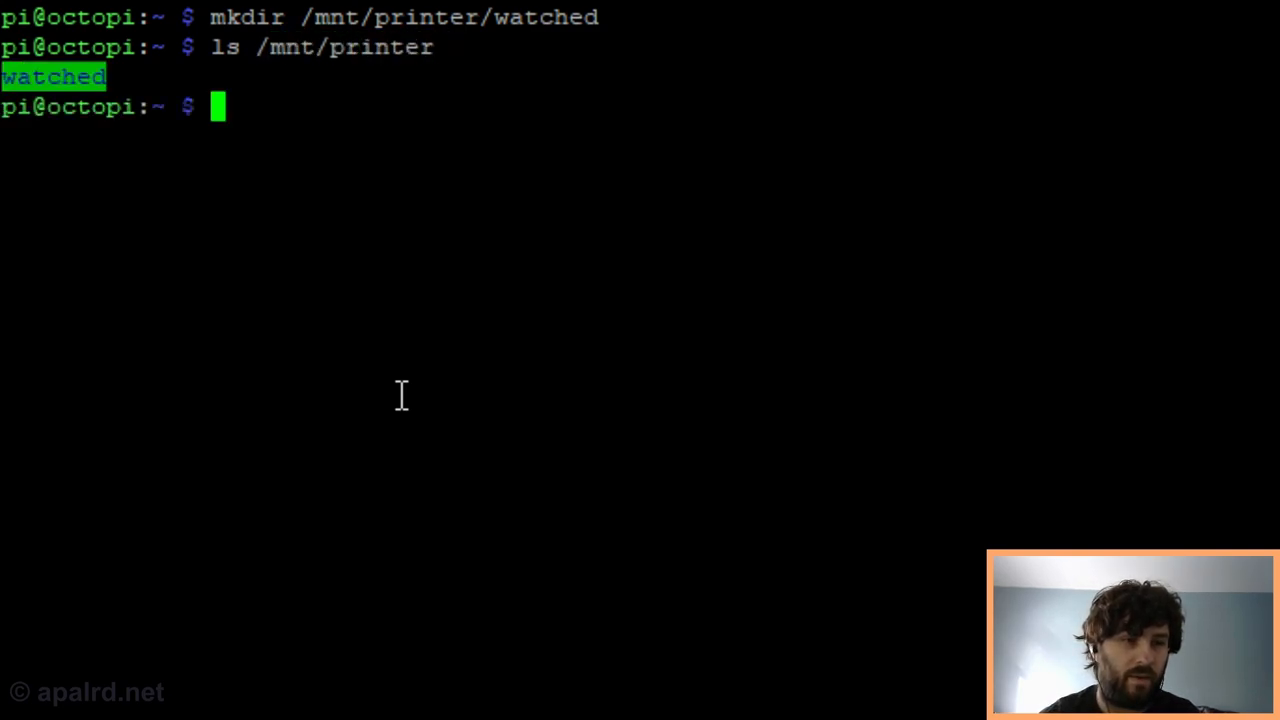
{"action": "mouse_move", "coordinate": [372, 316]}
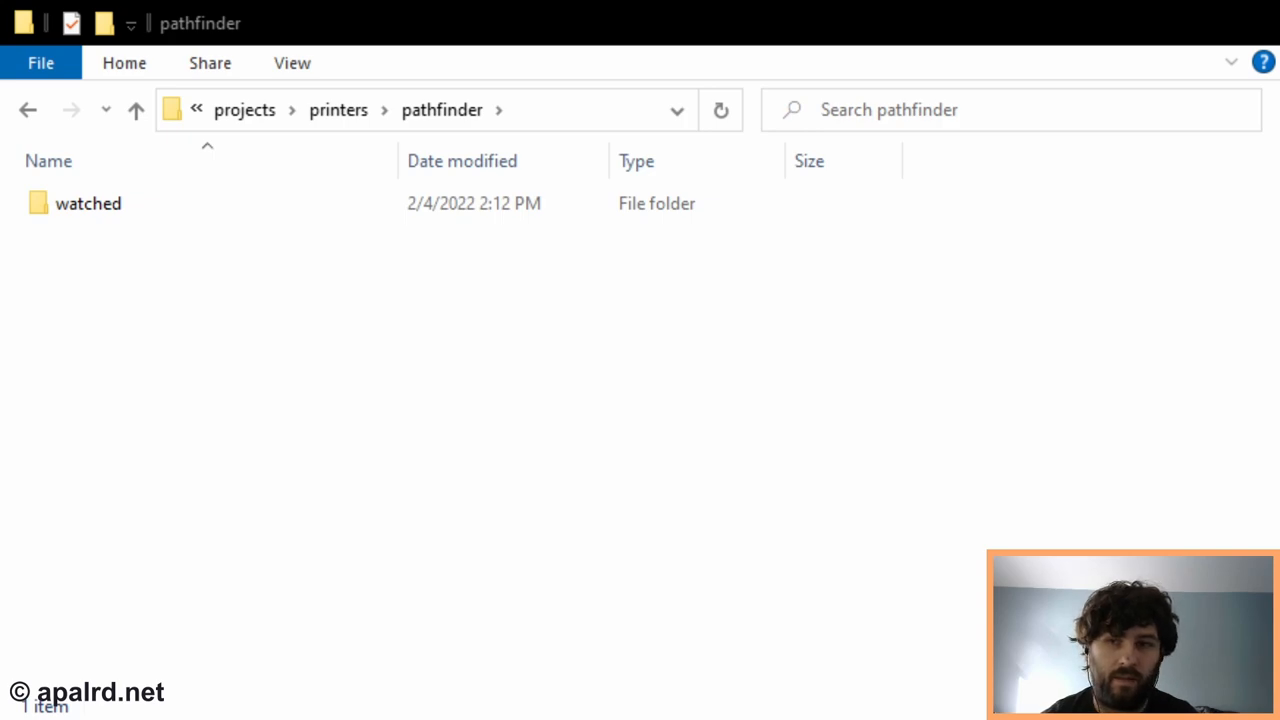
Look inside the watched folder on the pathfinder share, then return to its parent.
{"action": "double_click", "coordinate": [88, 204]}
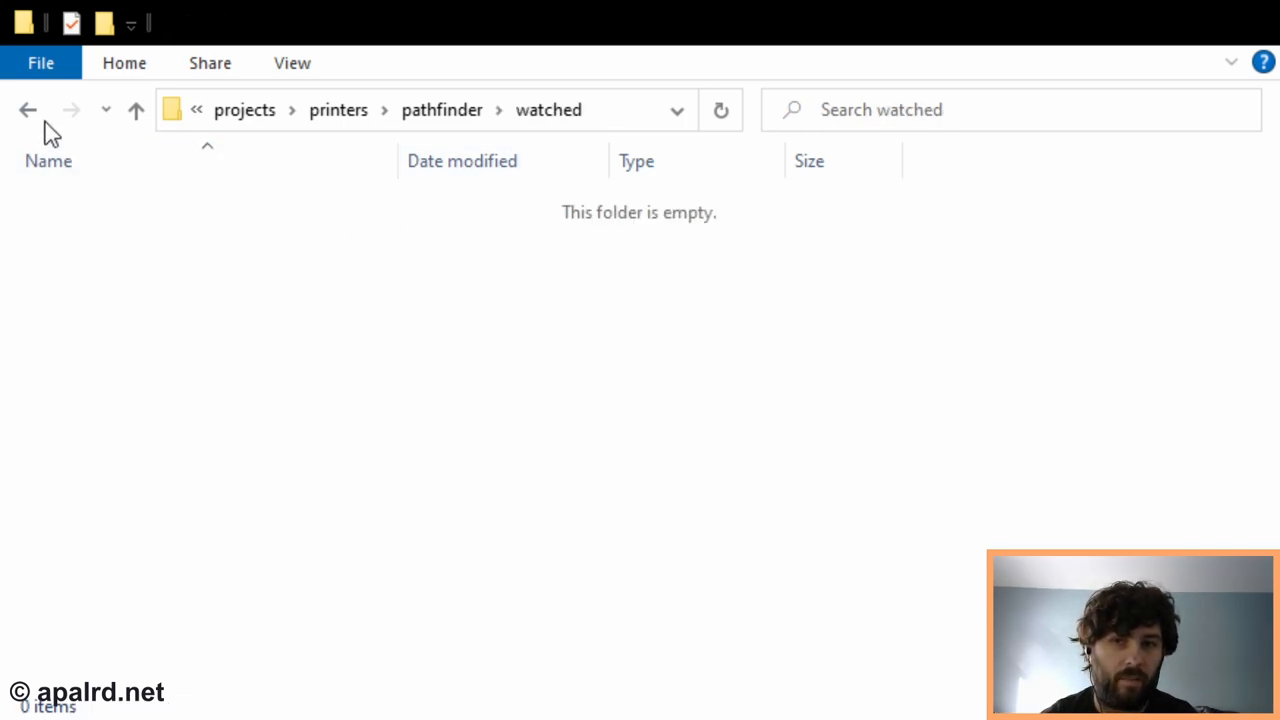
{"action": "left_click", "coordinate": [32, 110]}
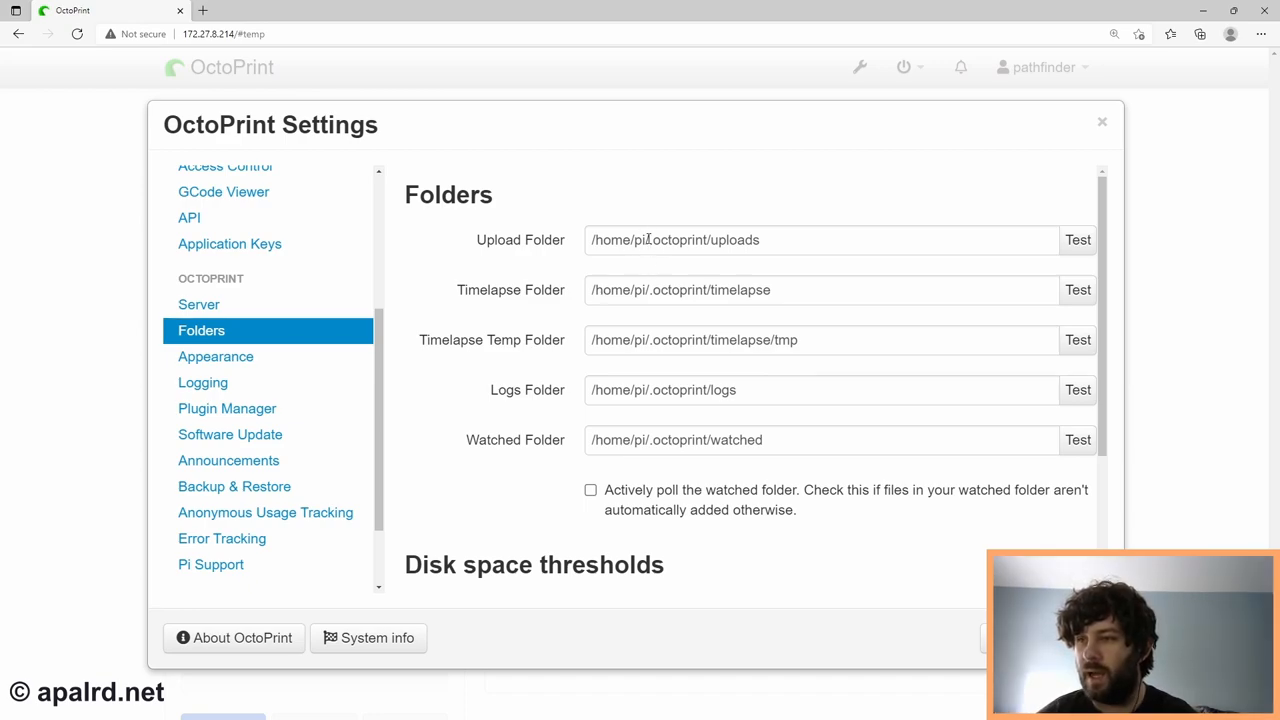
{"action": "mouse_move", "coordinate": [690, 340]}
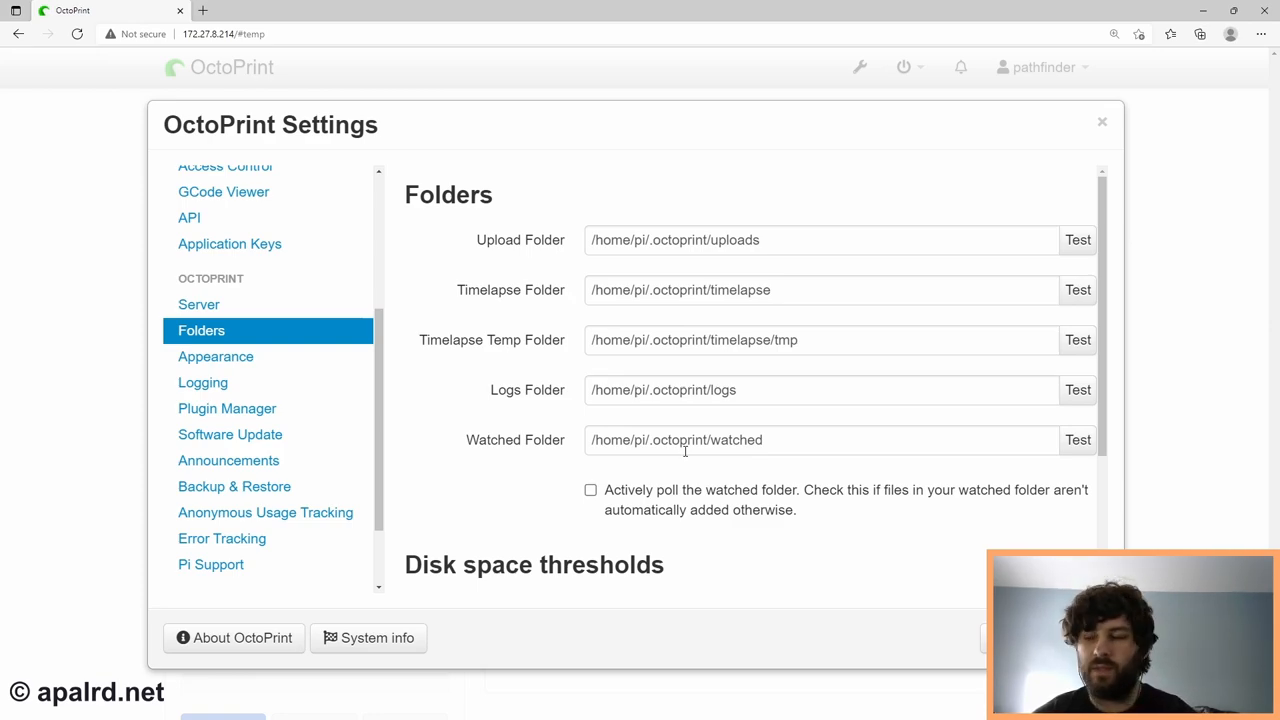
{"action": "mouse_move", "coordinate": [640, 312]}
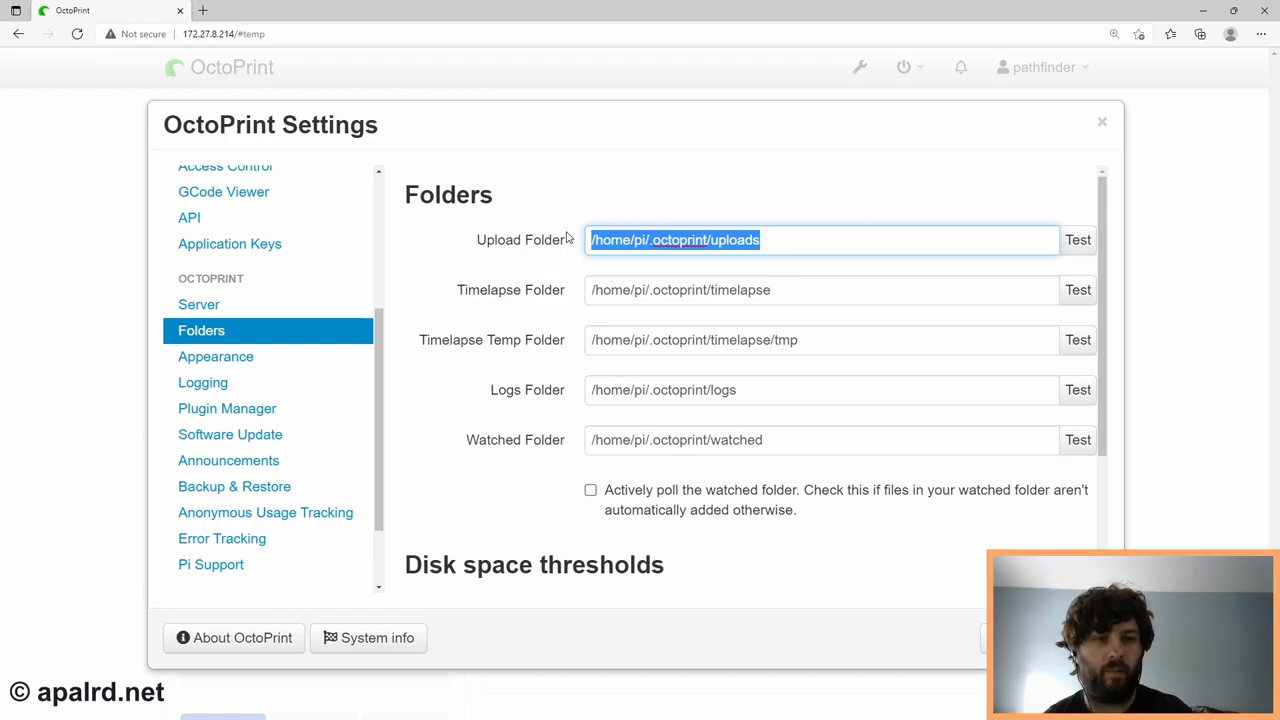
{"action": "mouse_move", "coordinate": [618, 294]}
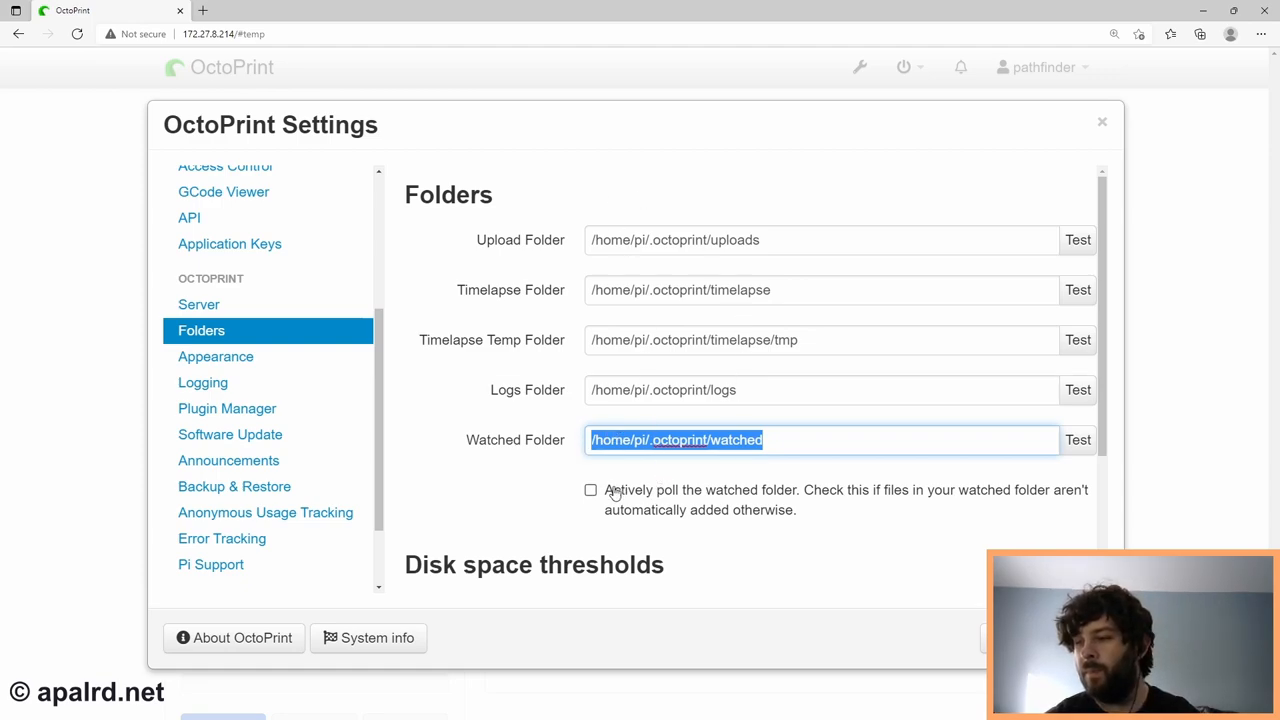
Enable 'Actively poll the watched folder' in OctoPrint's Folders settings.
{"action": "left_click", "coordinate": [592, 490]}
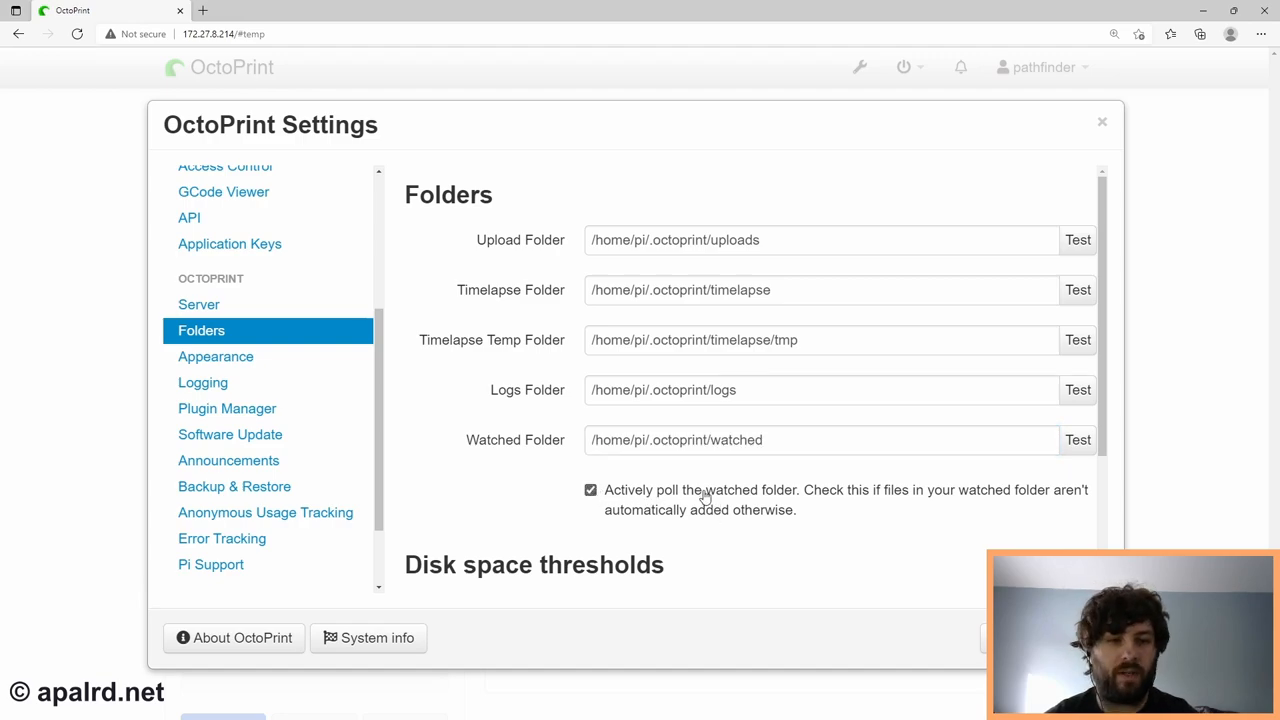
{"action": "mouse_move", "coordinate": [716, 500]}
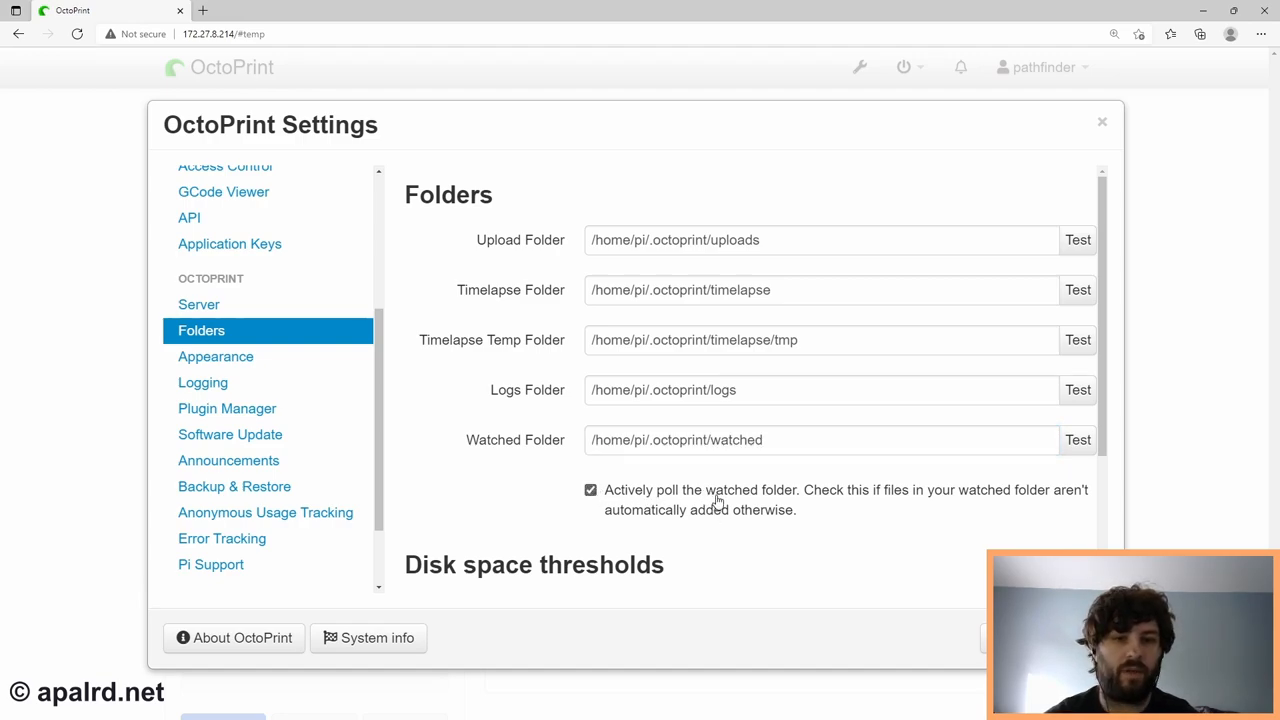
{"action": "mouse_move", "coordinate": [812, 262]}
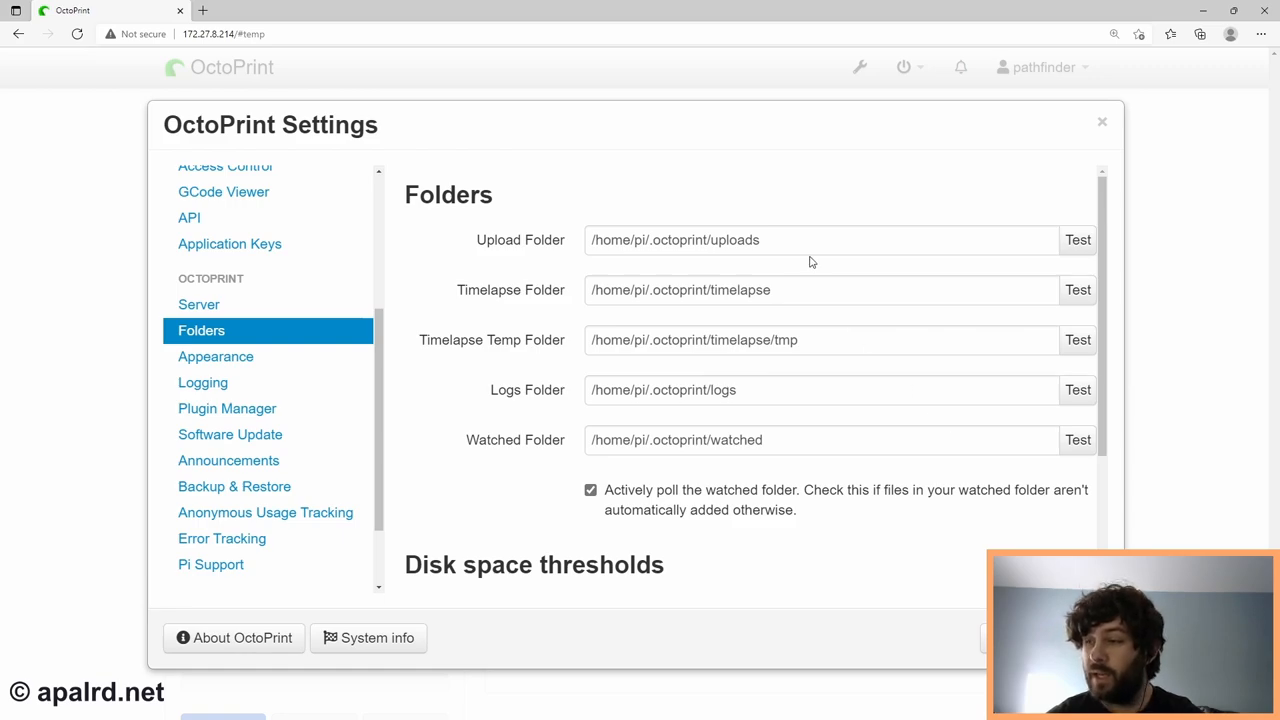
{"action": "mouse_move", "coordinate": [818, 472]}
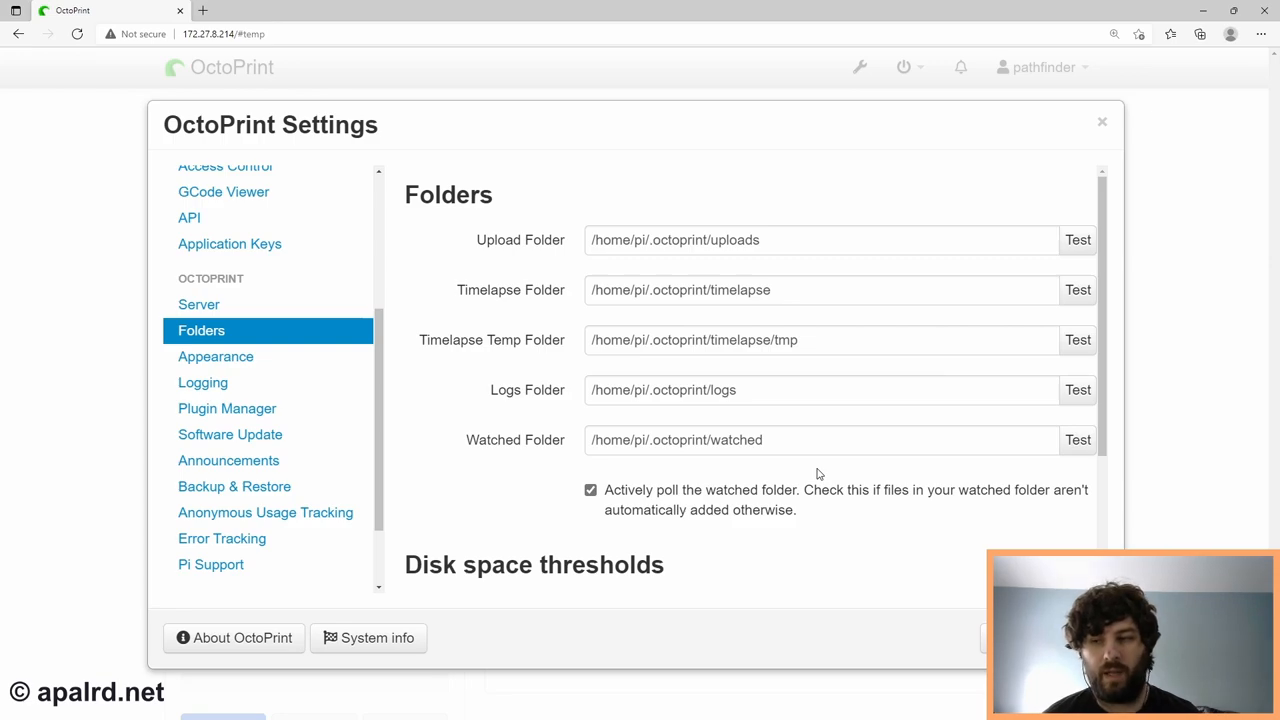
{"action": "left_click", "coordinate": [234, 486]}
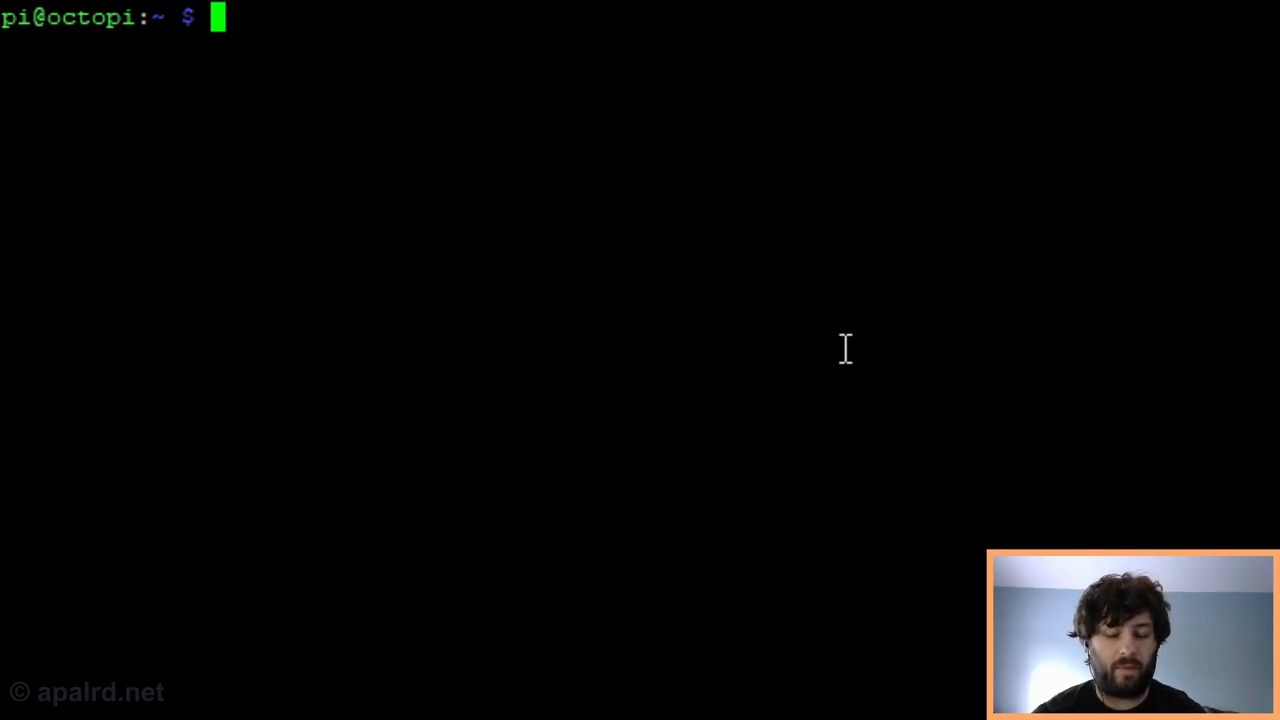
Stop the octoprint service with sudo systemctl stop.
{"action": "type", "text": "sudo systemctl sto"}
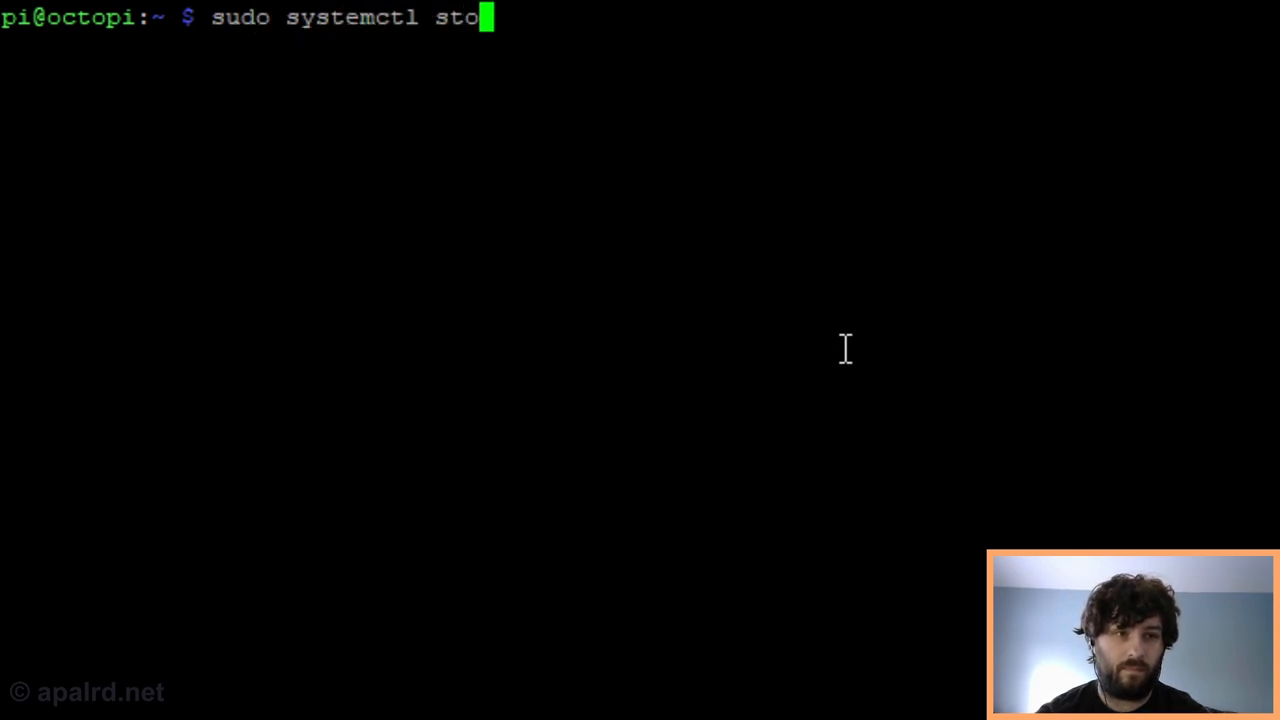
{"action": "key", "text": "Return"}
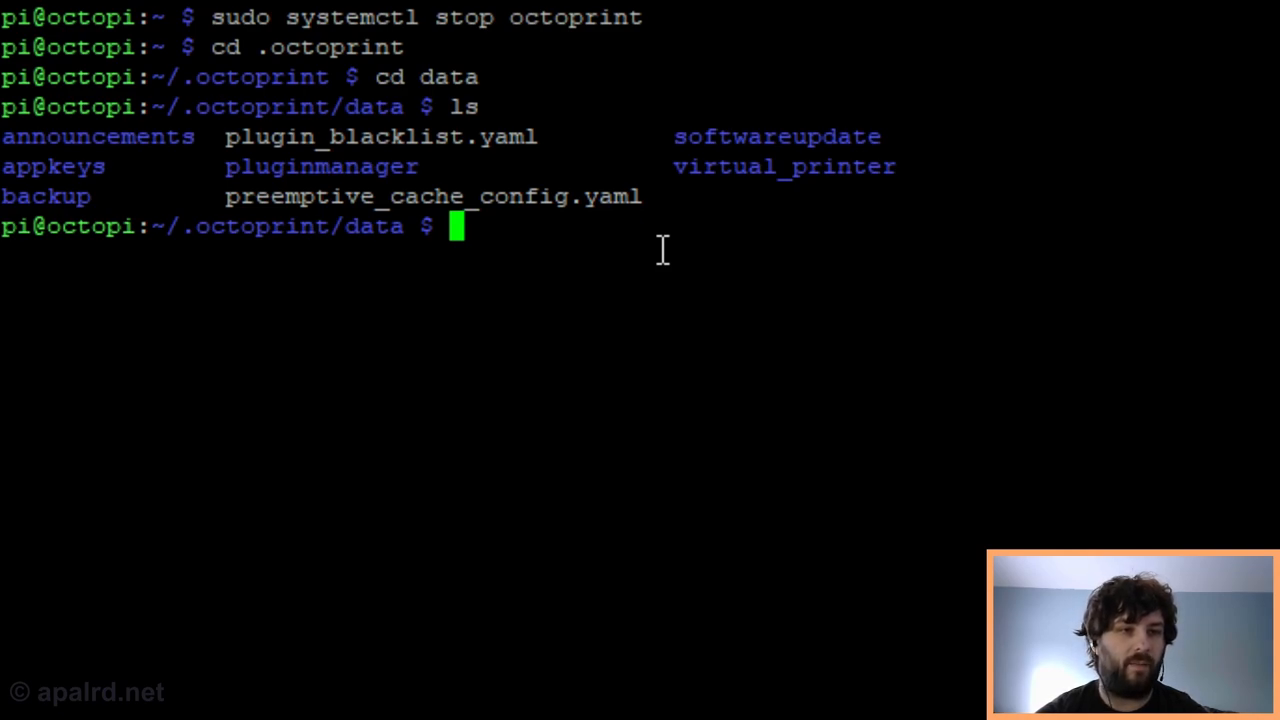
Create the /mnt/printer/backup directory and pick out the backup folder name.
{"action": "type", "text": "mkdir"}
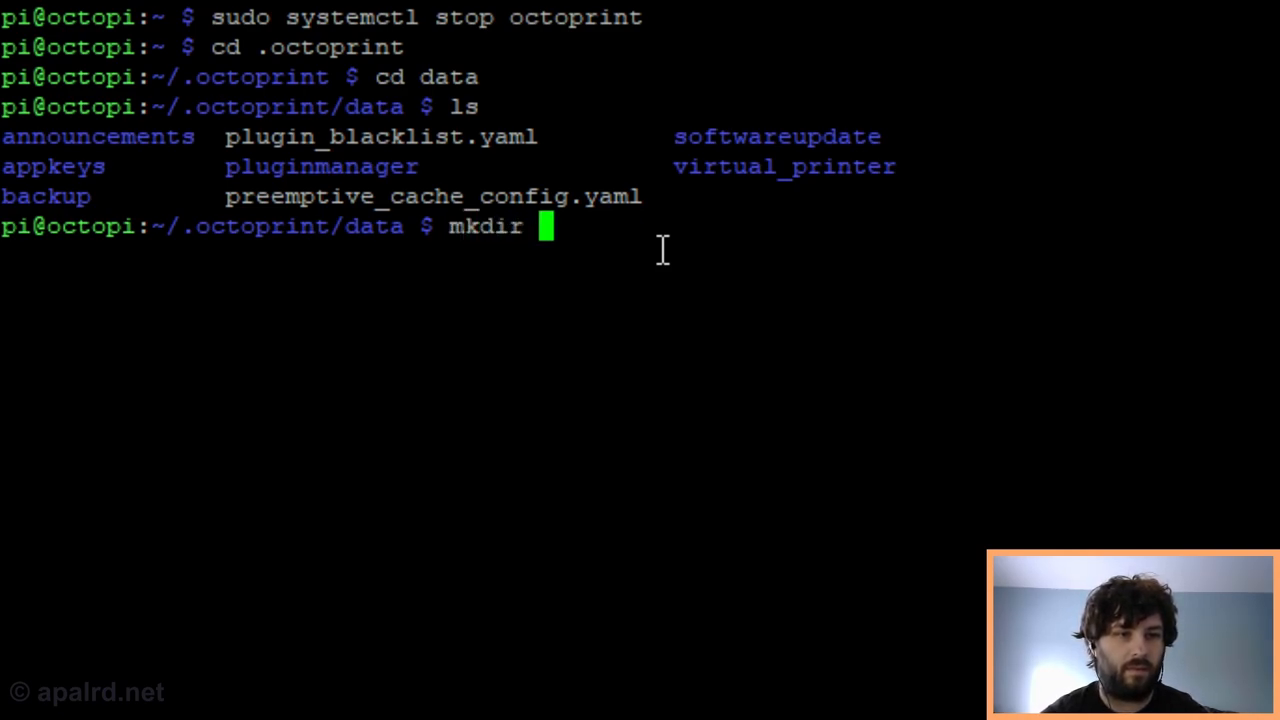
{"action": "type", "text": "/mnt/printer/backup"}
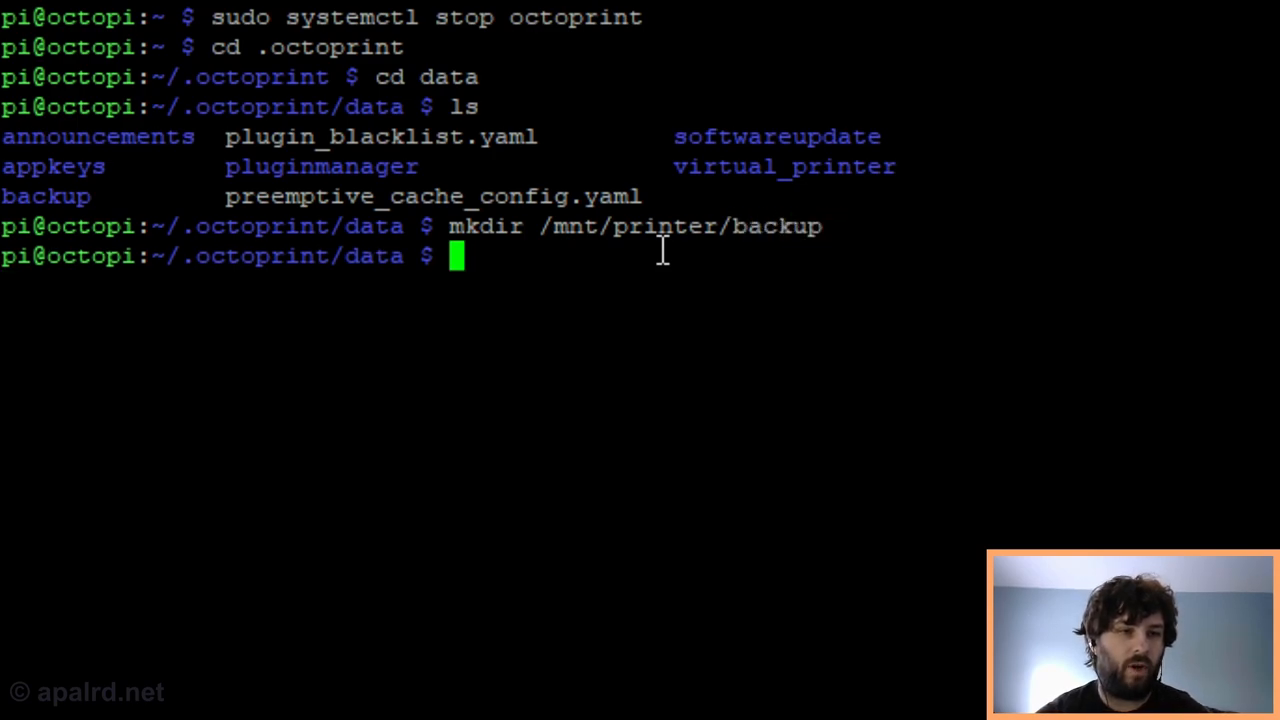
{"action": "double_click", "coordinate": [44, 196]}
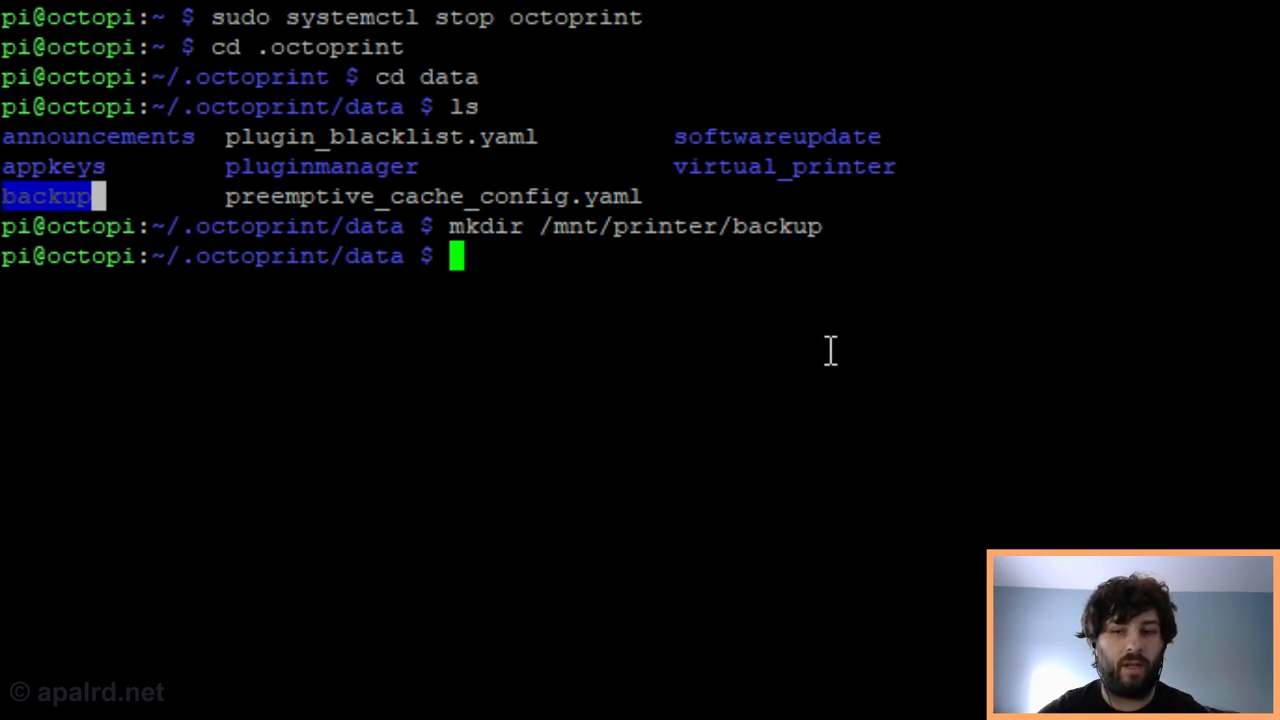
{"action": "mouse_move", "coordinate": [680, 304]}
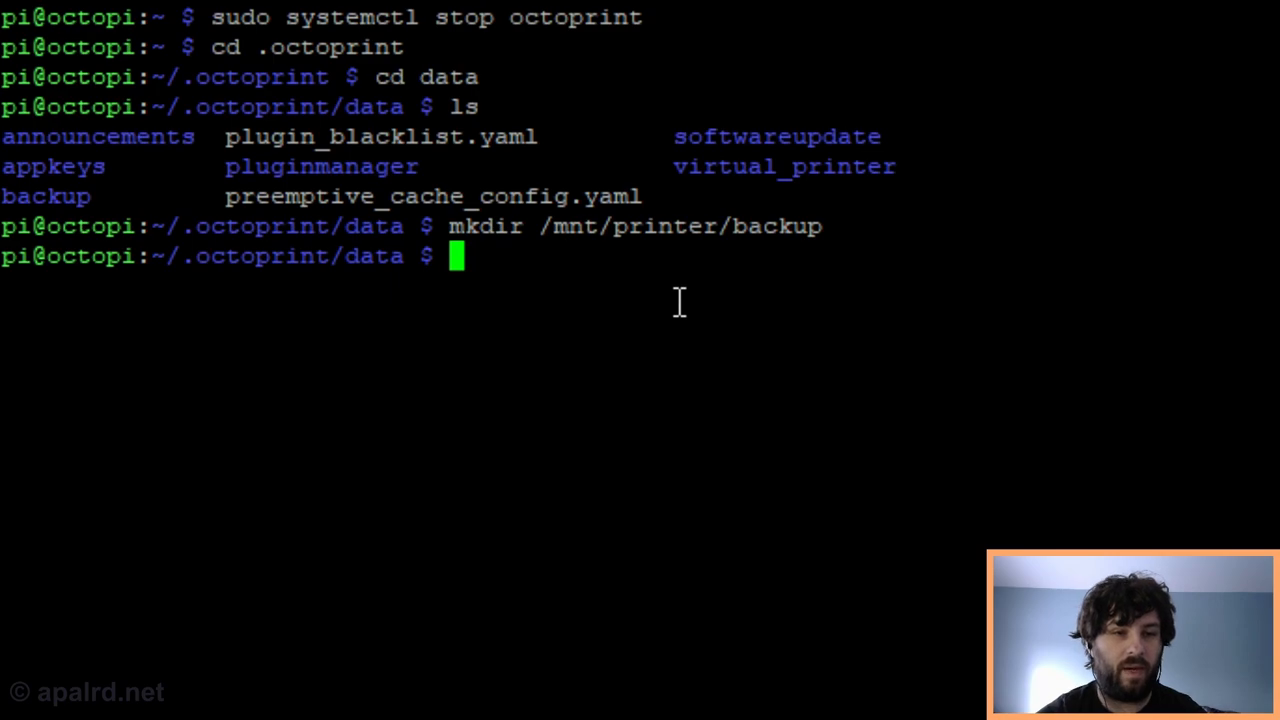
Remove the local backup folder, symlink it to /mnt/printer/backup, and confirm with ls -l.
{"action": "type", "text": "rm -r"}
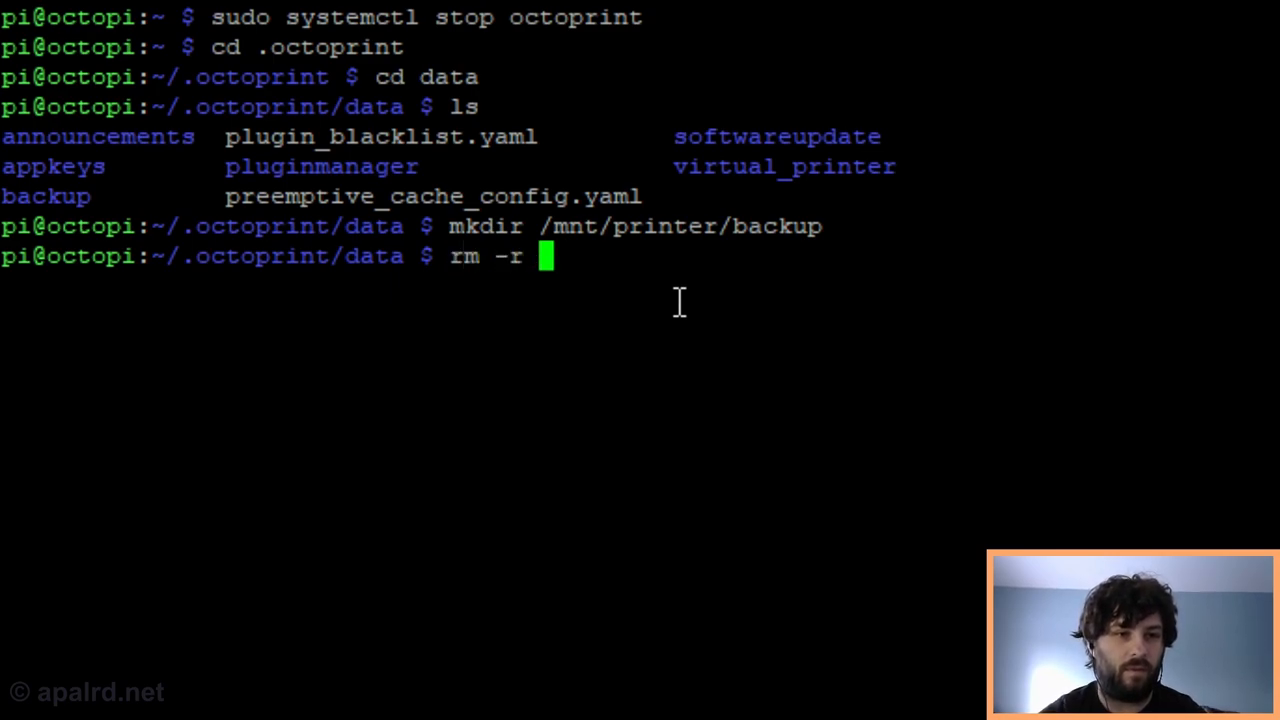
{"action": "type", "text": "backup"}
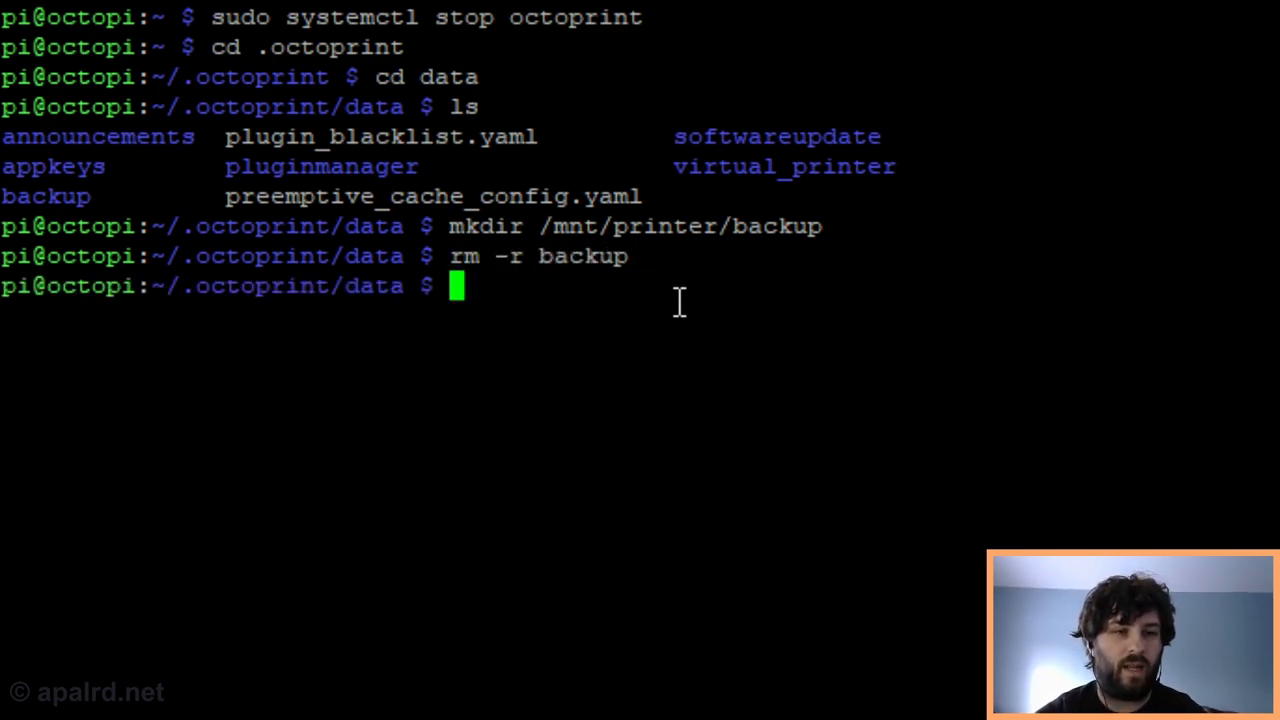
{"action": "type", "text": "ln"}
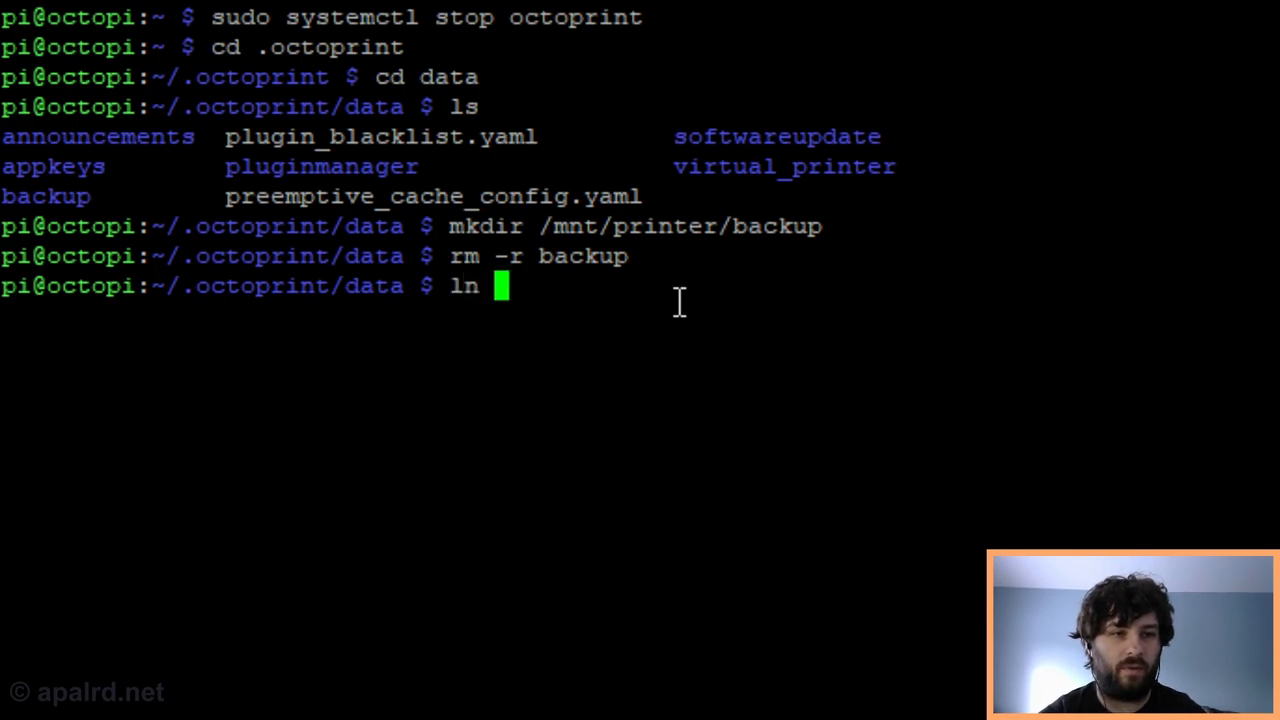
{"action": "type", "text": "-s /mnt/pr"}
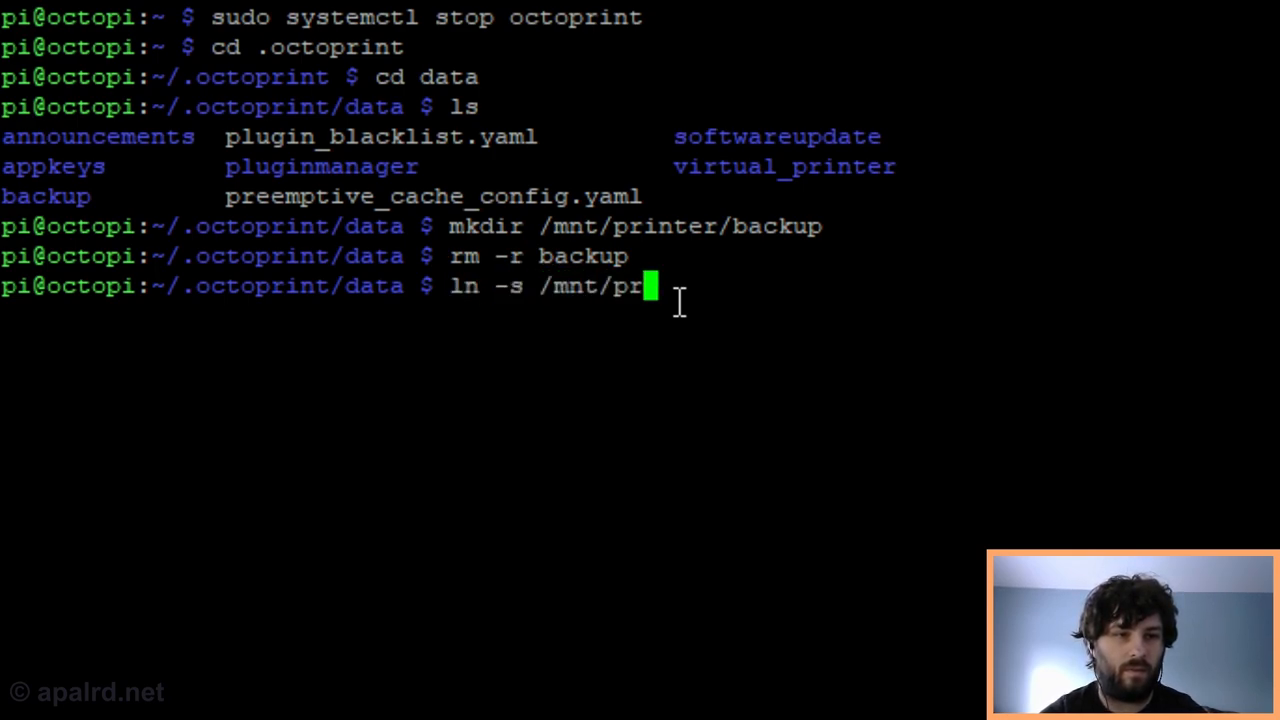
{"action": "type", "text": "inter/backup"}
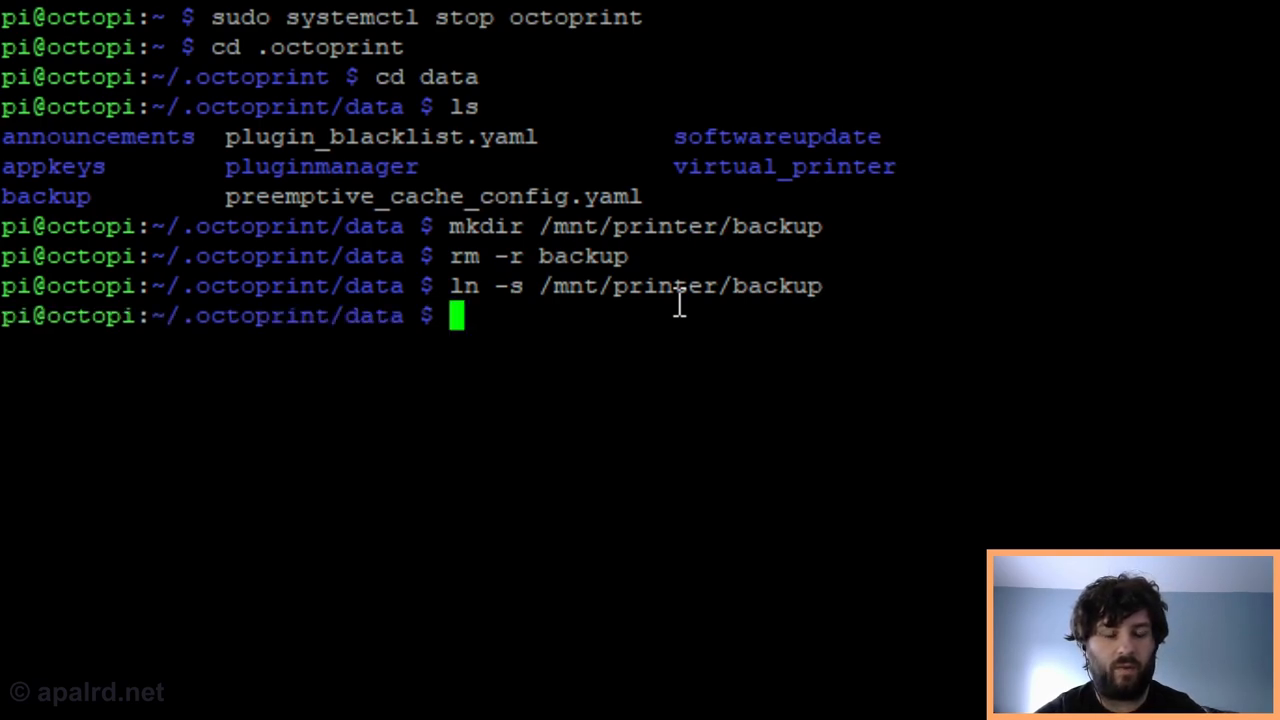
{"action": "type", "text": "ls -l"}
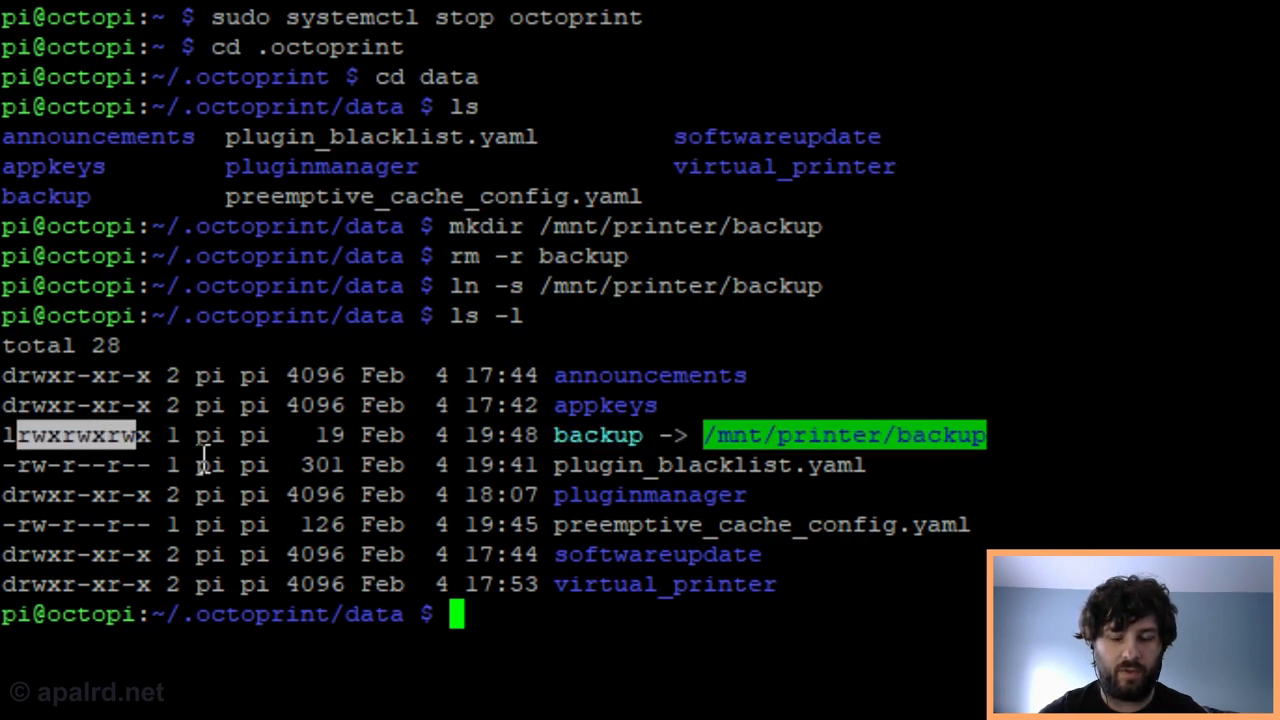
{"action": "mouse_move", "coordinate": [858, 640]}
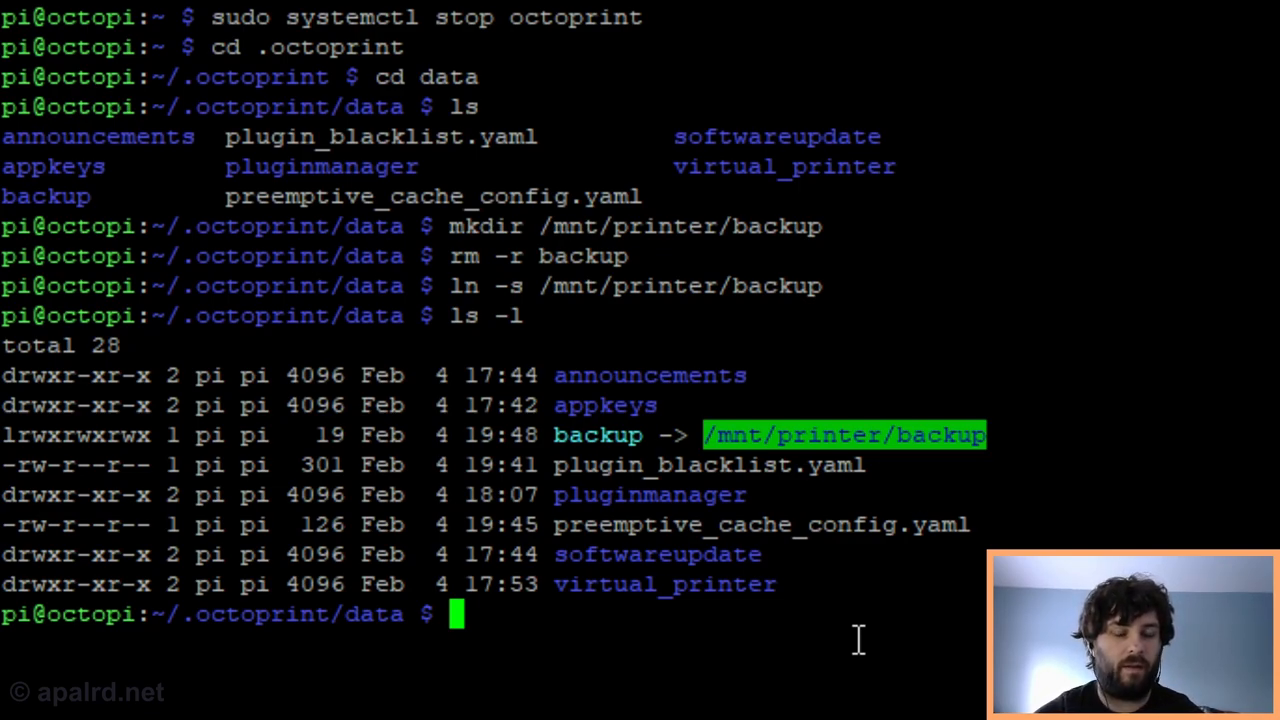
Start the octoprint service via systemctl and reconnect the web interface.
{"action": "type", "text": "sudo"}
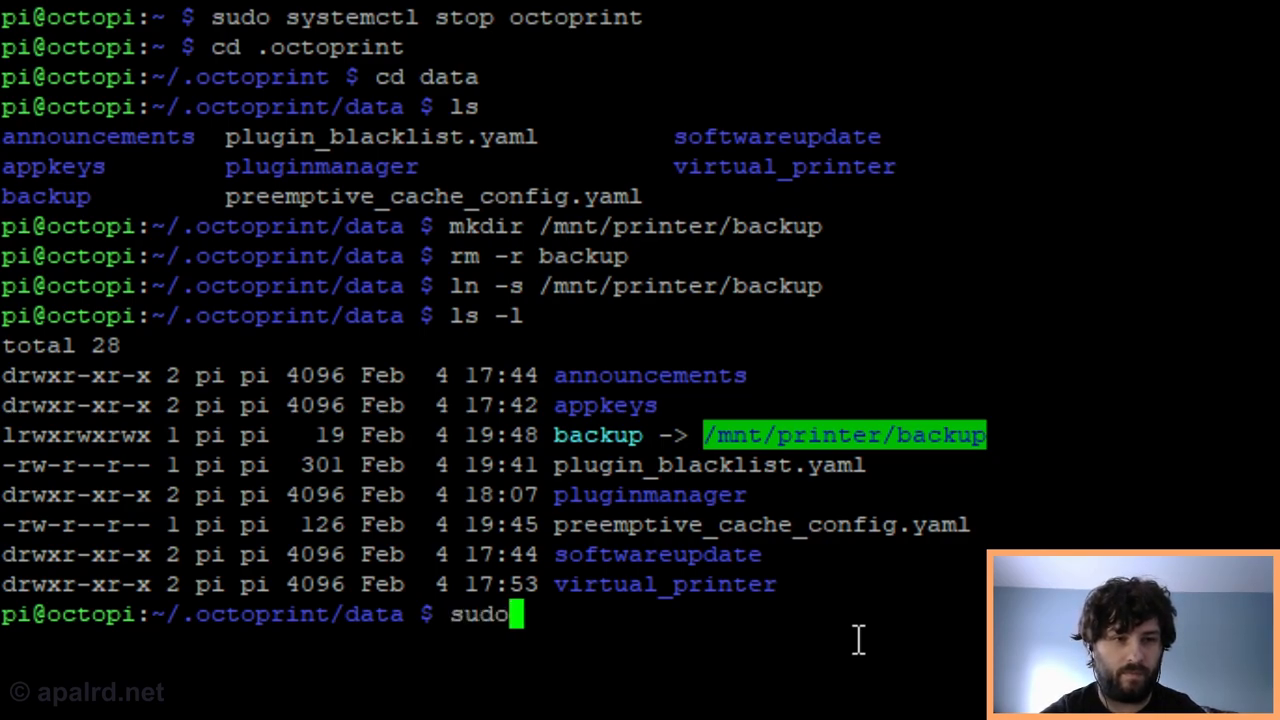
{"action": "type", "text": "systemctl start octoprint"}
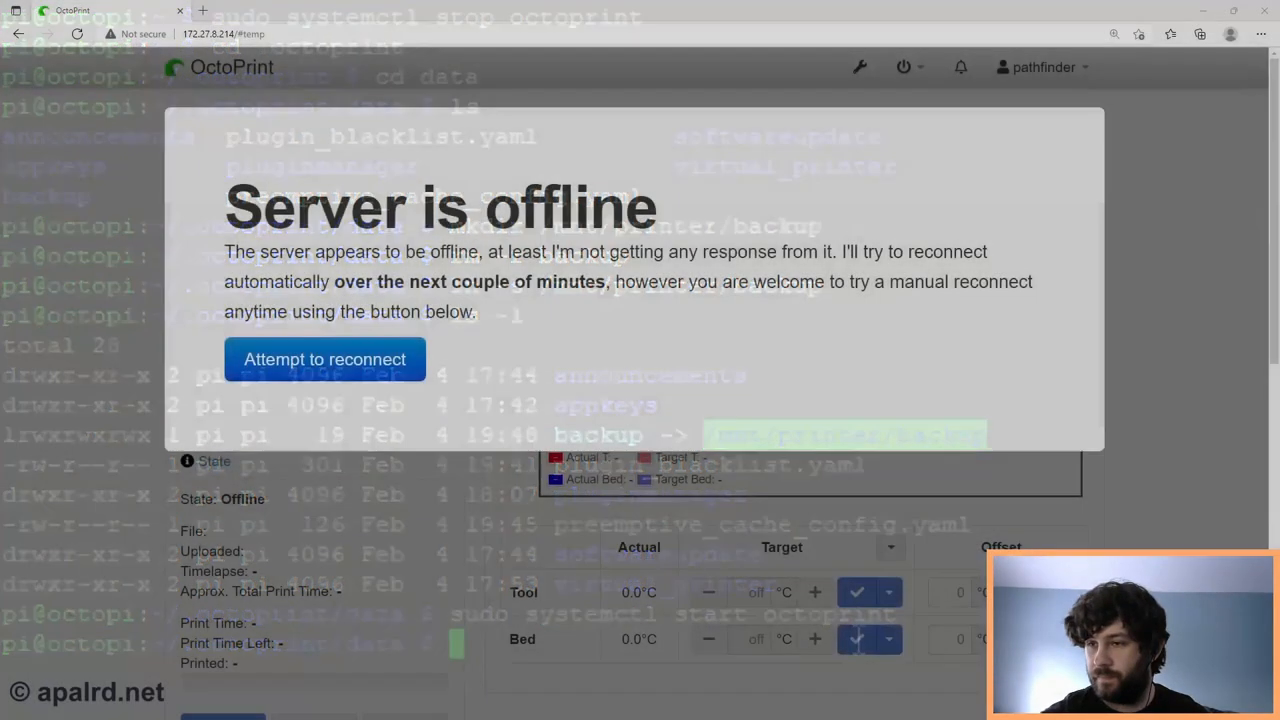
{"action": "left_click", "coordinate": [324, 360]}
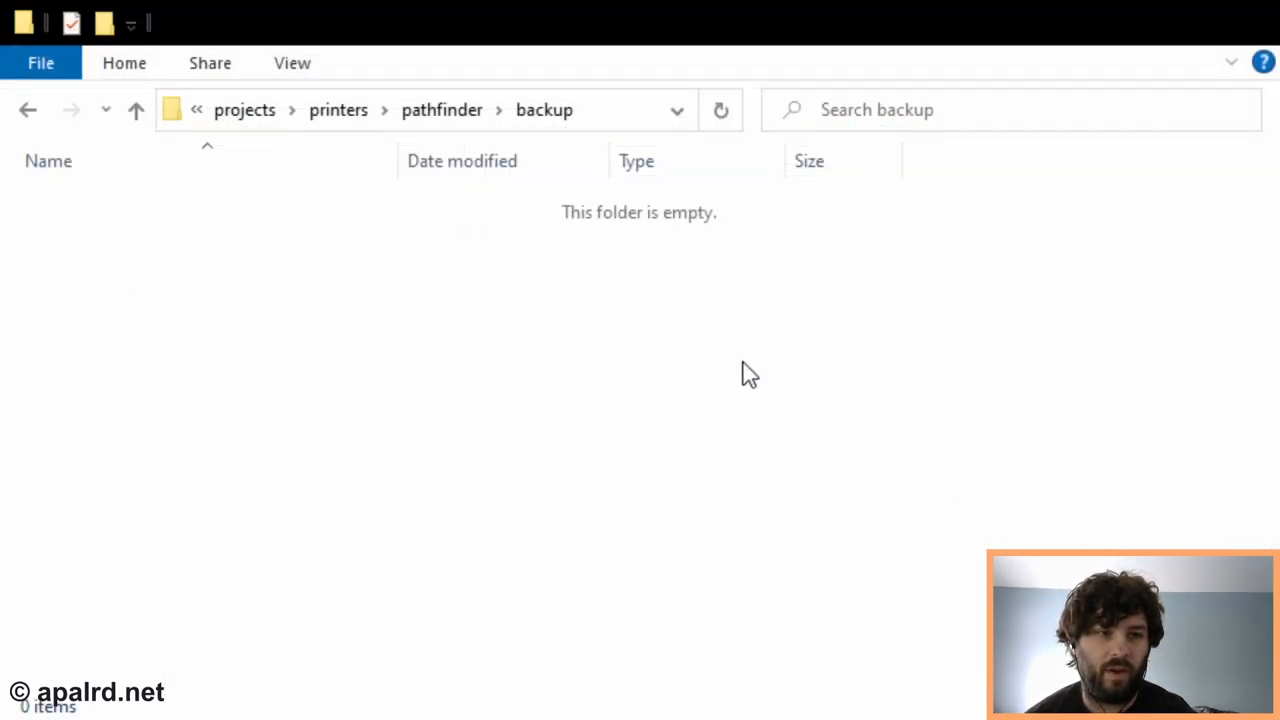
{"action": "mouse_move", "coordinate": [628, 446]}
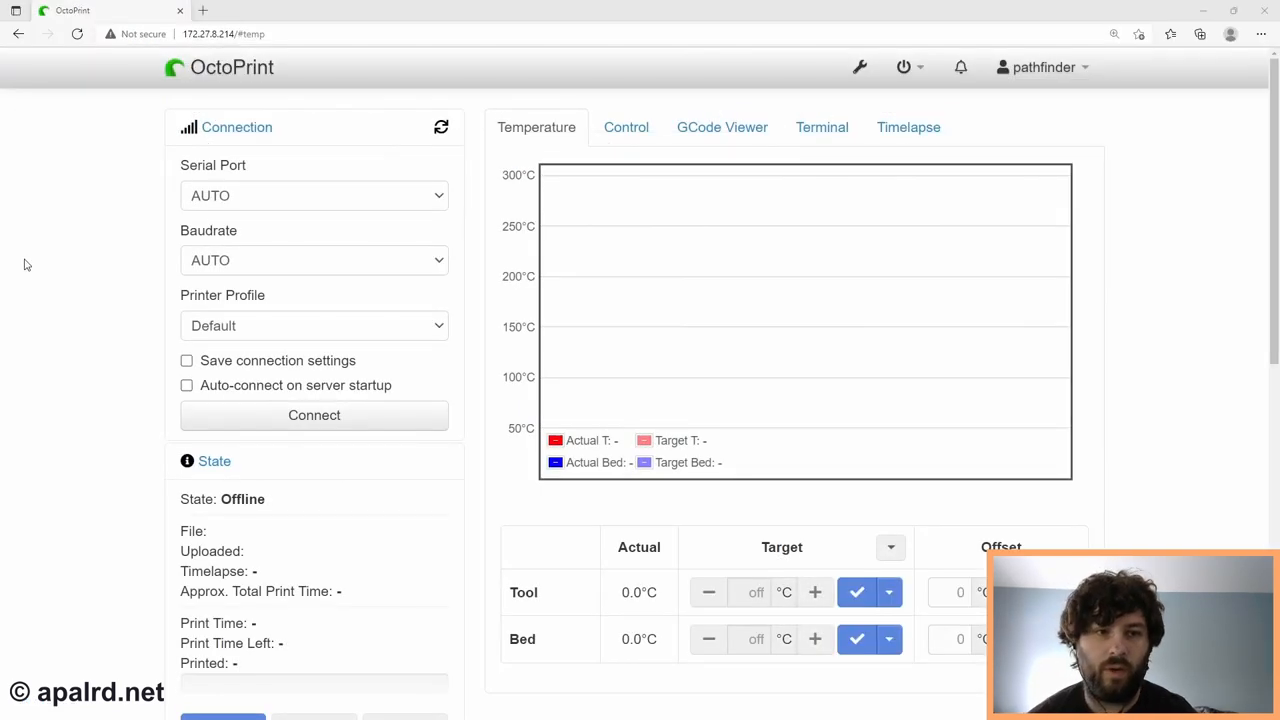
{"action": "mouse_move", "coordinate": [866, 68]}
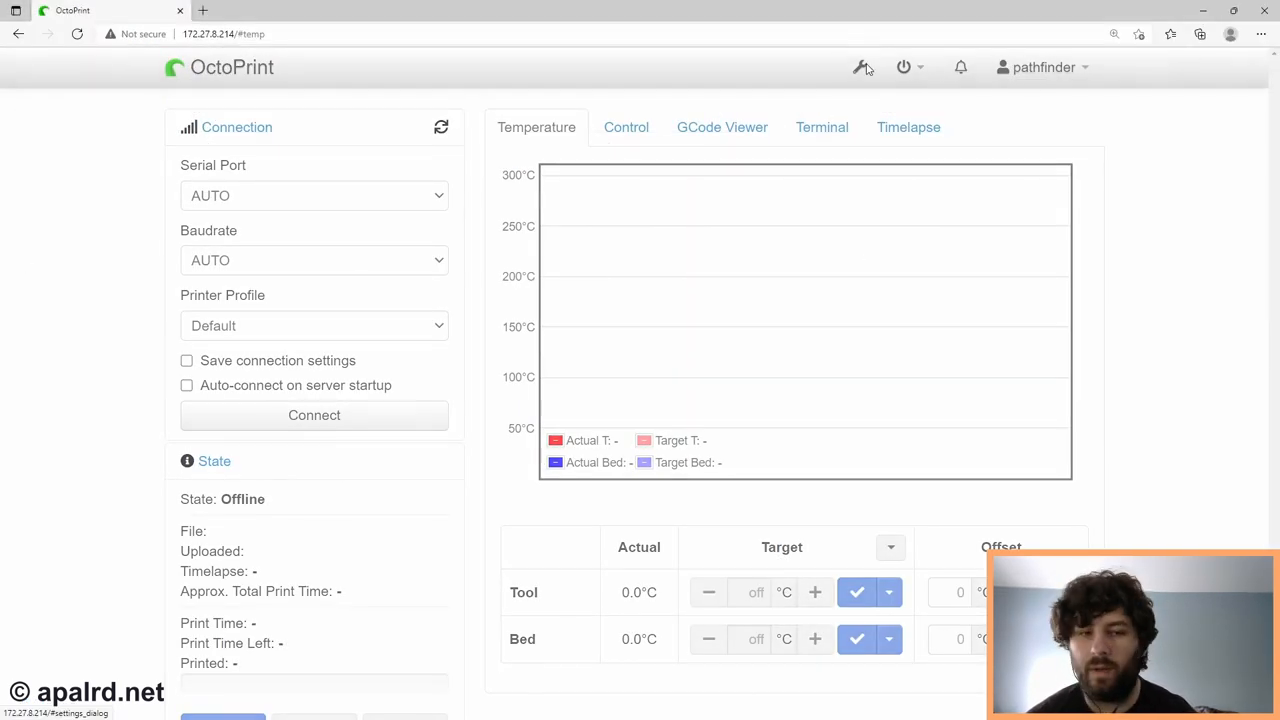
Create a new backup from Backup & Restore and find its zip on the Windows share.
{"action": "left_click", "coordinate": [860, 68]}
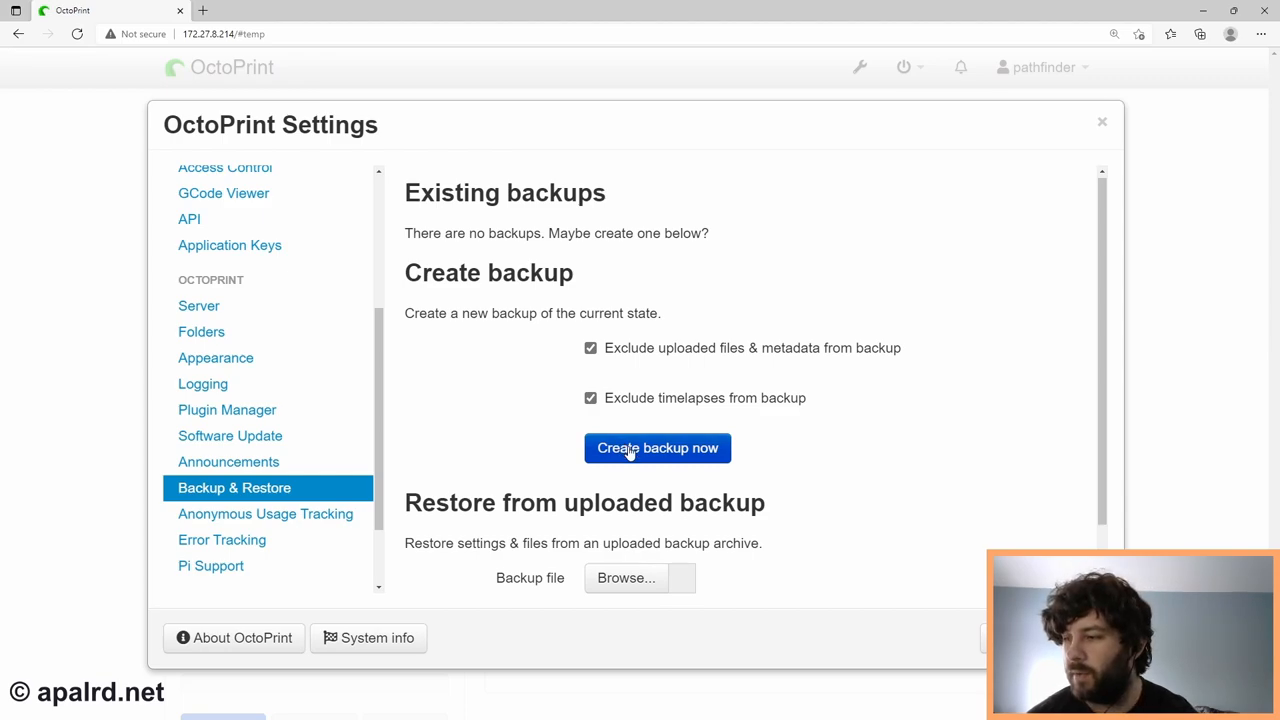
{"action": "left_click", "coordinate": [656, 448]}
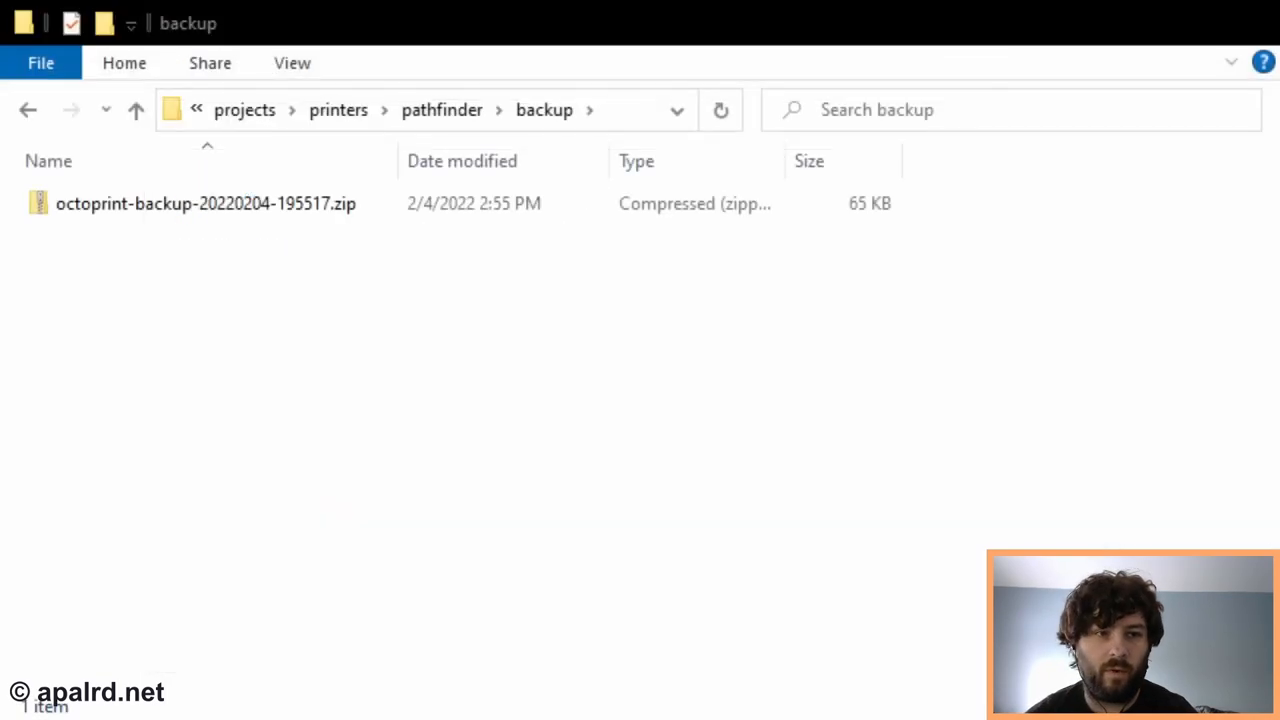
{"action": "left_click", "coordinate": [204, 204]}
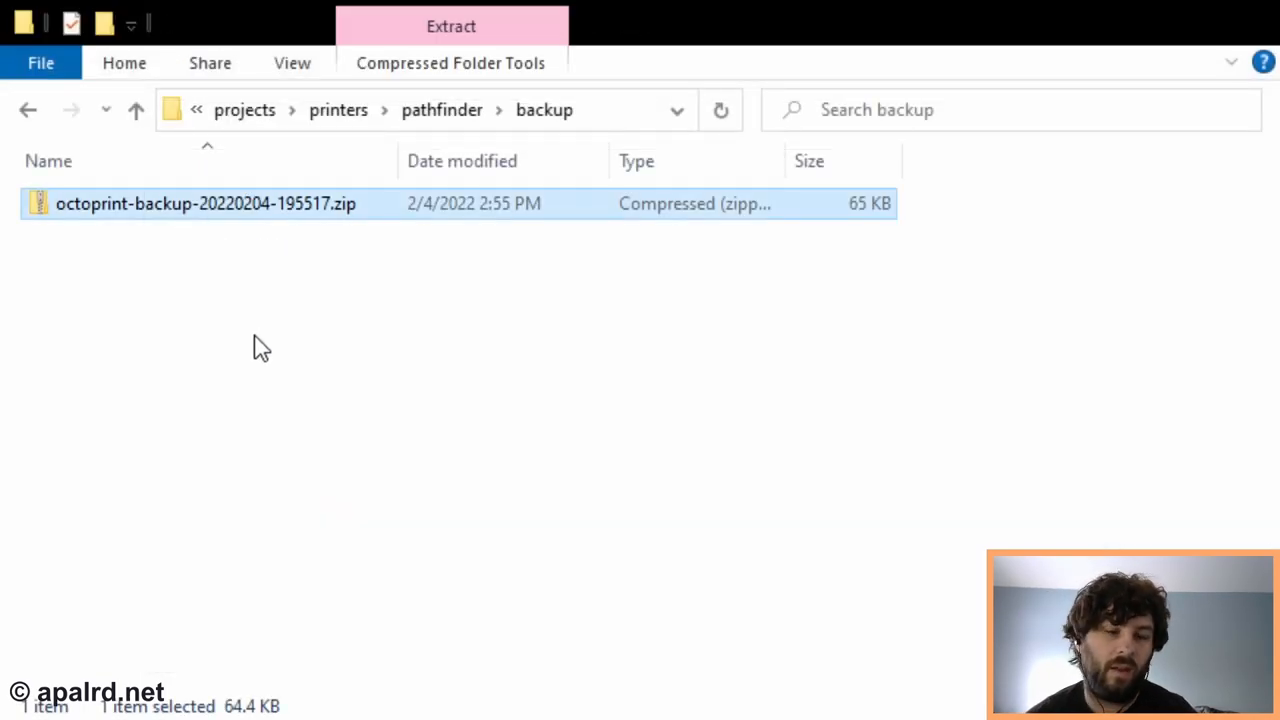